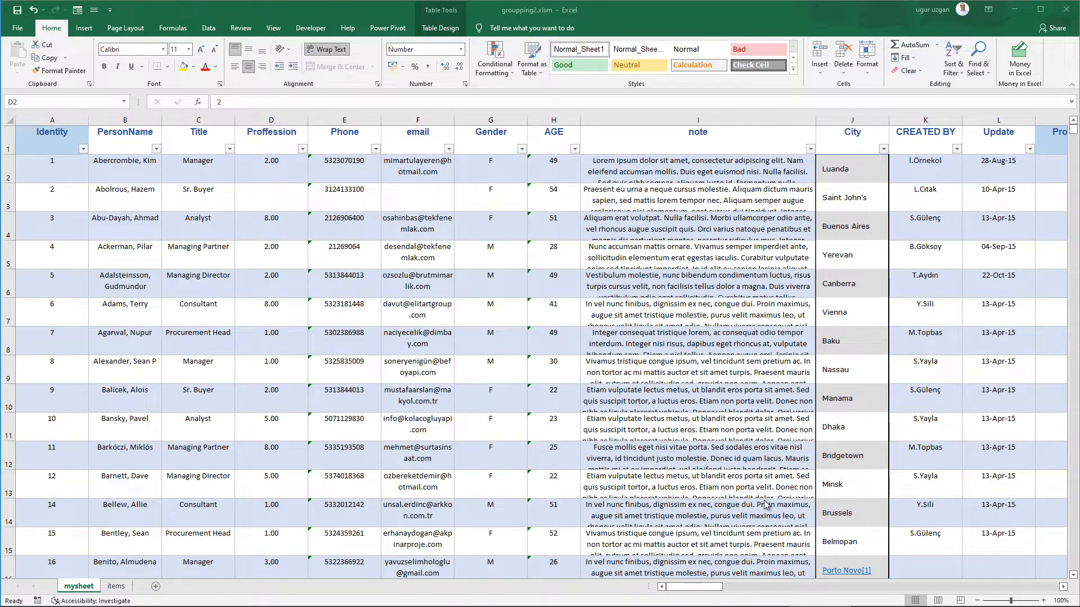
Step: Try the ITEM slicer buttons, finishing on 01_CUSTOMER to show customer columns plus City
{"action": "left_click", "coordinate": [273, 27]}
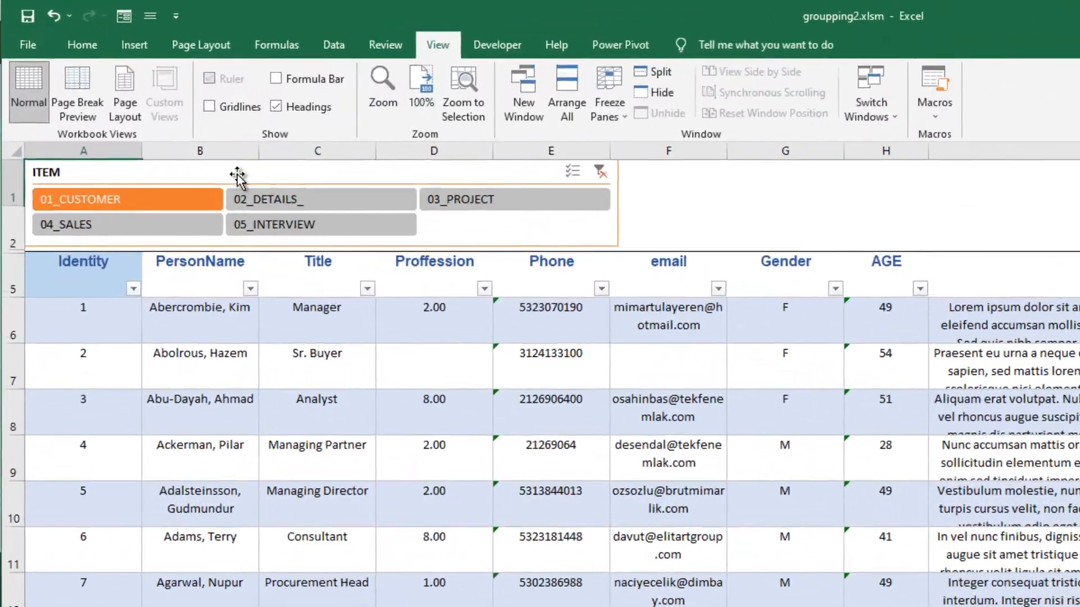
{"action": "left_click", "coordinate": [320, 199]}
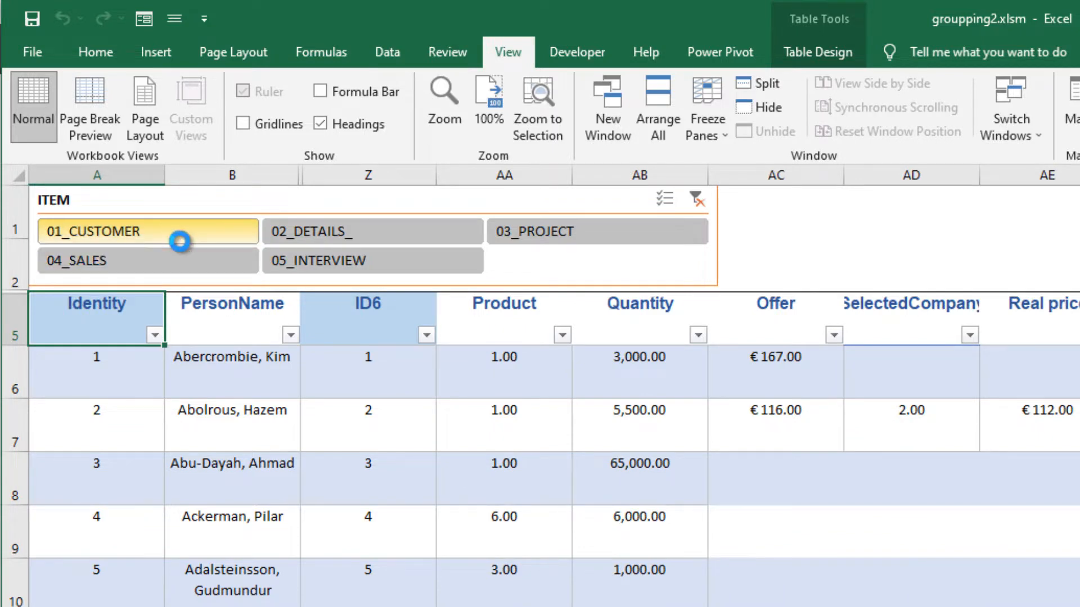
{"action": "left_click", "coordinate": [372, 231]}
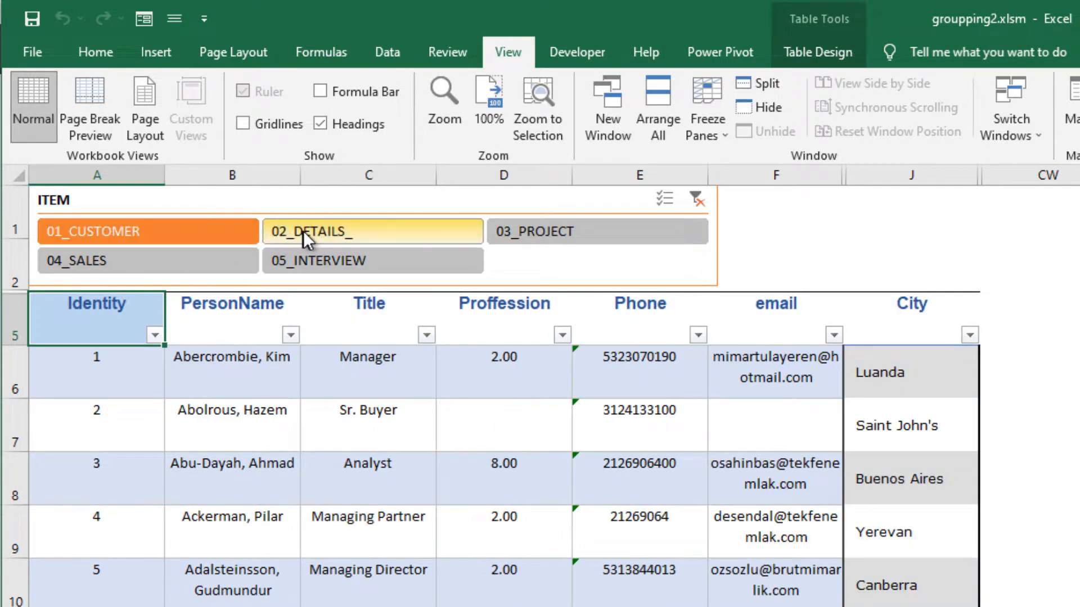
{"action": "left_click", "coordinate": [370, 231]}
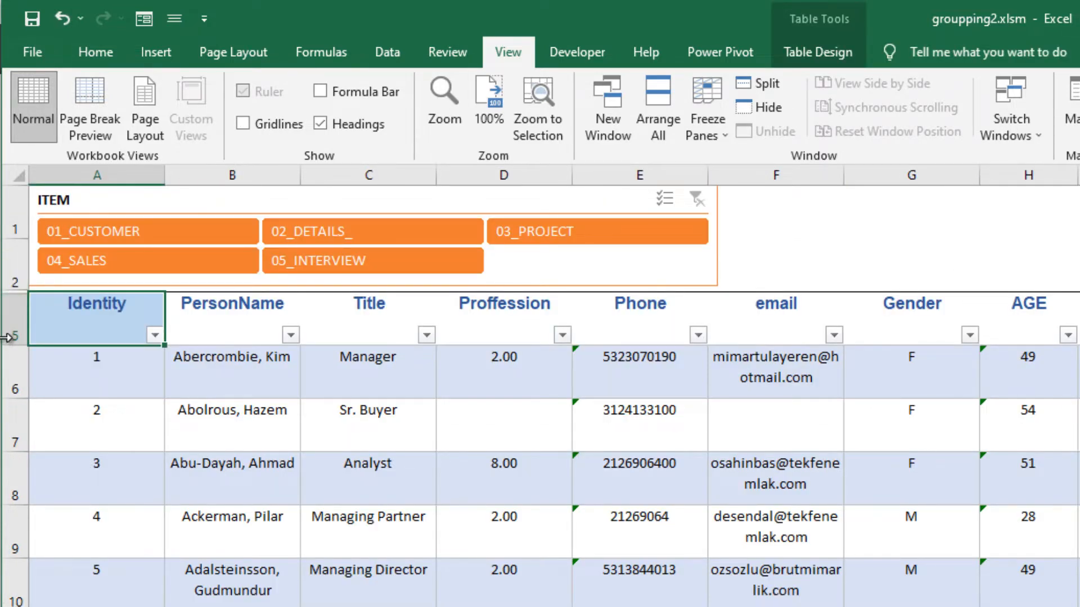
{"action": "left_click", "coordinate": [147, 231]}
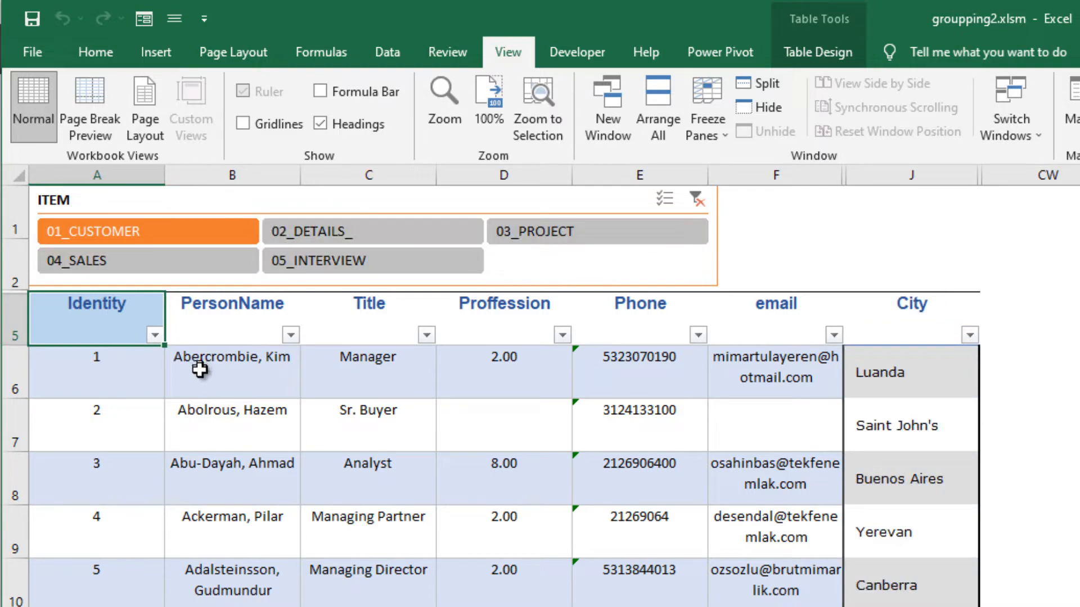
{"action": "mouse_move", "coordinate": [286, 224]}
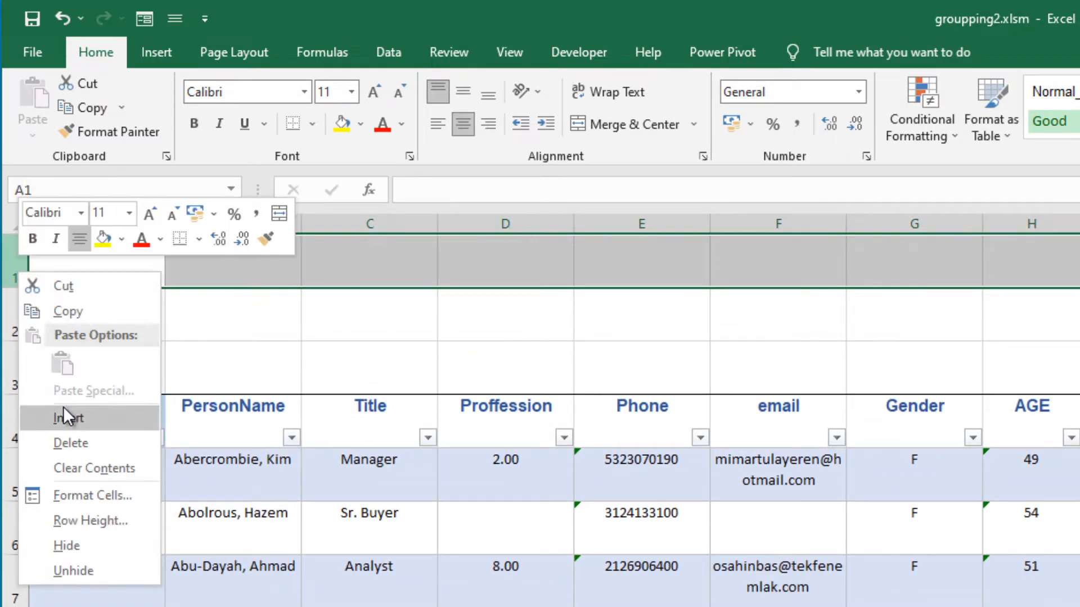
Step: Insert a blank row above the customer table header
{"action": "left_click", "coordinate": [67, 417]}
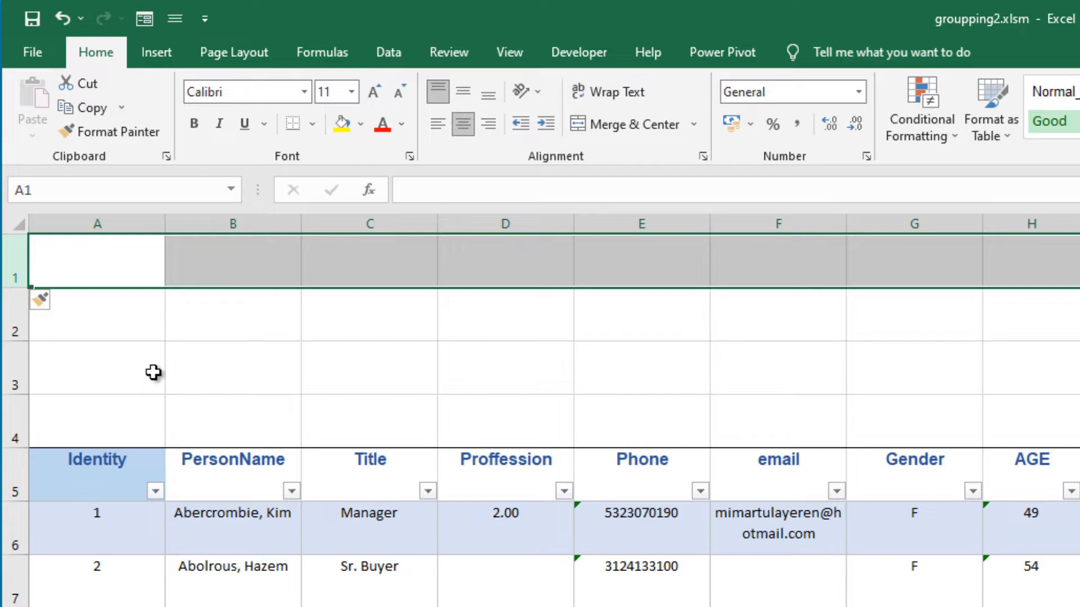
{"action": "scroll", "scroll_direction": "down", "scroll_amount": 3}
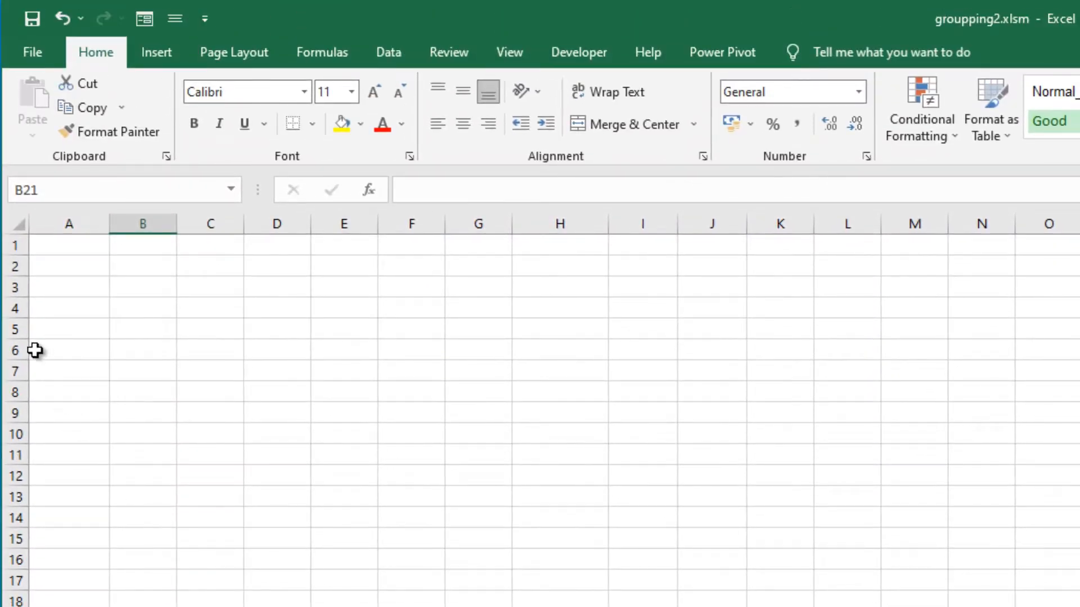
{"action": "mouse_move", "coordinate": [68, 249]}
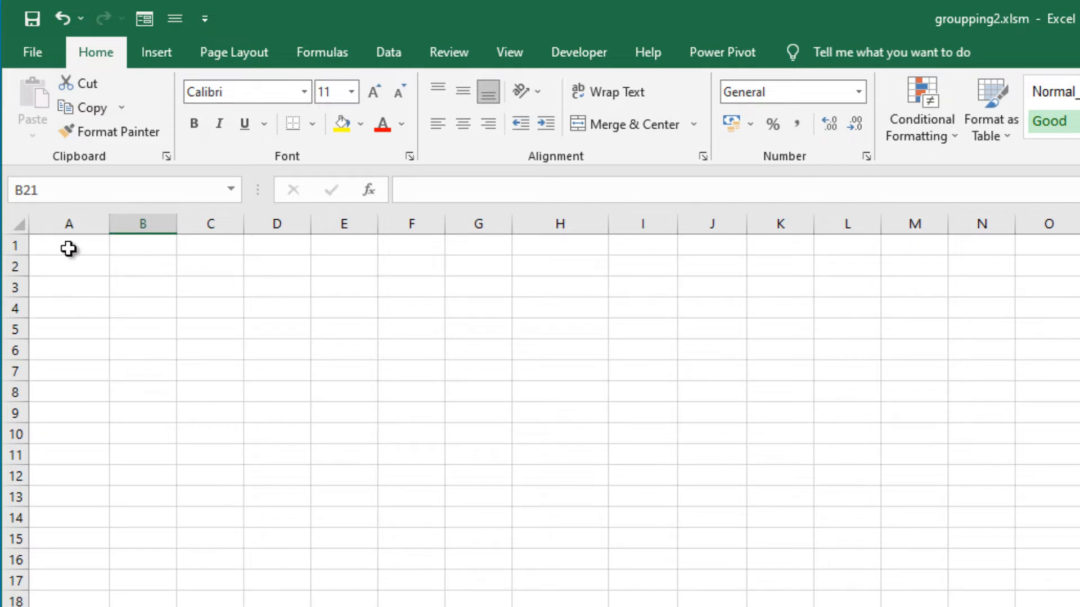
Step: Enter ITEM and ID headings with items 01_CUSTOMER through 05_INTERVIEW in column A
{"action": "left_click", "coordinate": [68, 246]}
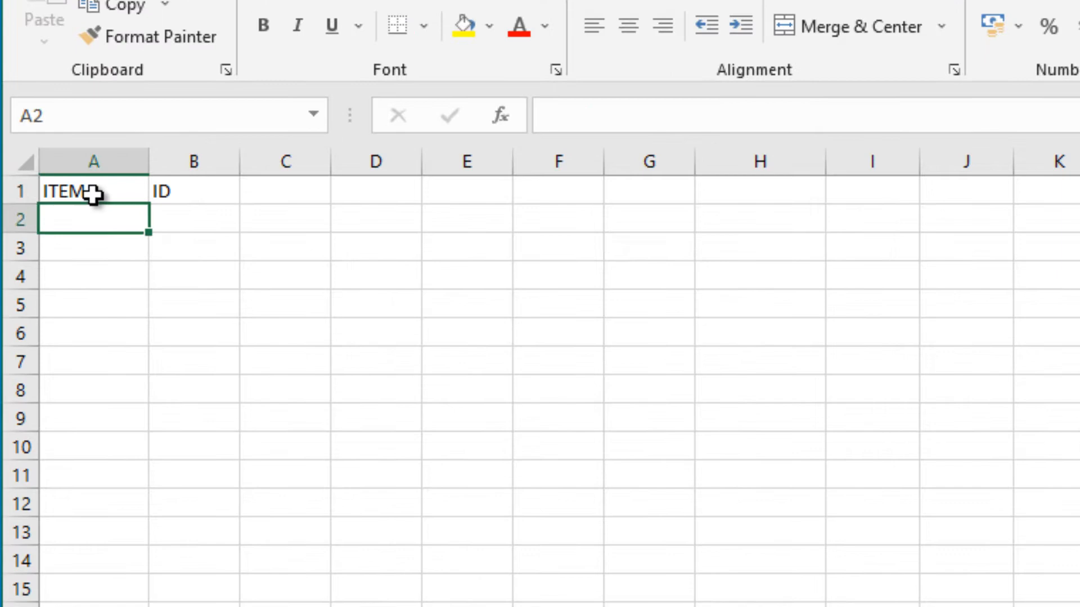
{"action": "type", "text": "01_"}
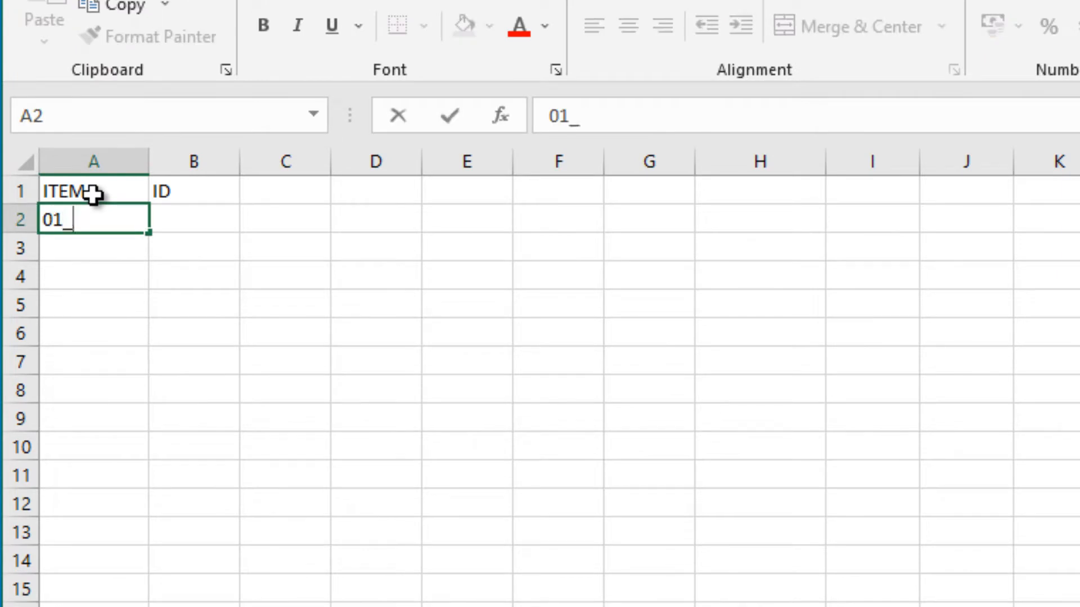
{"action": "type", "text": "CUSTOMER"}
{"action": "left_click", "coordinate": [94, 248]}
{"action": "type", "text": "02_DET"}
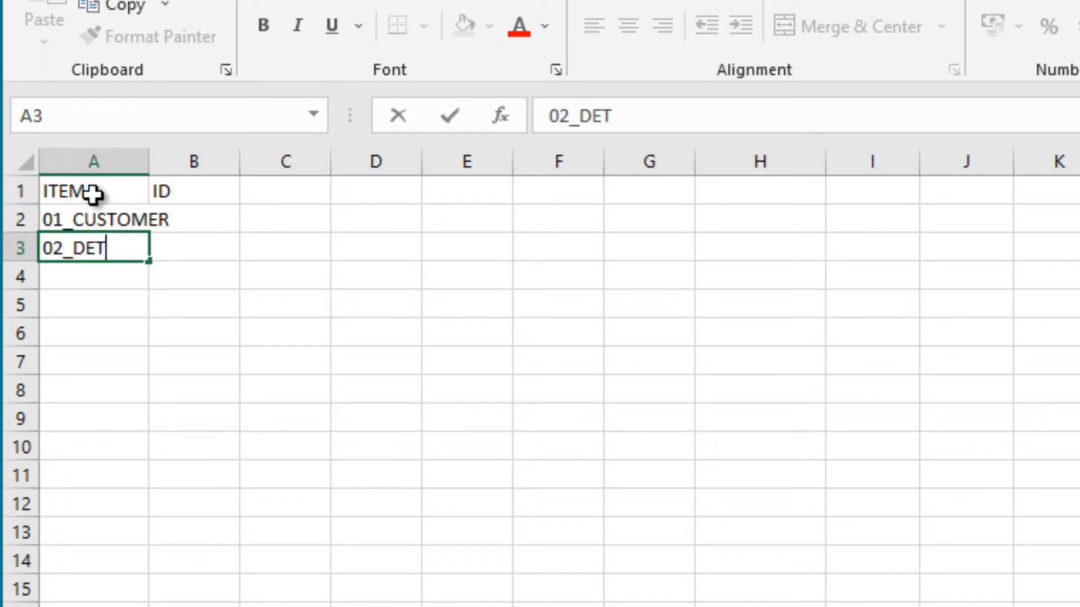
{"action": "key", "text": "enter"}
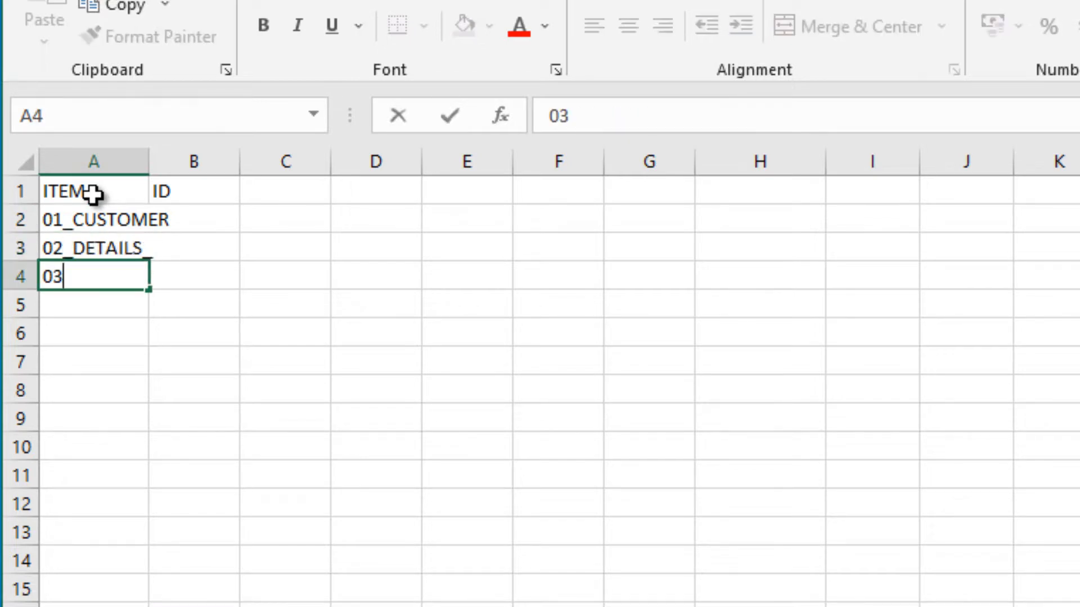
{"action": "type", "text": "_PROJECT"}
{"action": "left_click", "coordinate": [94, 305]}
{"action": "type", "text": "04_SALES"}
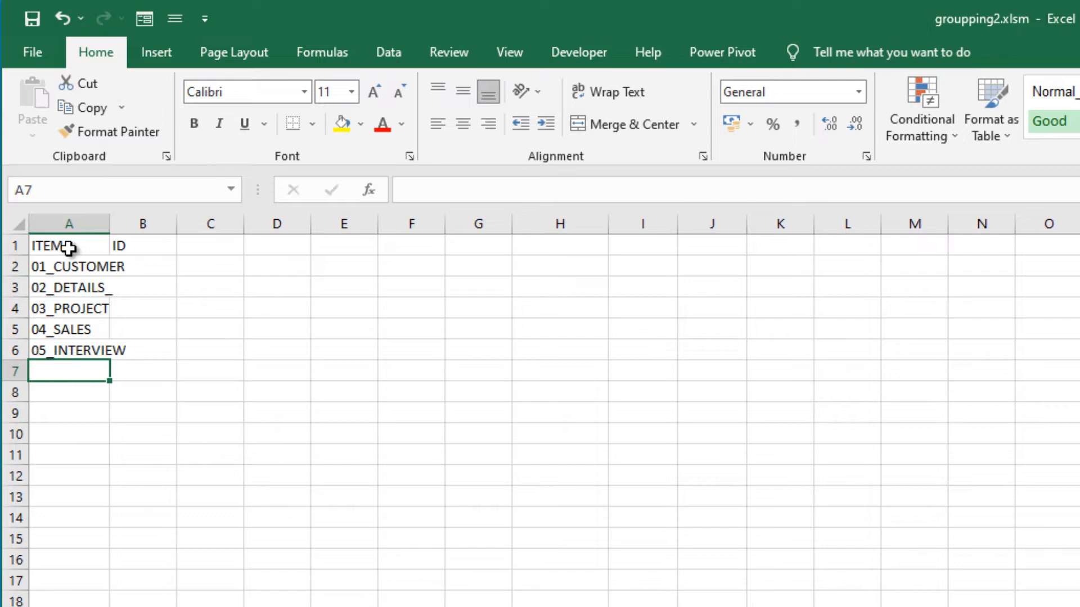
{"action": "mouse_move", "coordinate": [68, 308]}
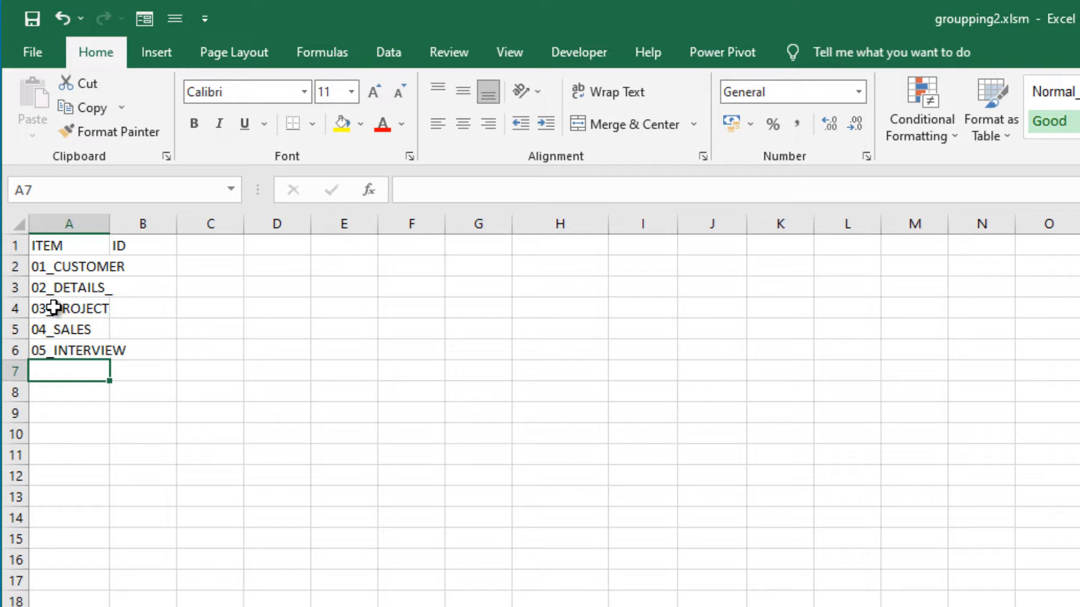
{"action": "mouse_move", "coordinate": [6, 461]}
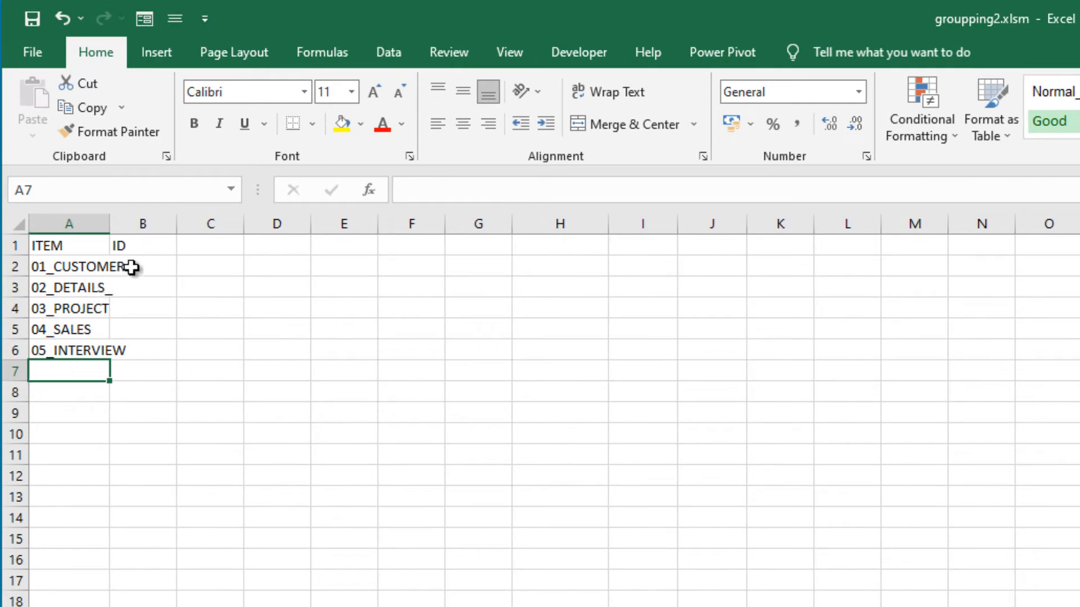
Step: Number the ID column starting from 1 beside each item, then select the ITEM/ID list
{"action": "left_click", "coordinate": [143, 267]}
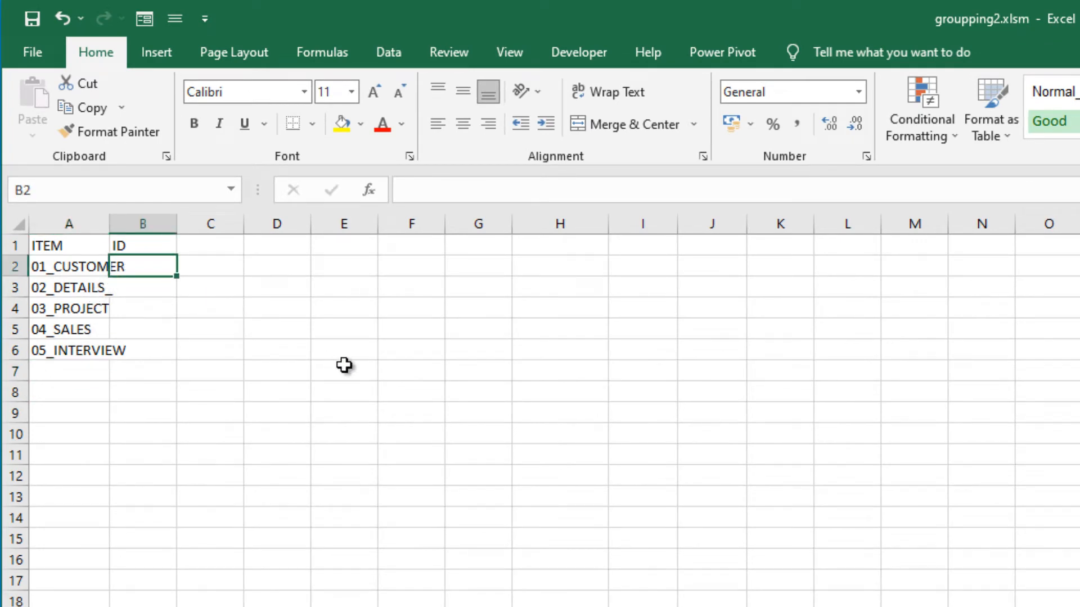
{"action": "type", "text": "1"}
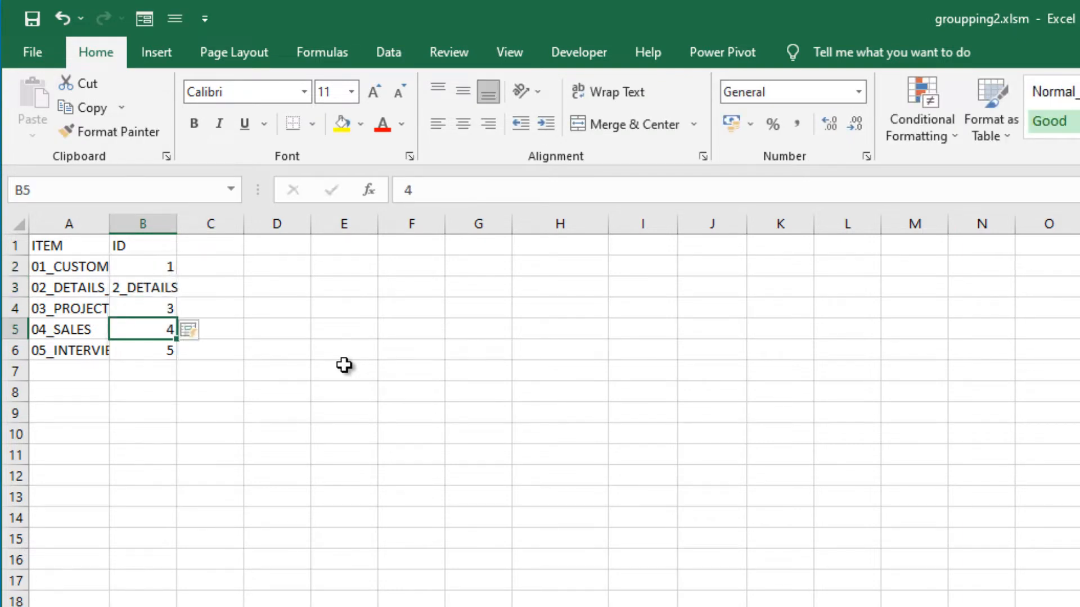
{"action": "left_click", "coordinate": [344, 370]}
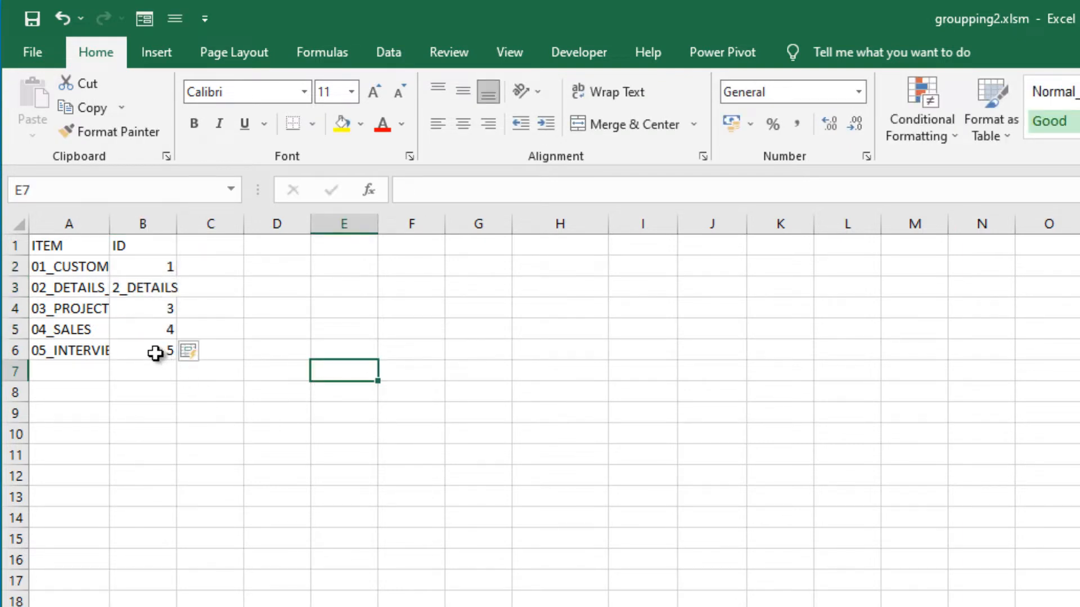
{"action": "left_click", "coordinate": [142, 392]}
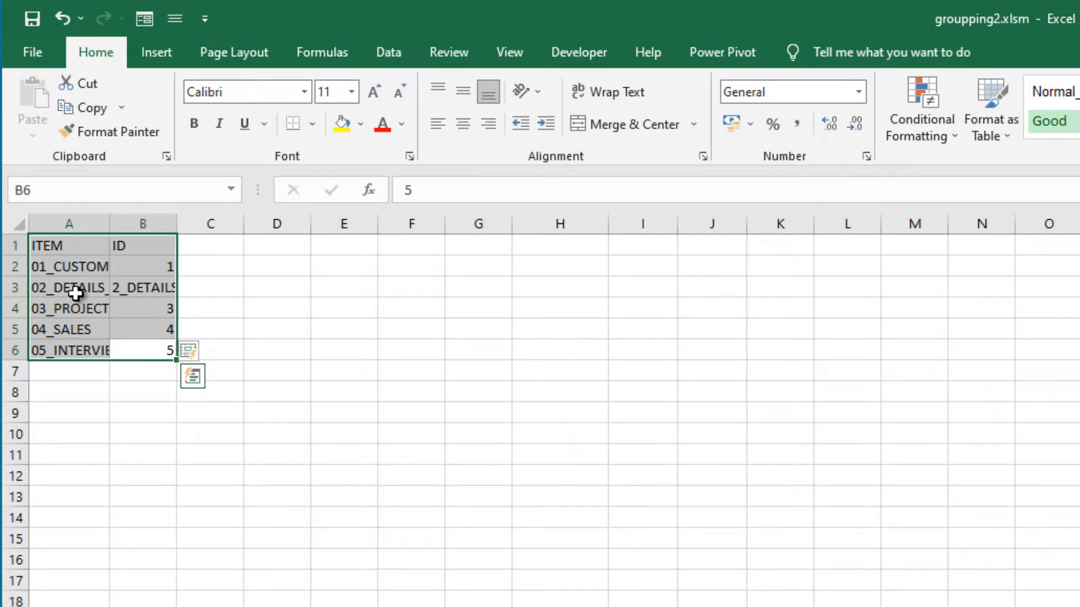
{"action": "mouse_move", "coordinate": [72, 324]}
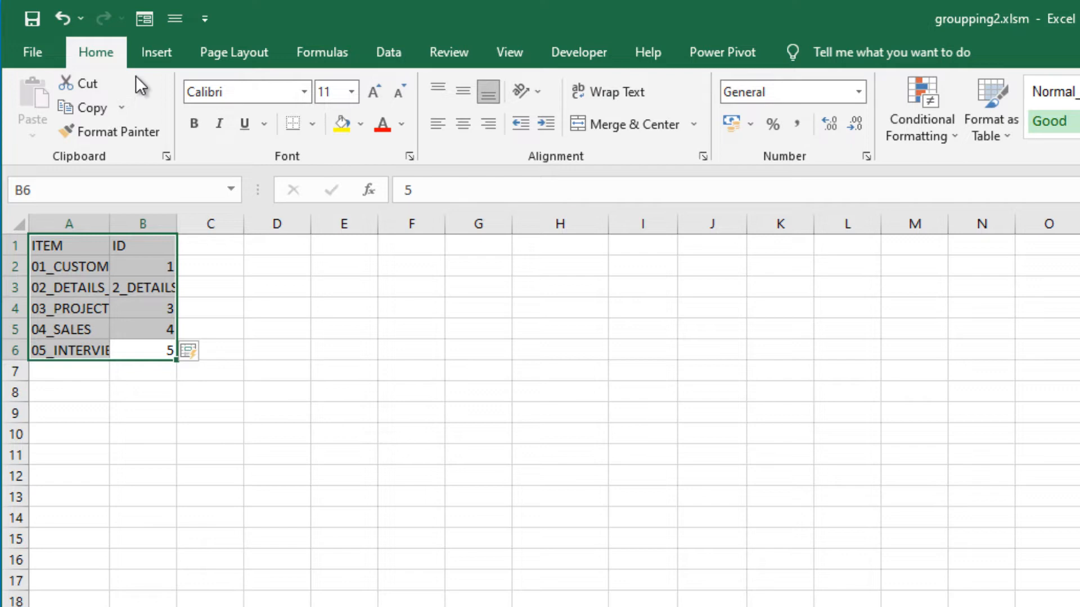
Step: Convert the ITEM/ID list into a table with headers, named Table2
{"action": "left_click", "coordinate": [156, 52]}
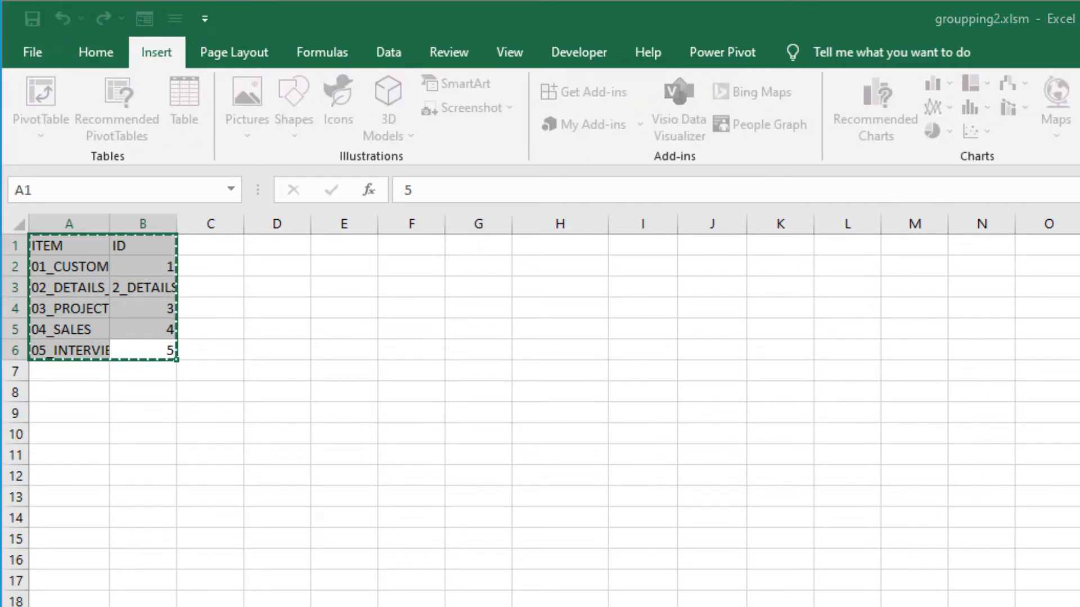
{"action": "left_click", "coordinate": [184, 103]}
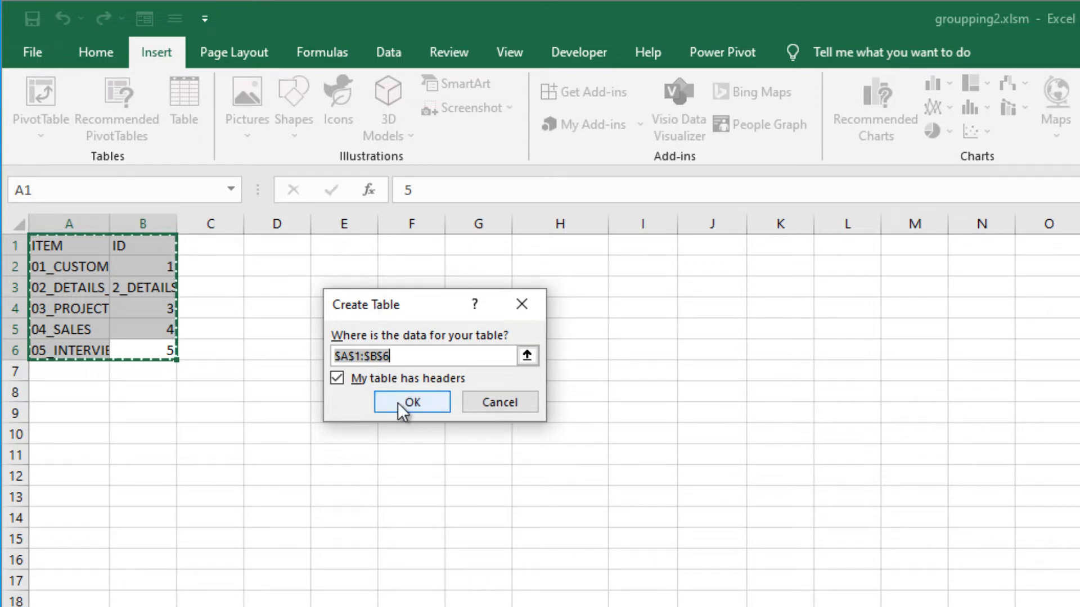
{"action": "left_click", "coordinate": [411, 401]}
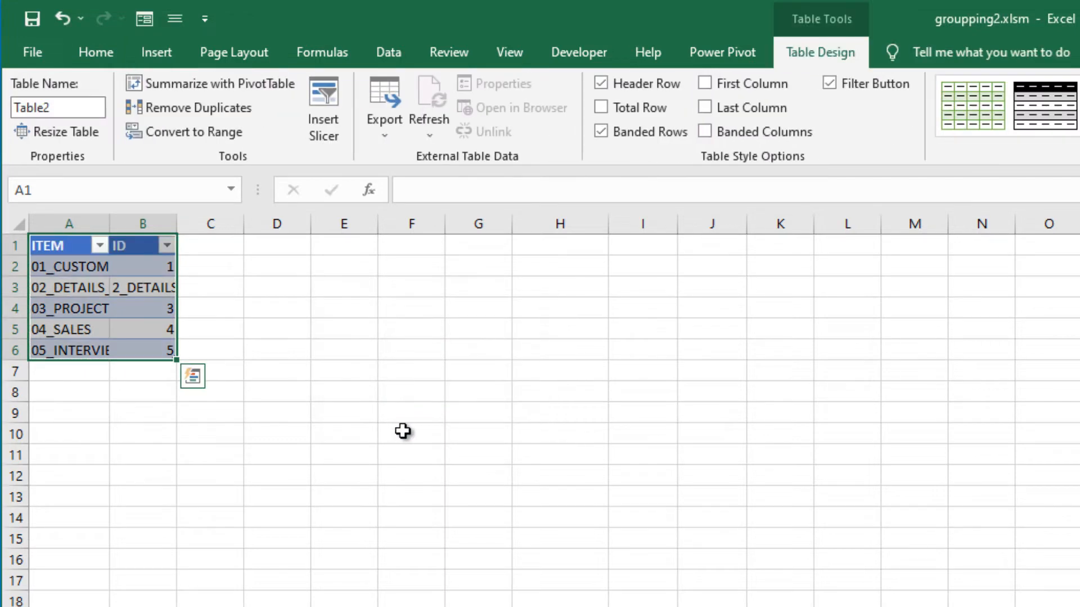
{"action": "mouse_move", "coordinate": [947, 332]}
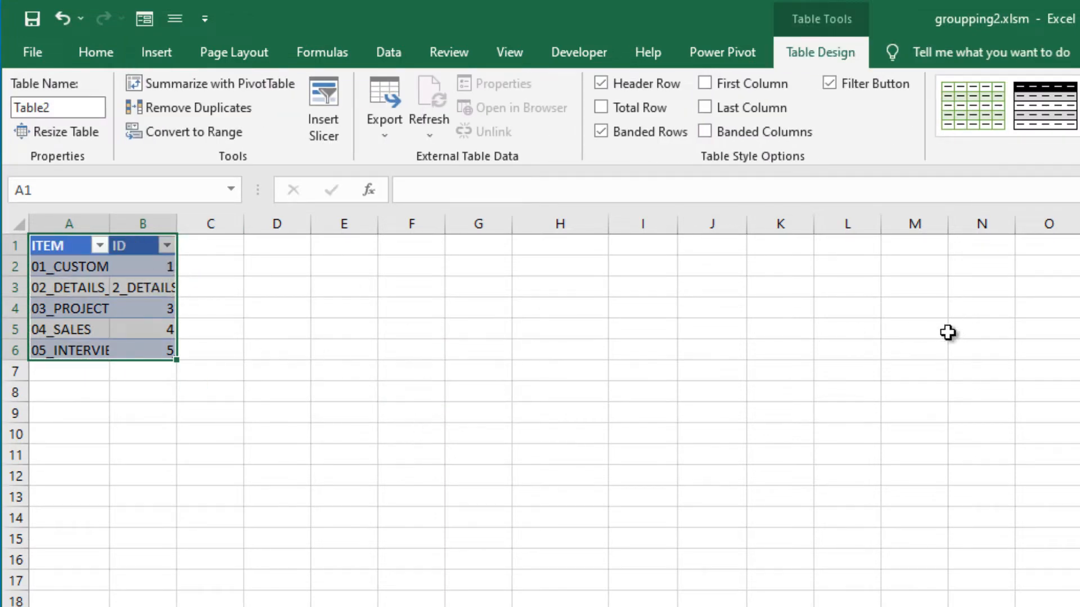
{"action": "mouse_move", "coordinate": [880, 26]}
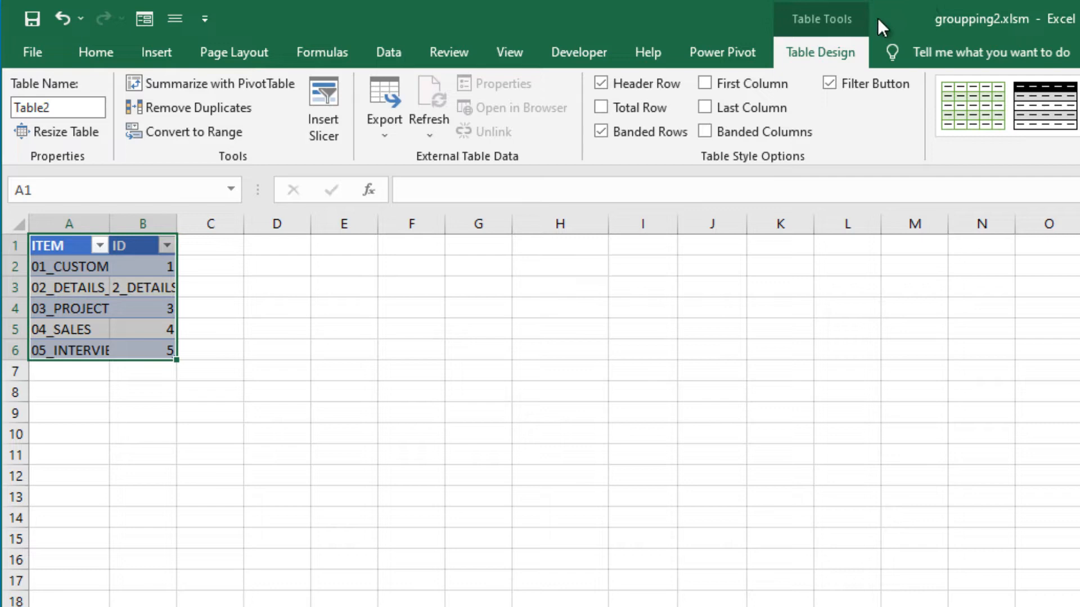
{"action": "mouse_move", "coordinate": [824, 66]}
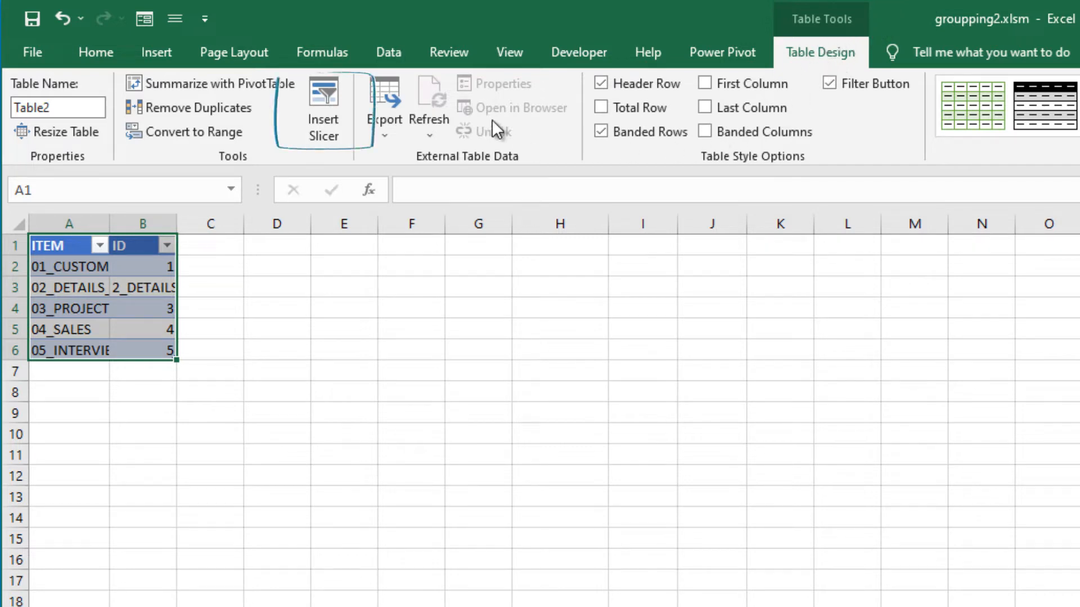
{"action": "mouse_move", "coordinate": [323, 103]}
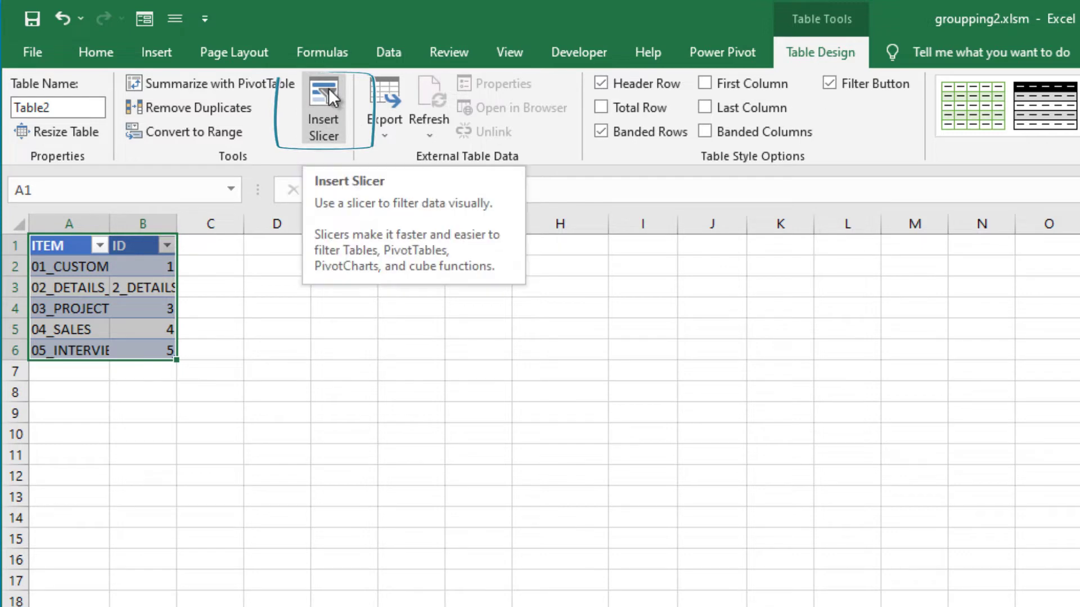
Step: Add an ITEM slicer to Table2 and filter it to the 02_DETAILS_ row
{"action": "left_click", "coordinate": [324, 107]}
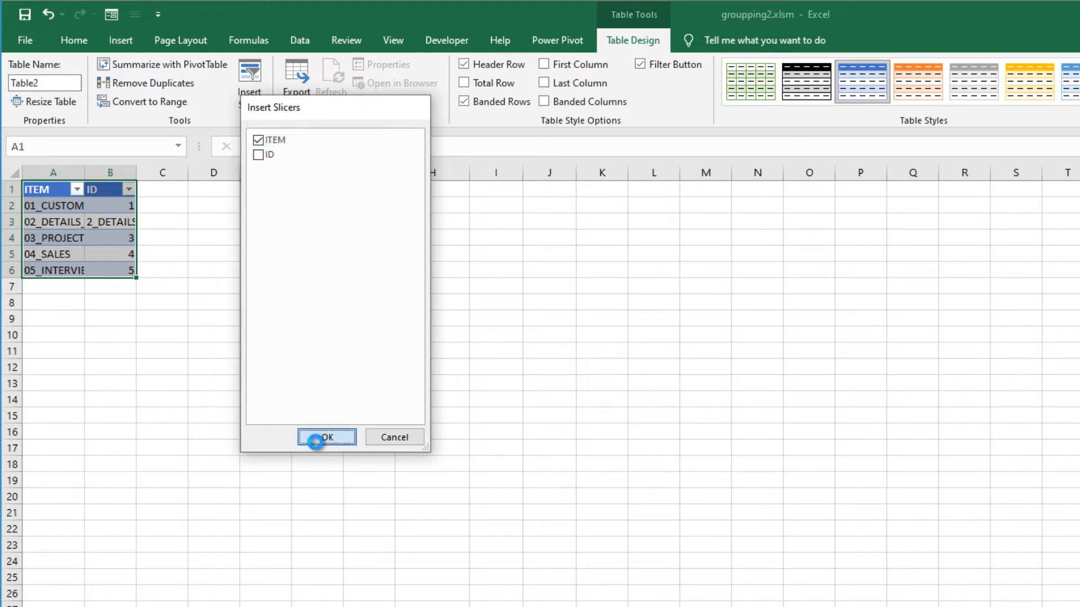
{"action": "left_click", "coordinate": [327, 437]}
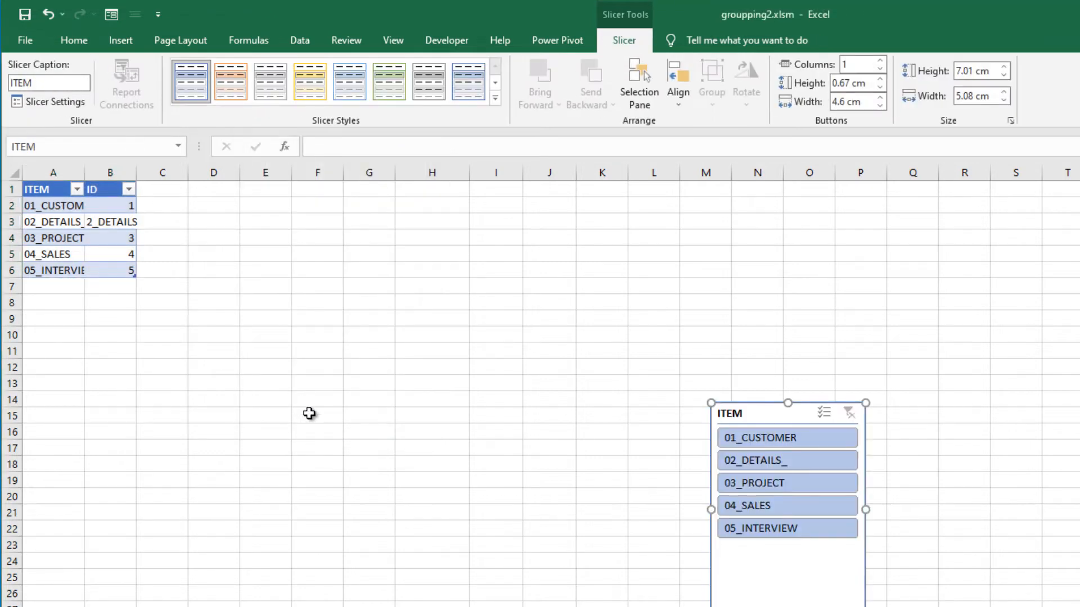
{"action": "mouse_move", "coordinate": [736, 413]}
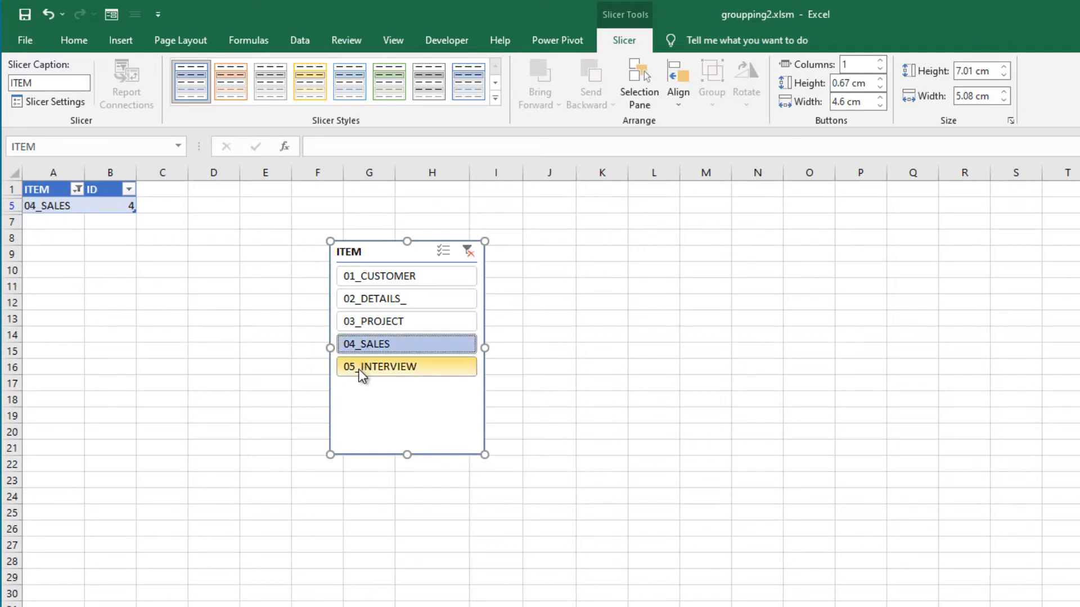
{"action": "left_click", "coordinate": [406, 298]}
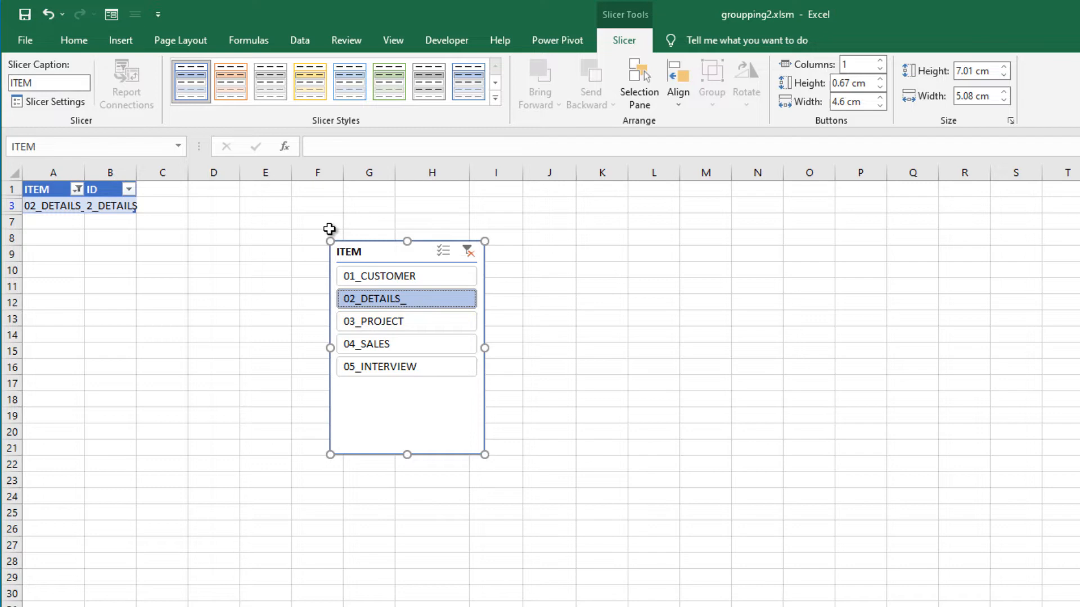
{"action": "left_click", "coordinate": [214, 204]}
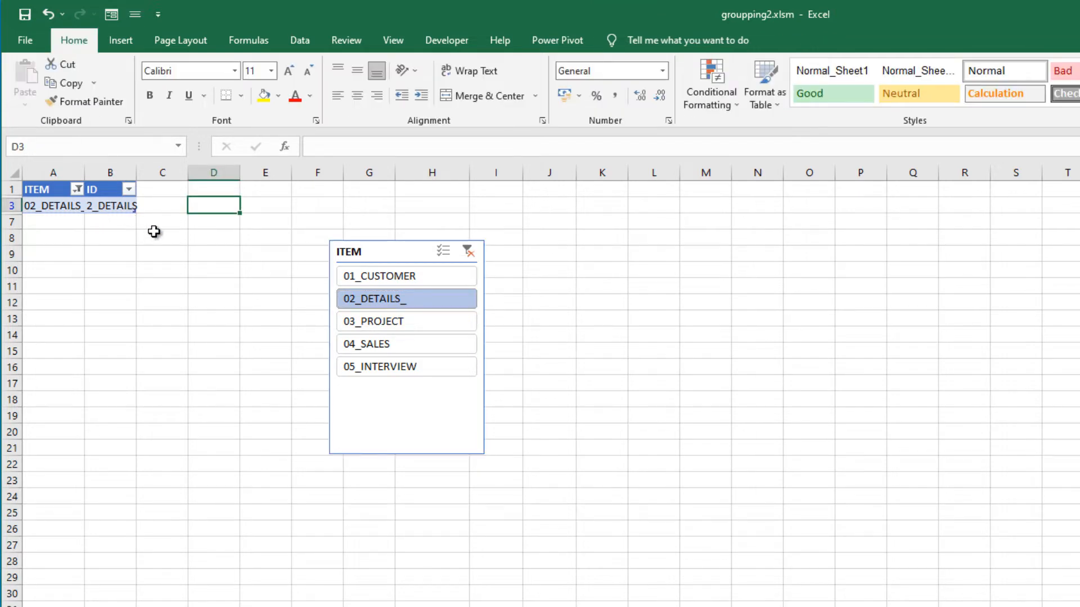
Step: Put =SUM(B:B) in E3 and filter the slicer to 02_DETAILS_, totalling 13
{"action": "scroll", "scroll_direction": "right", "scroll_amount": 3}
{"action": "type", "text": "=SUM()"}
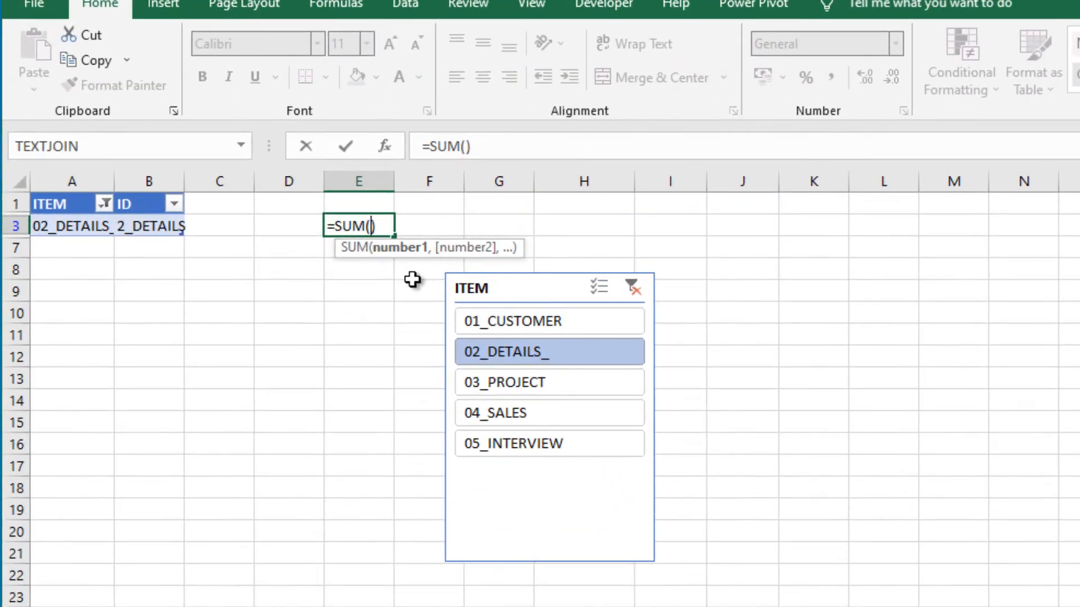
{"action": "mouse_move", "coordinate": [140, 181]}
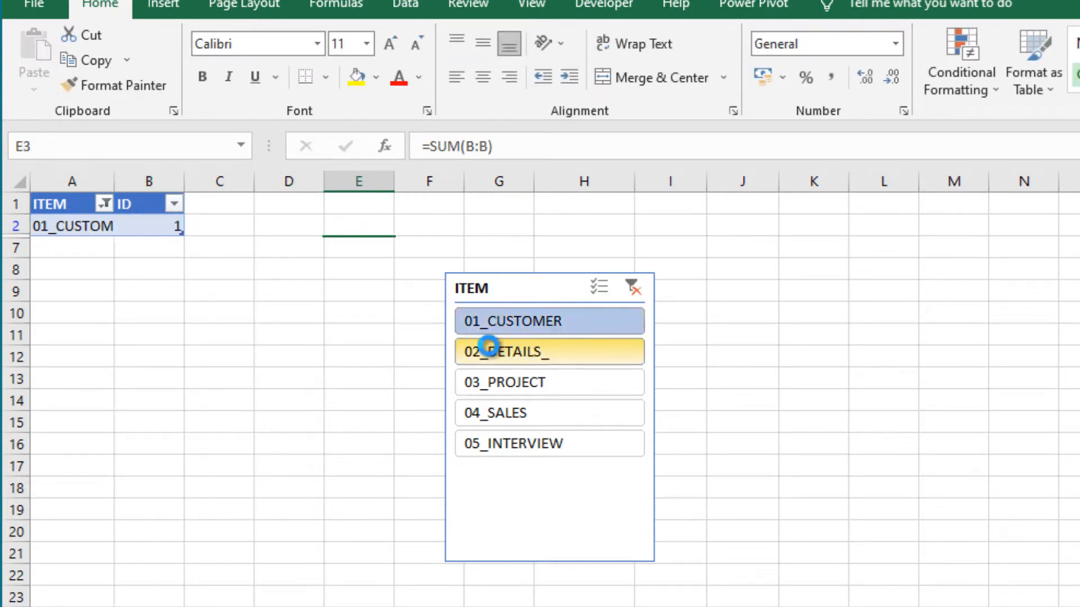
{"action": "left_click", "coordinate": [549, 351]}
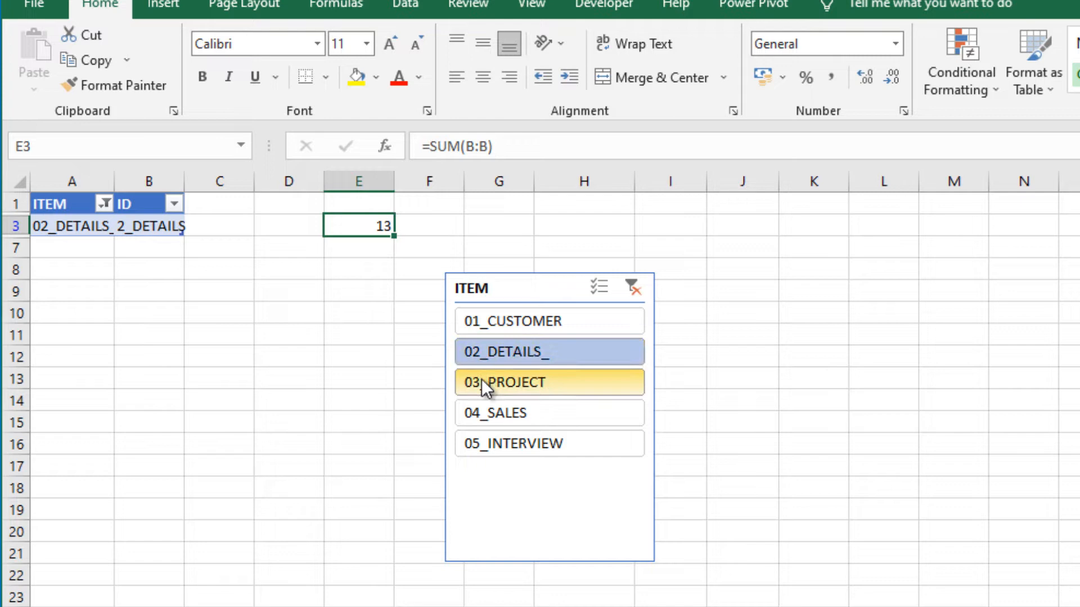
{"action": "mouse_move", "coordinate": [482, 376]}
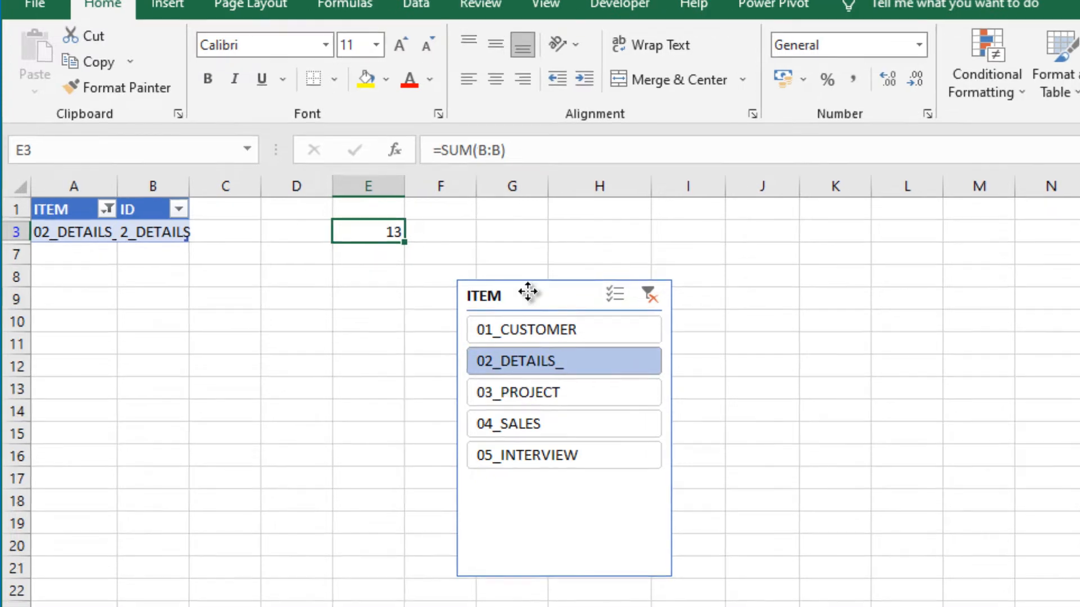
Step: Enable Multi-Select on the ITEM slicer and move it above the mysheet customer table
{"action": "left_click", "coordinate": [562, 295]}
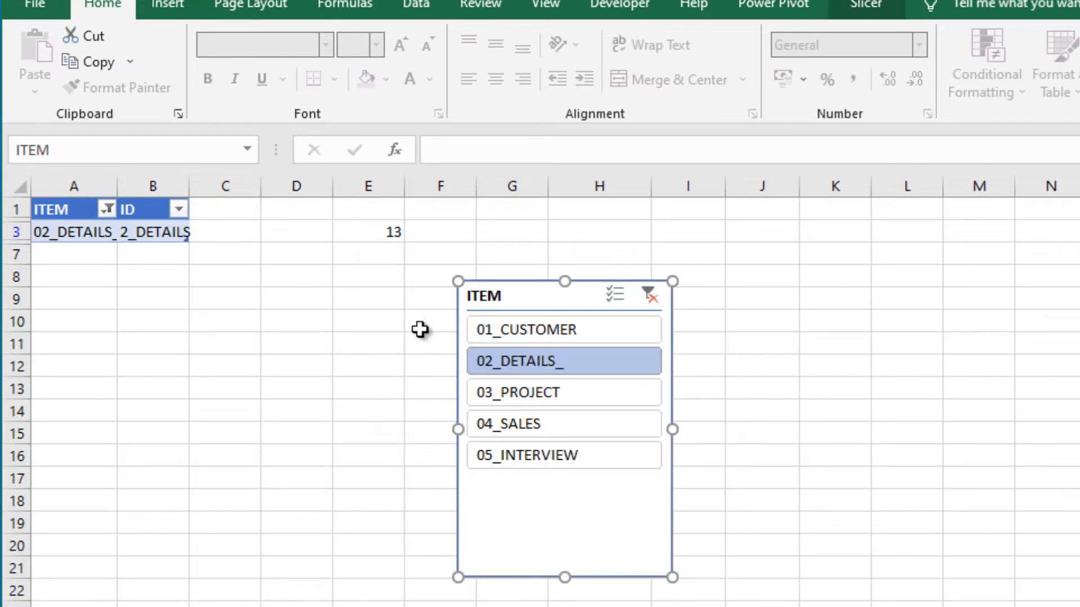
{"action": "mouse_move", "coordinate": [588, 289]}
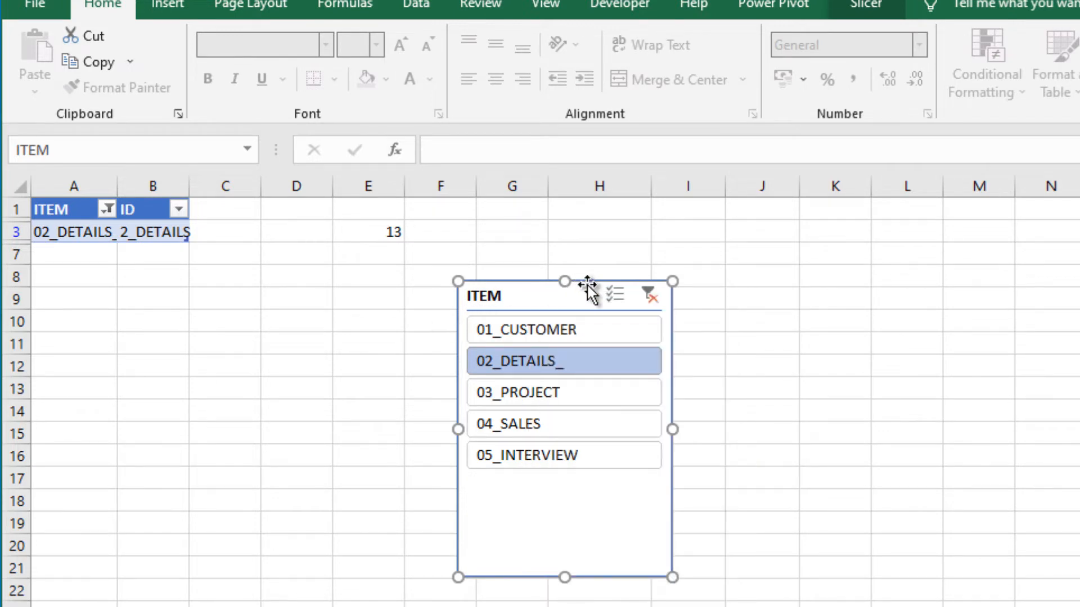
{"action": "mouse_move", "coordinate": [520, 392]}
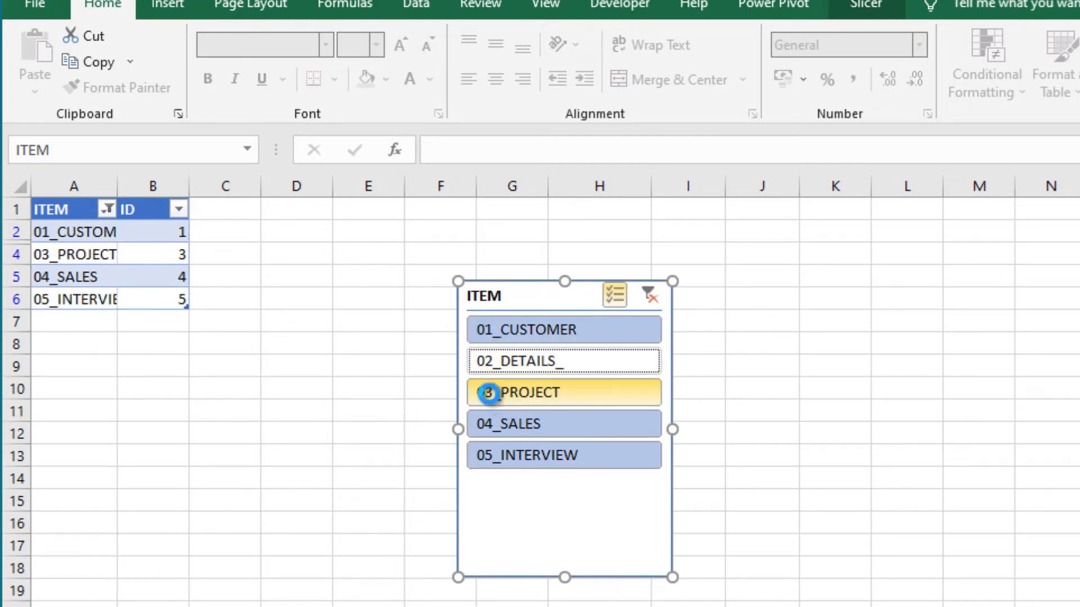
{"action": "left_click", "coordinate": [563, 329]}
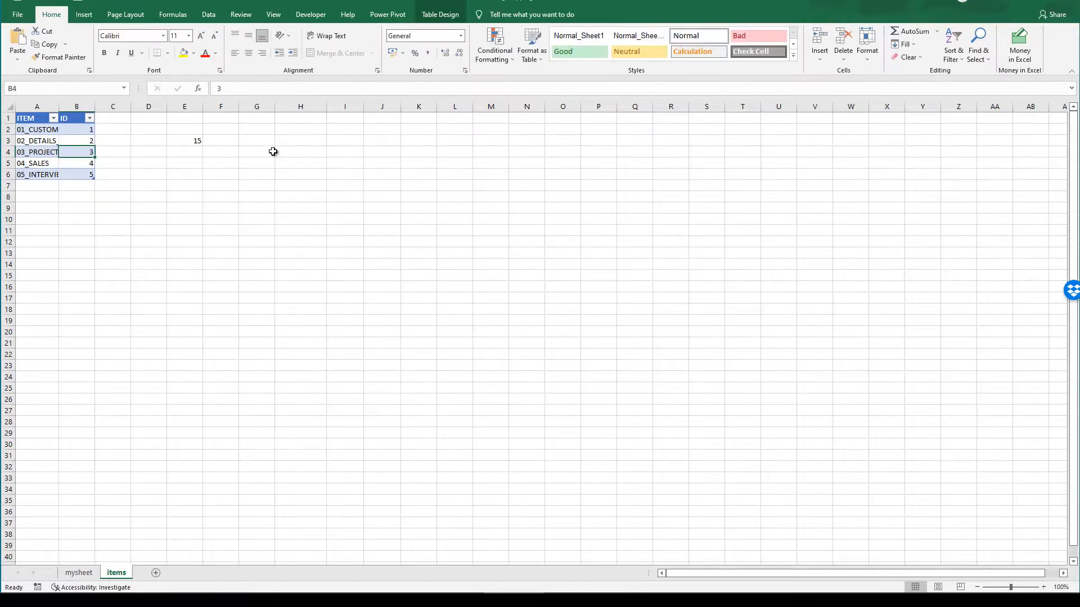
{"action": "left_click", "coordinate": [79, 572]}
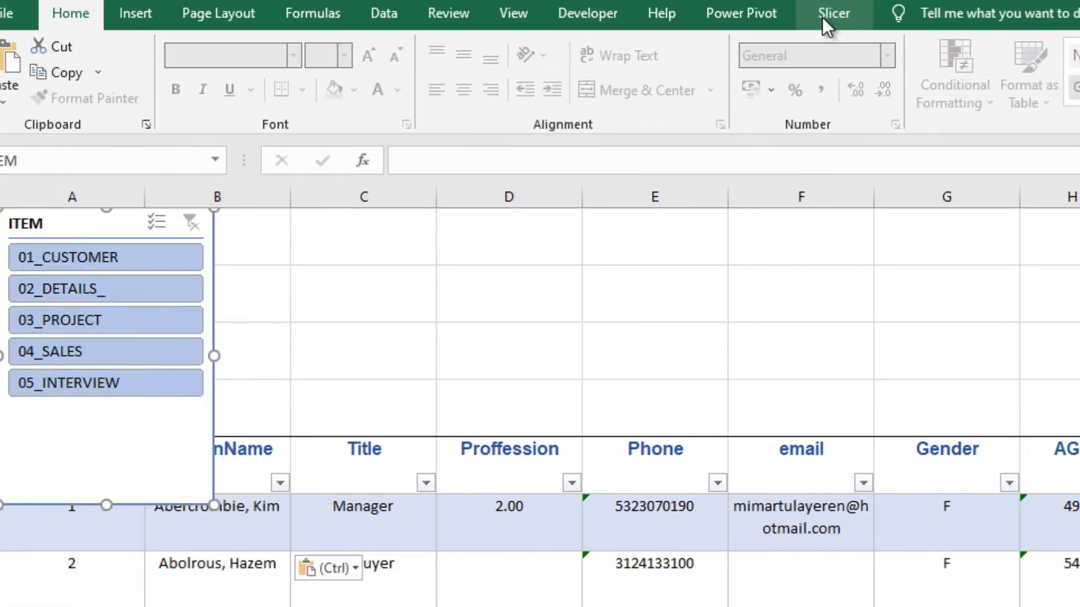
{"action": "left_click", "coordinate": [832, 12]}
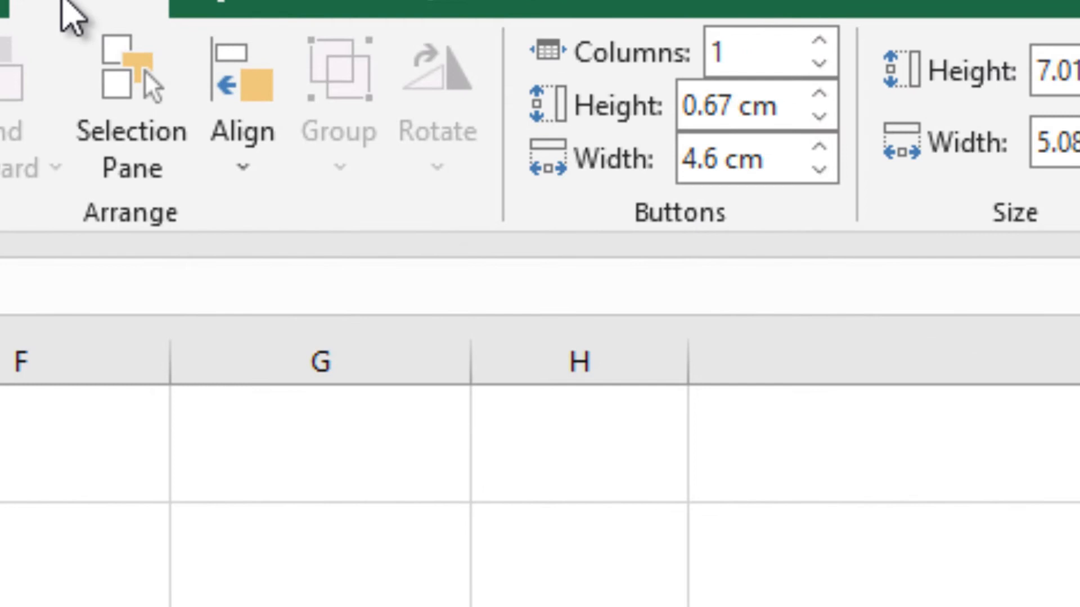
{"action": "mouse_move", "coordinate": [523, 90]}
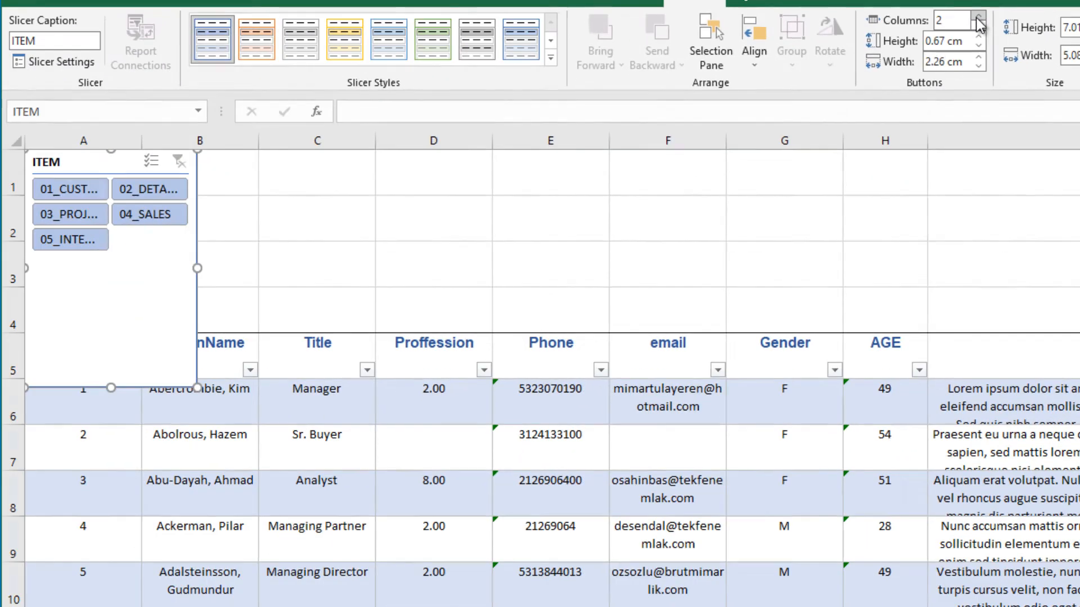
Step: Set the ITEM slicer to 3 columns and stretch it across rows 1–2
{"action": "left_click", "coordinate": [977, 15]}
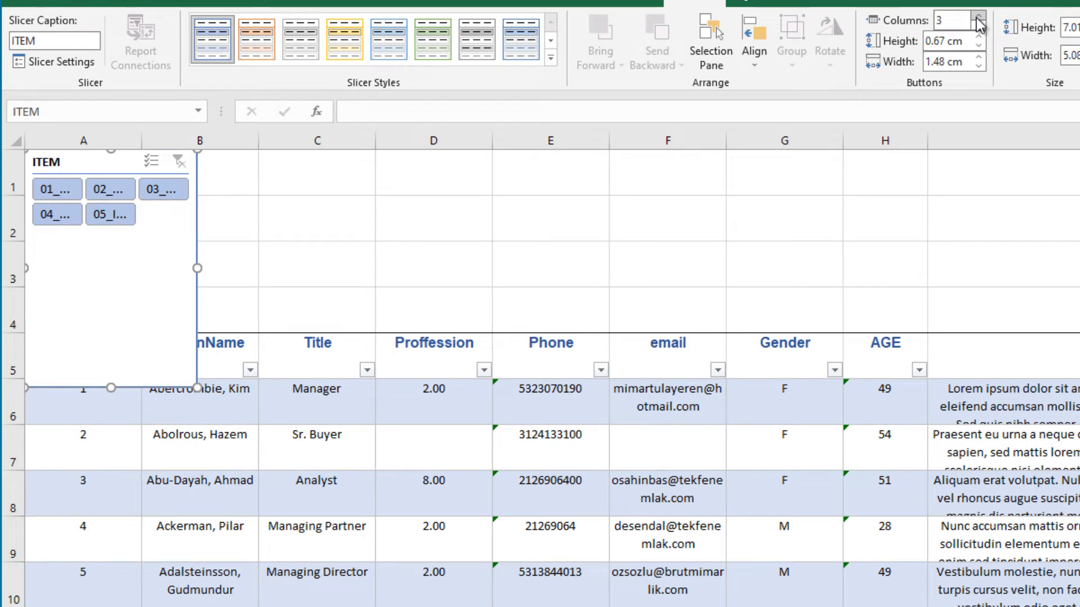
{"action": "mouse_move", "coordinate": [187, 358]}
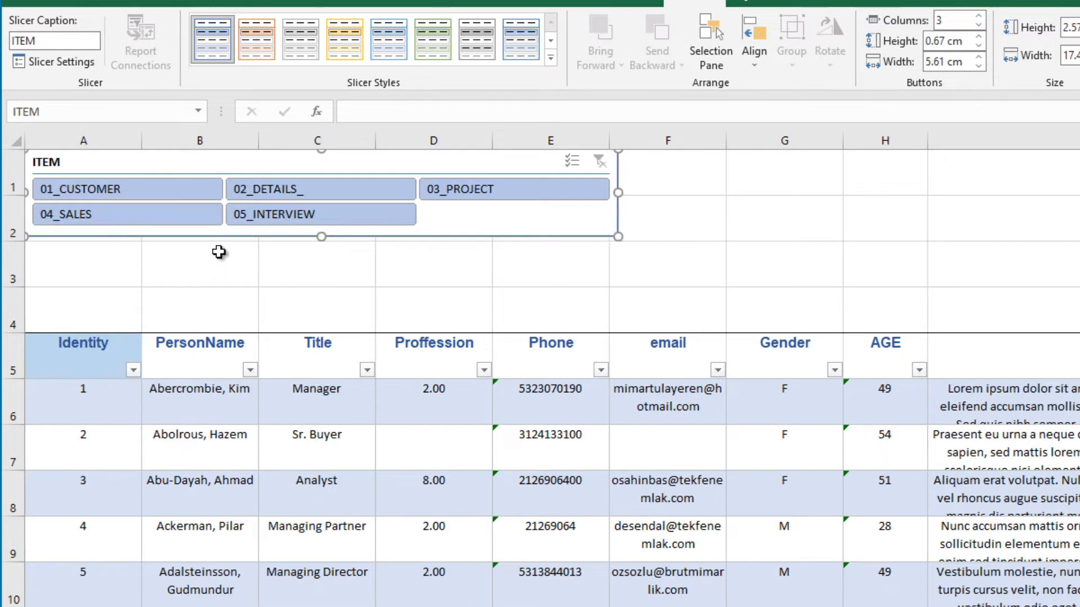
{"action": "mouse_move", "coordinate": [54, 187]}
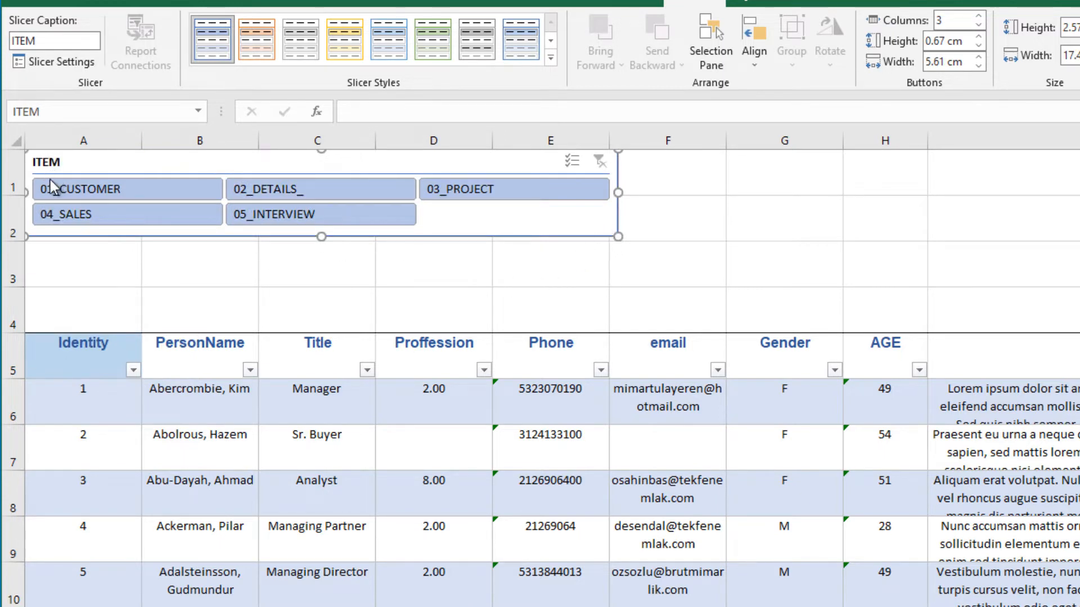
{"action": "mouse_move", "coordinate": [241, 110]}
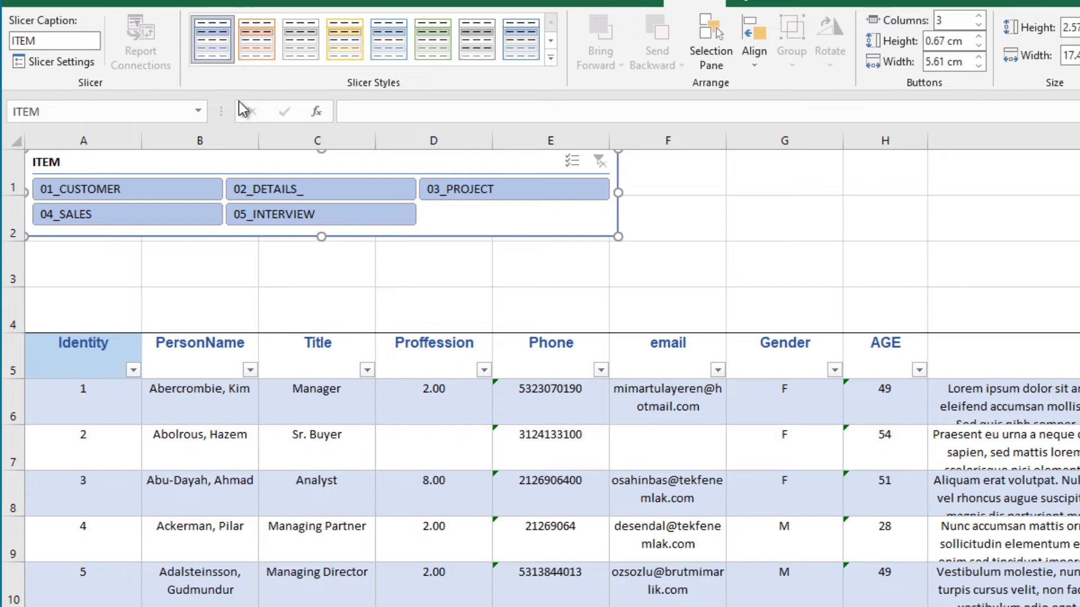
{"action": "left_click", "coordinate": [257, 40]}
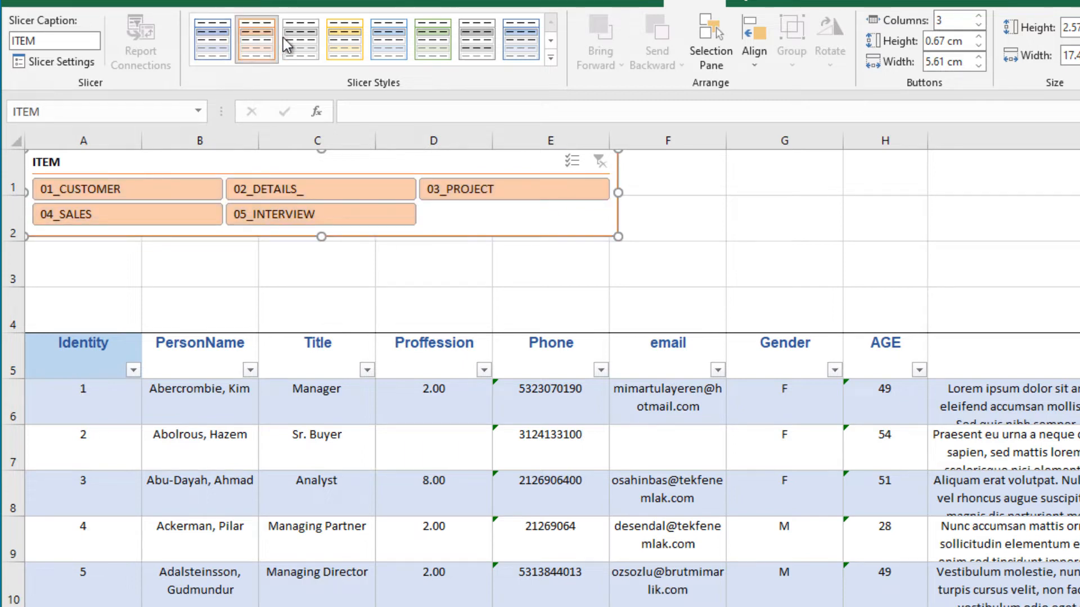
{"action": "left_click", "coordinate": [212, 39]}
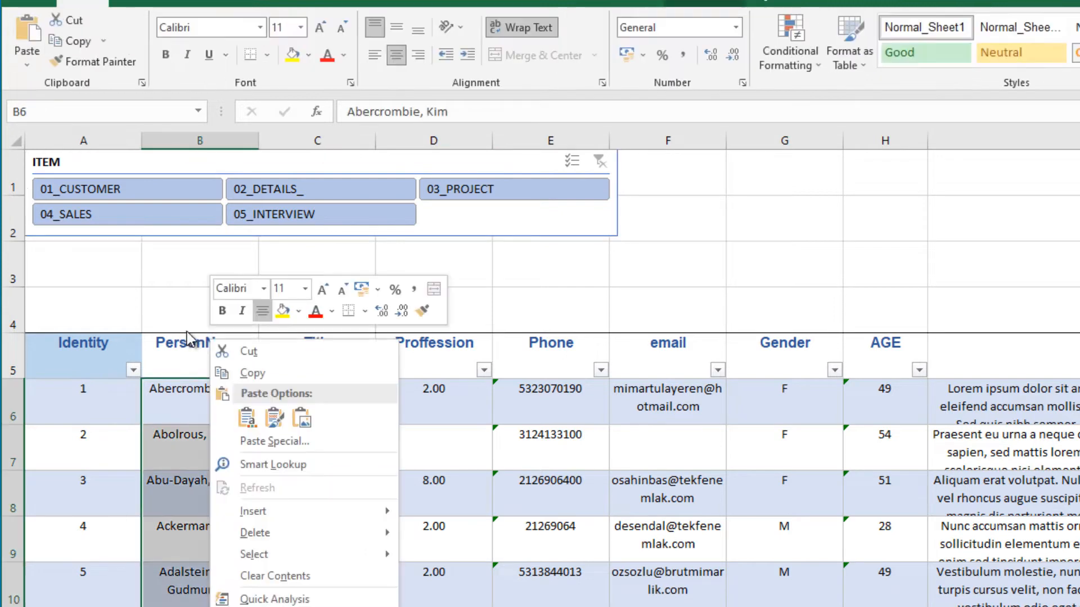
Step: Enter group tags 0, 1 or 2 in row 4 above each header through column L
{"action": "left_click", "coordinate": [83, 309]}
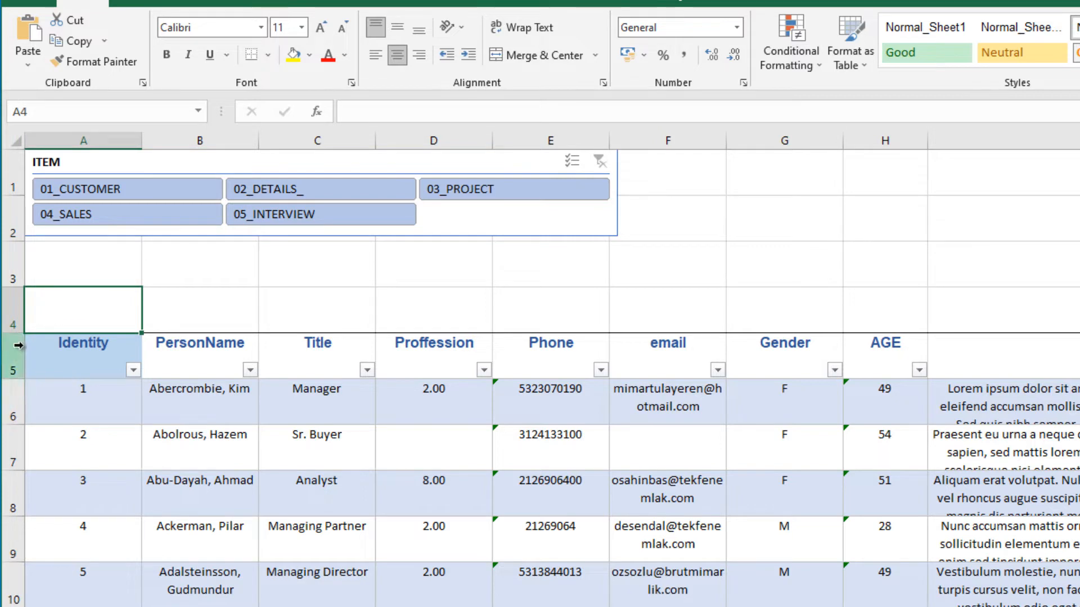
{"action": "left_click", "coordinate": [316, 310]}
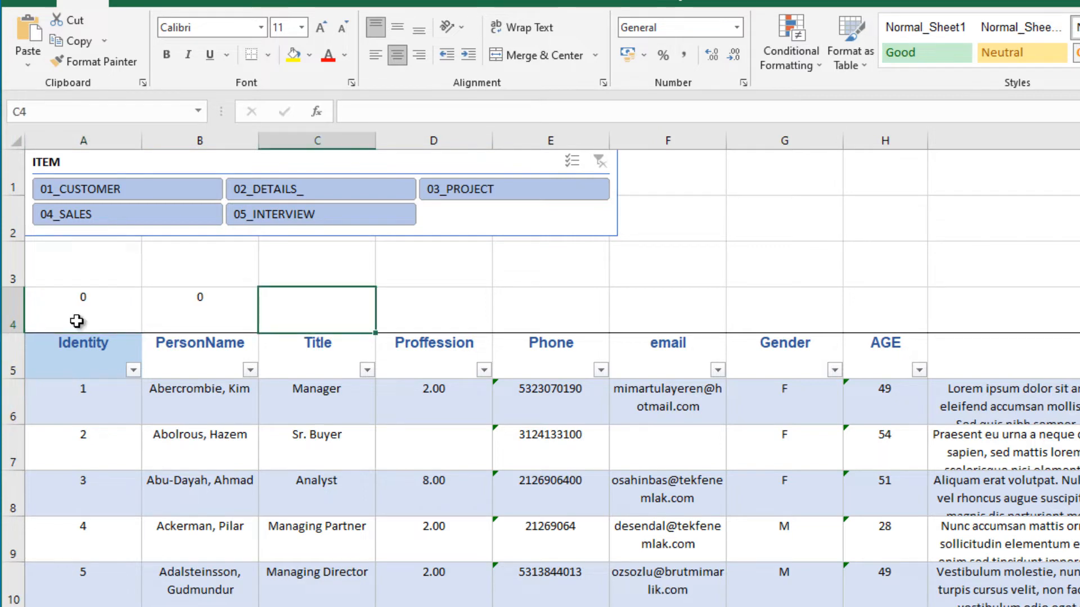
{"action": "type", "text": "1"}
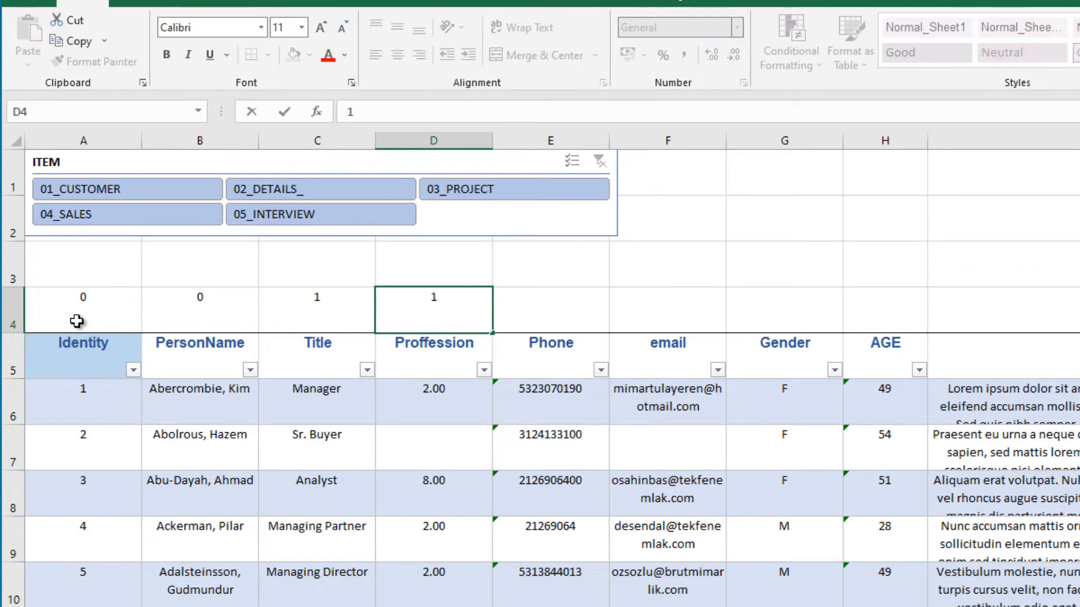
{"action": "left_click", "coordinate": [550, 308]}
{"action": "type", "text": "1"}
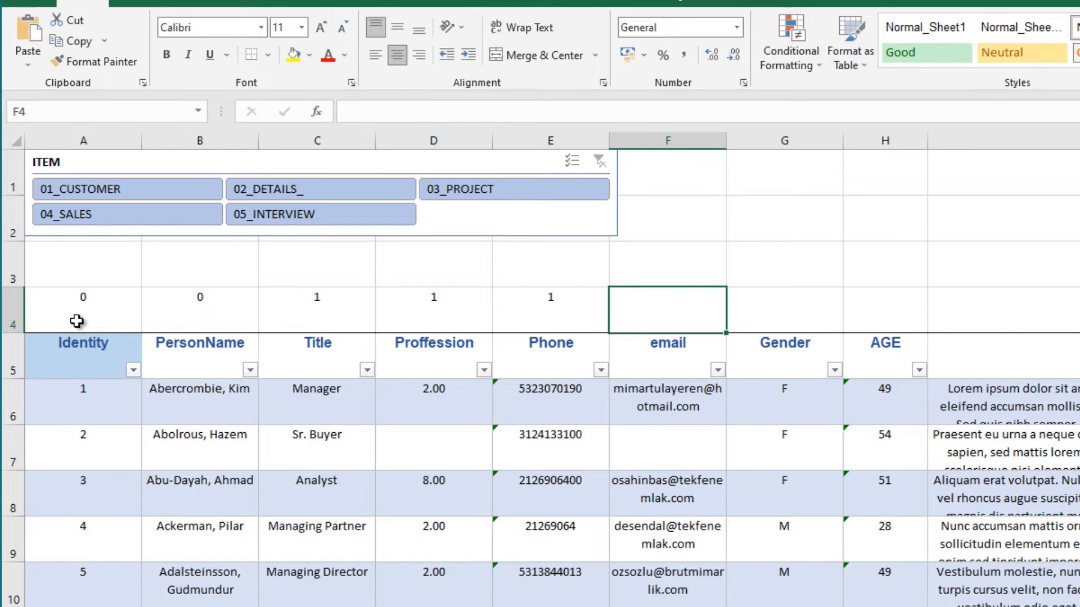
{"action": "left_click", "coordinate": [783, 310]}
{"action": "type", "text": "2"}
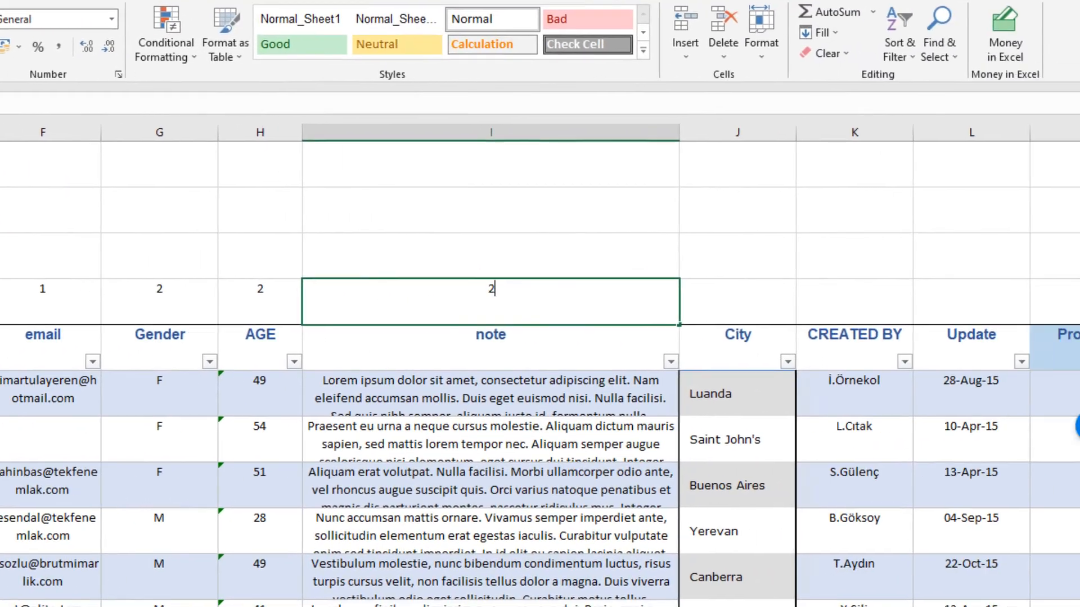
{"action": "left_click", "coordinate": [715, 301]}
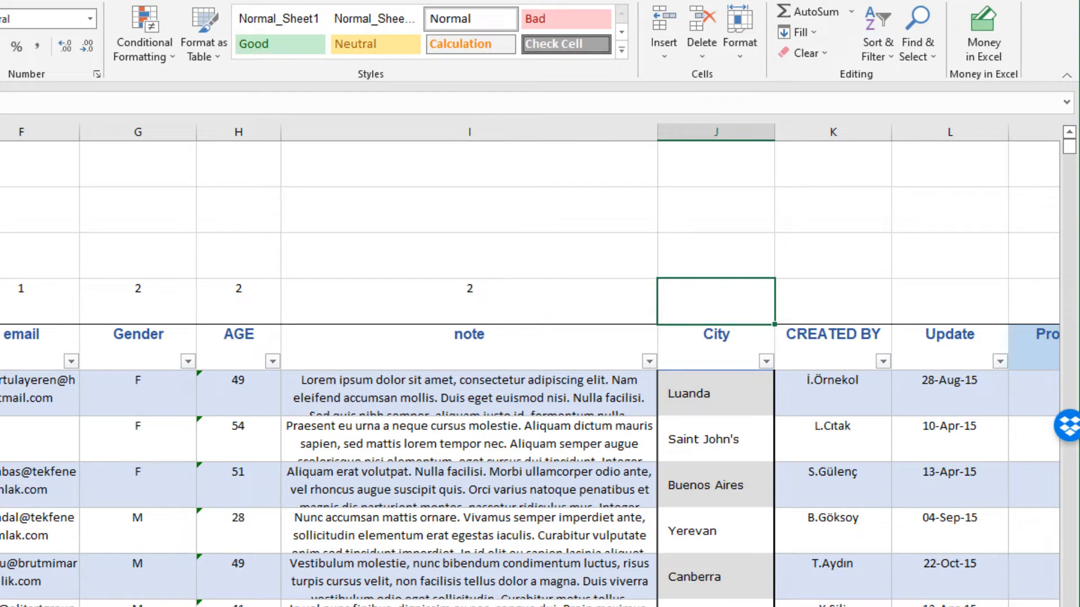
{"action": "left_click", "coordinate": [831, 299]}
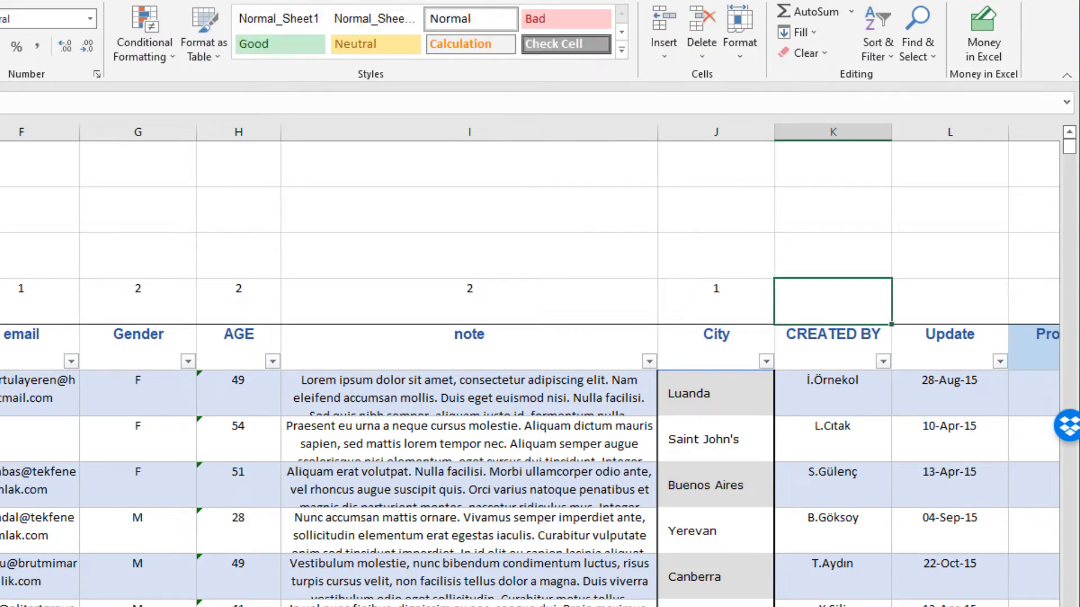
{"action": "left_click", "coordinate": [949, 299]}
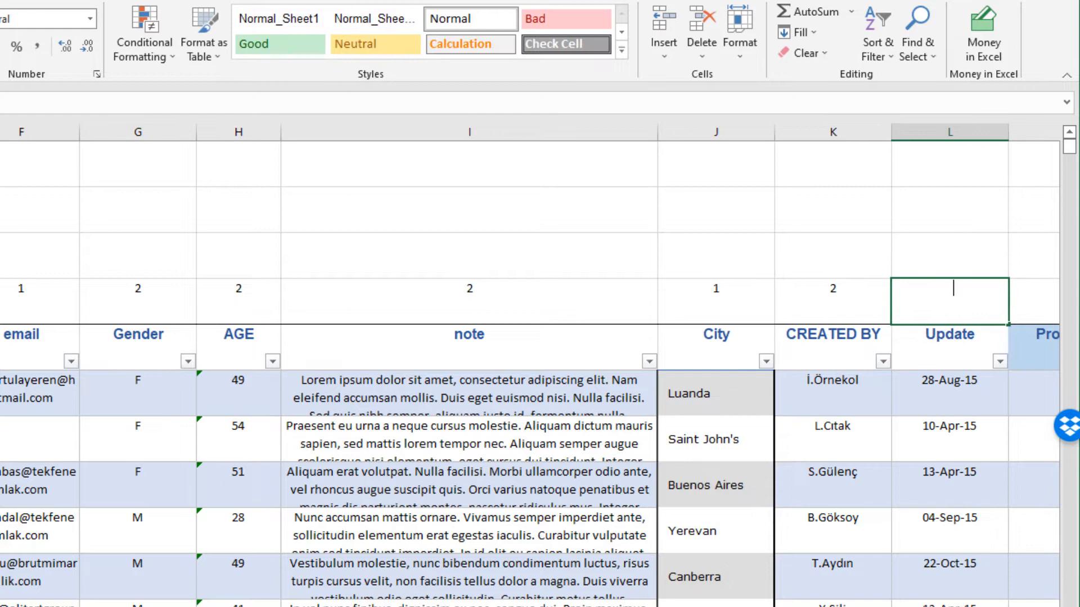
{"action": "scroll", "scroll_direction": "right", "scroll_amount": 3}
{"action": "type", "text": "2"}
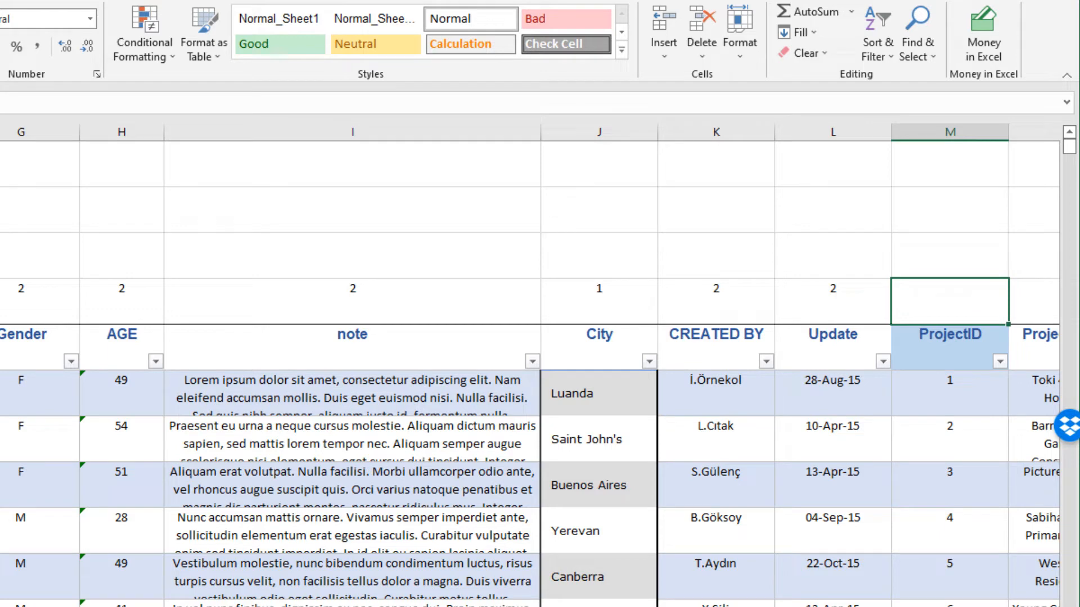
Step: Enter row 4 tags: 3 through Status, 4 for ID6–Quantity Sold, 5 for Date–Update10
{"action": "type", "text": "3"}
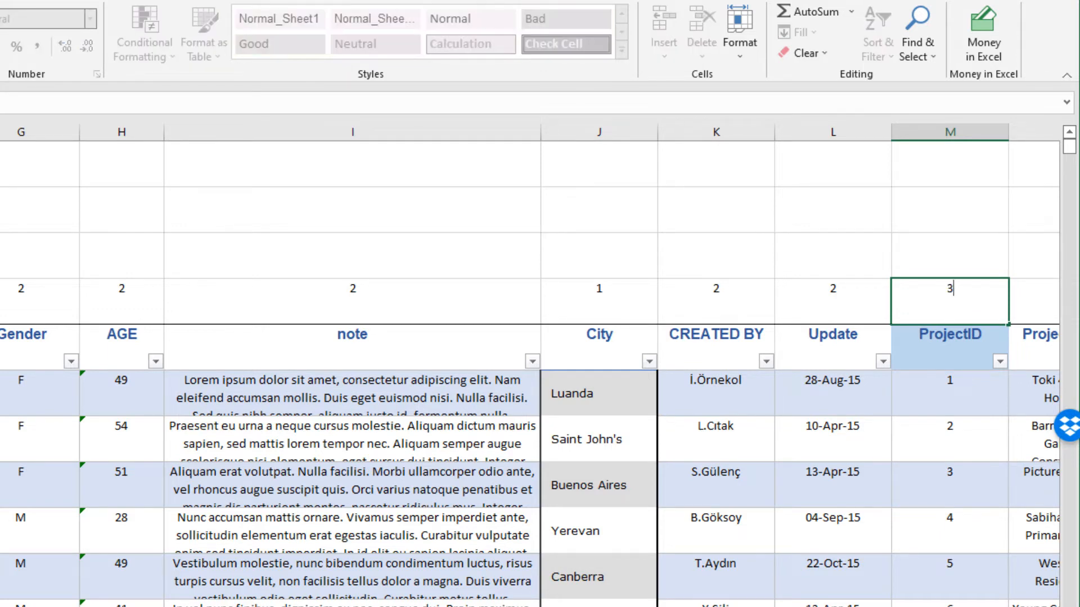
{"action": "scroll", "scroll_direction": "right", "scroll_amount": 3}
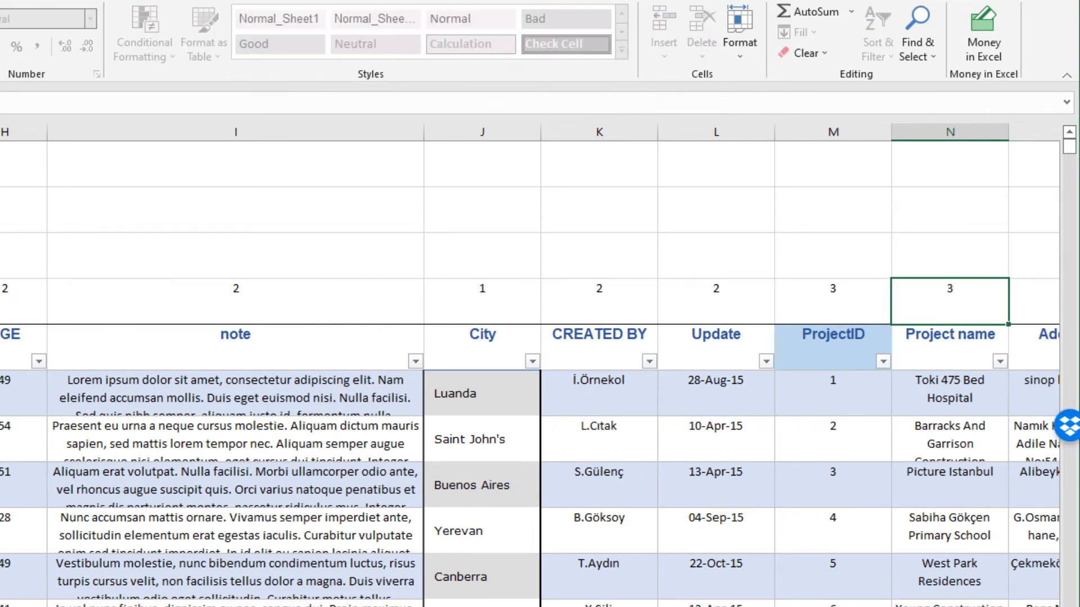
{"action": "scroll", "scroll_direction": "right", "scroll_amount": 3}
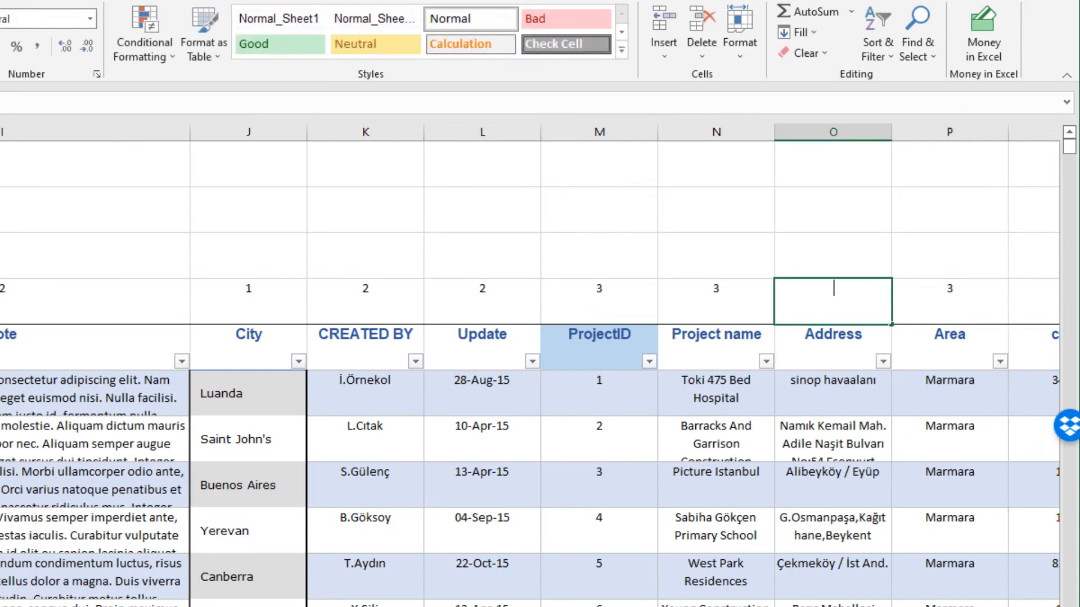
{"action": "scroll", "scroll_direction": "right", "scroll_amount": 3}
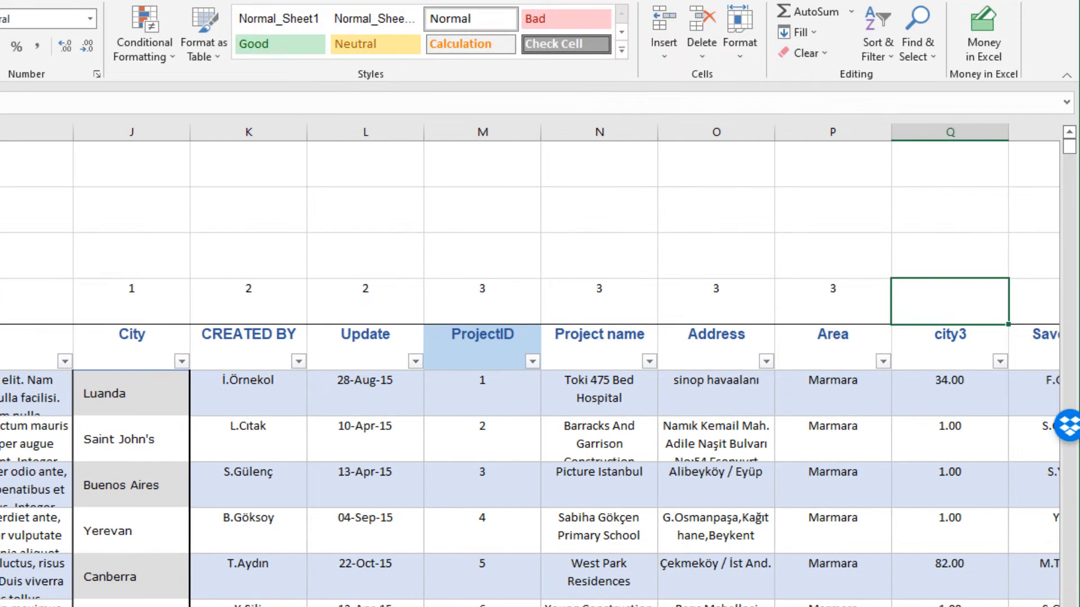
{"action": "scroll", "scroll_direction": "right", "scroll_amount": 3}
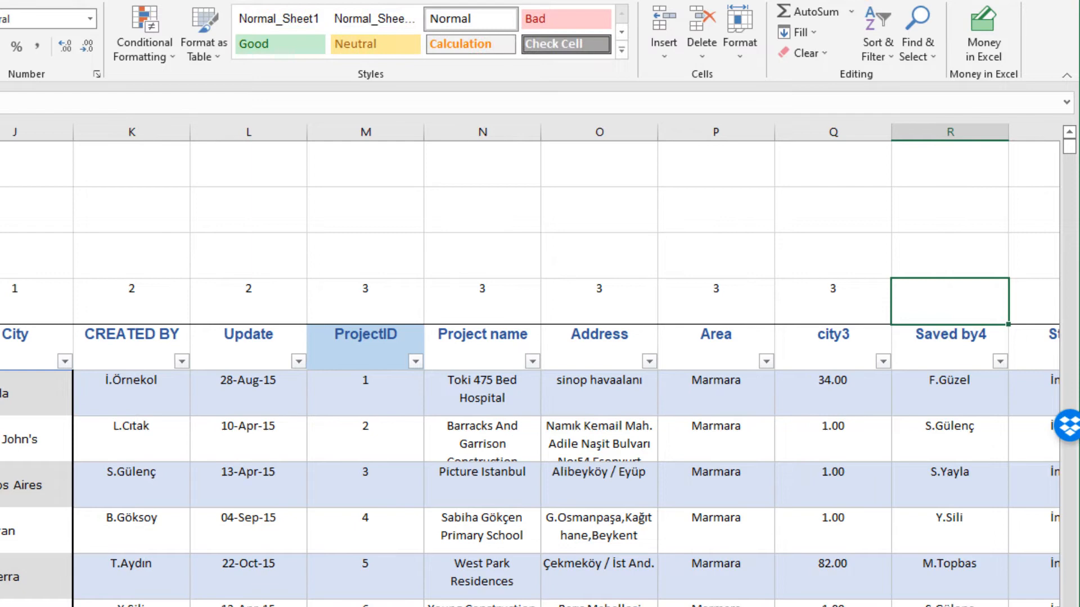
{"action": "scroll", "scroll_direction": "right", "scroll_amount": 3}
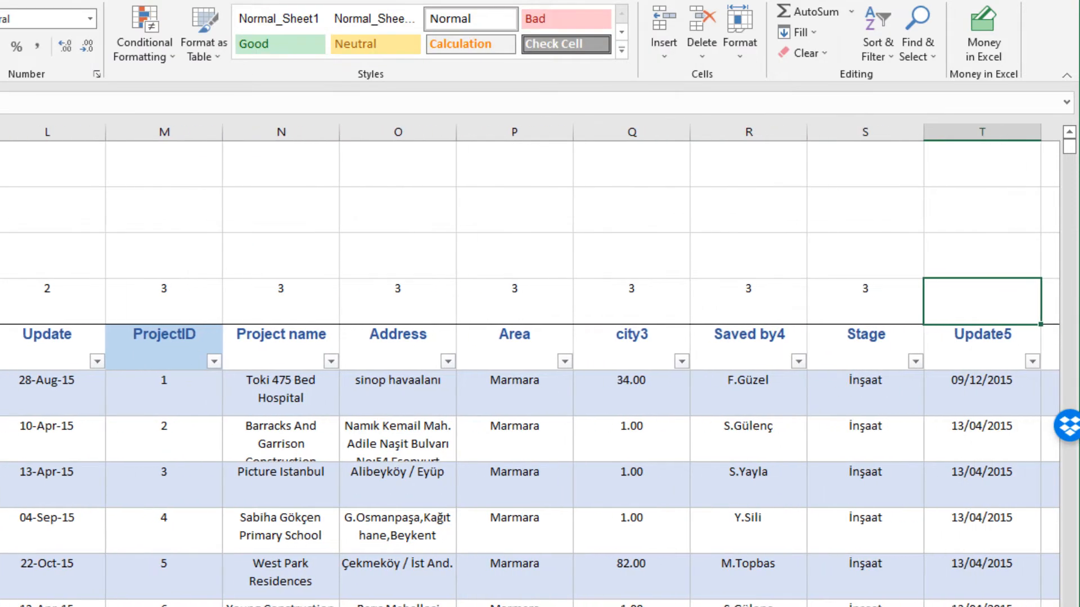
{"action": "scroll", "scroll_direction": "right", "scroll_amount": 3}
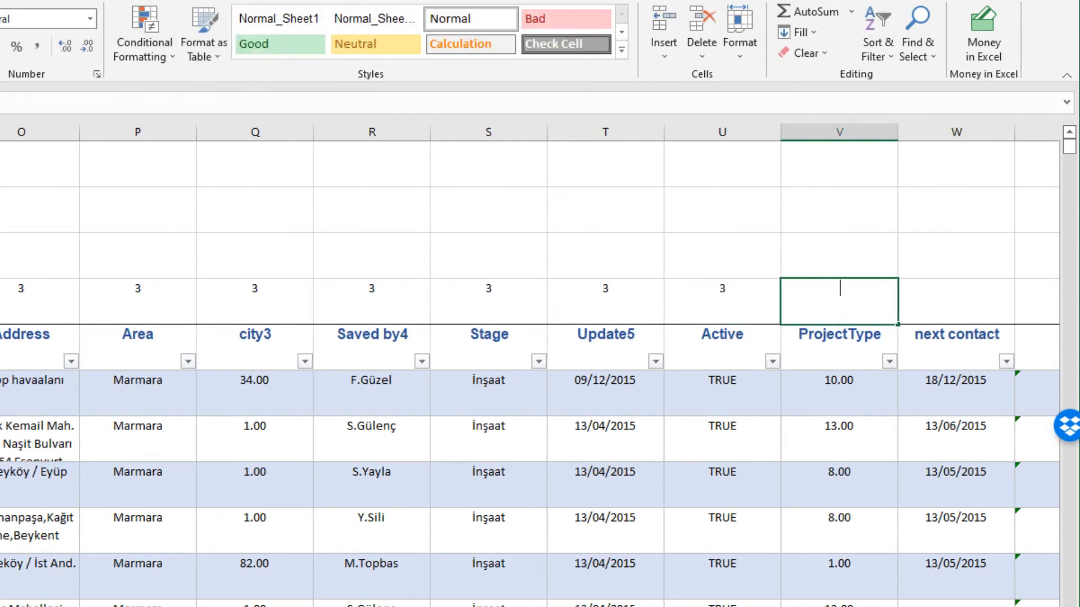
{"action": "scroll", "scroll_direction": "right", "scroll_amount": 3}
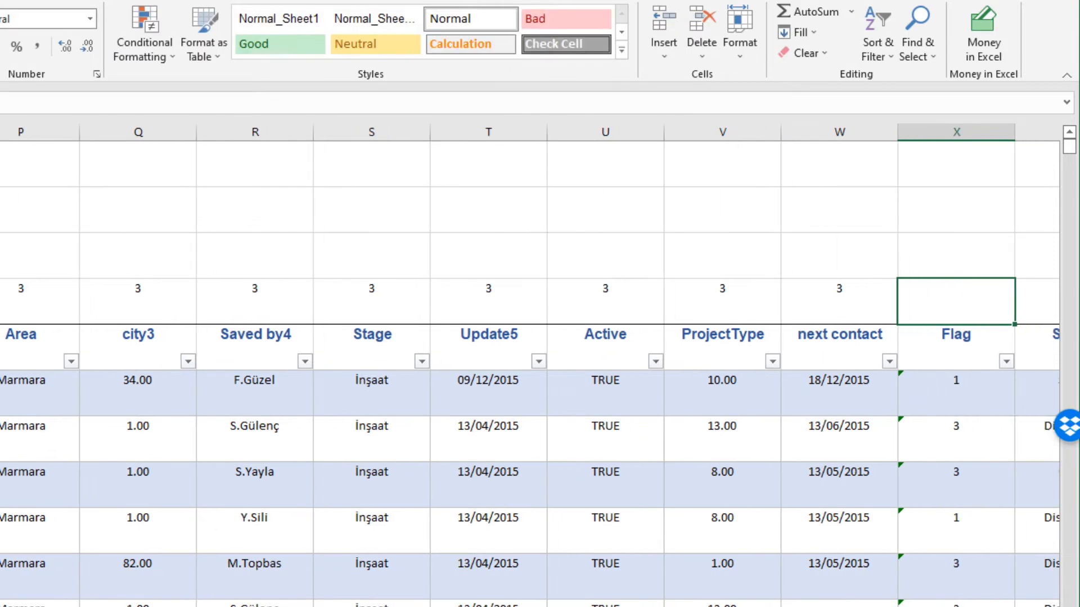
{"action": "scroll", "scroll_direction": "right", "scroll_amount": 3}
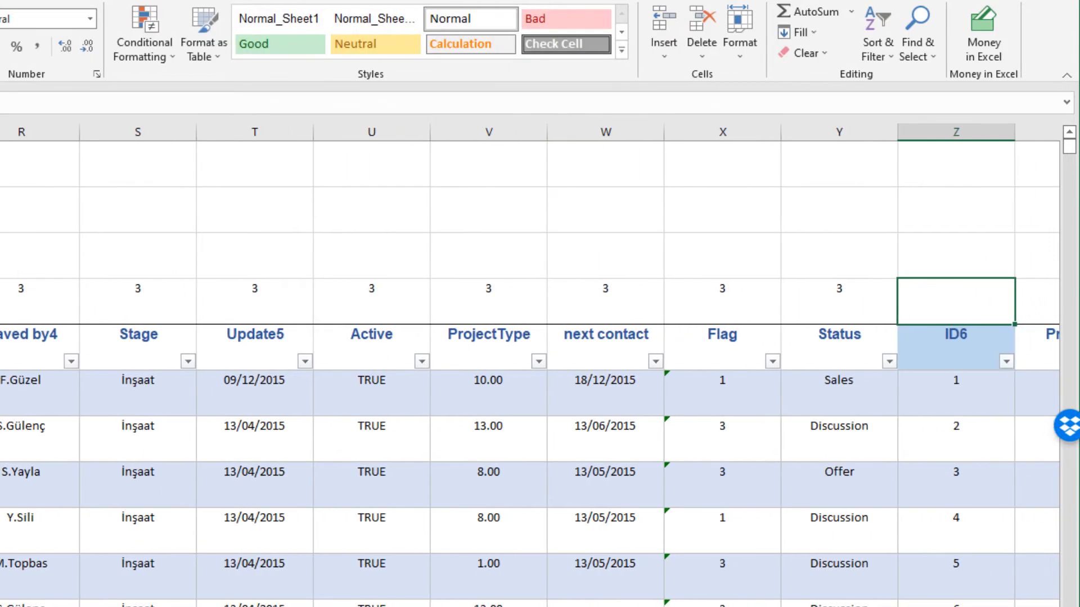
{"action": "scroll", "scroll_direction": "right", "scroll_amount": 3}
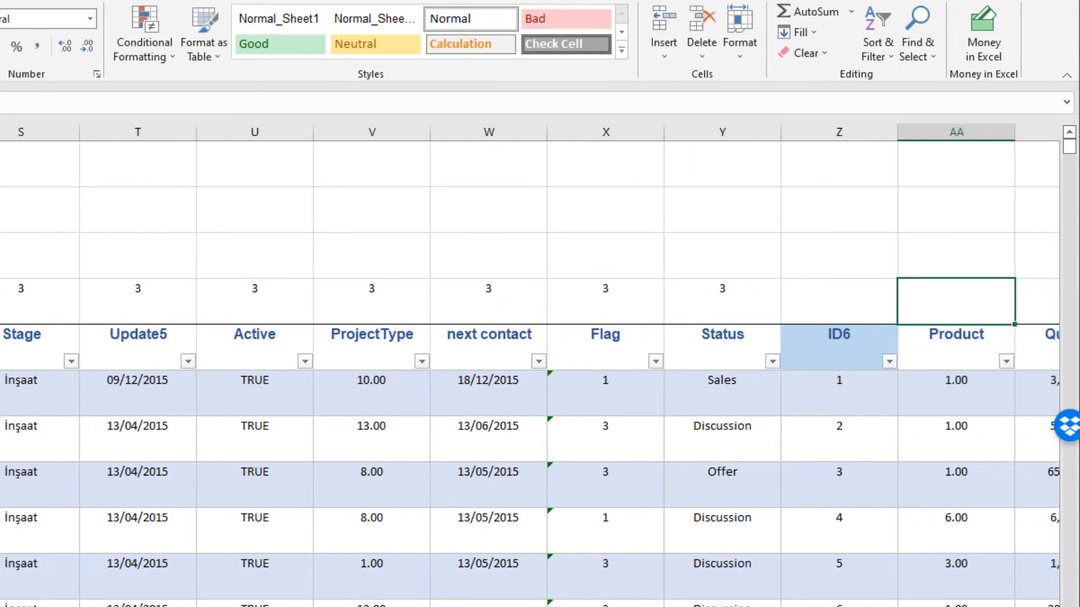
{"action": "scroll", "scroll_direction": "left", "scroll_amount": 3}
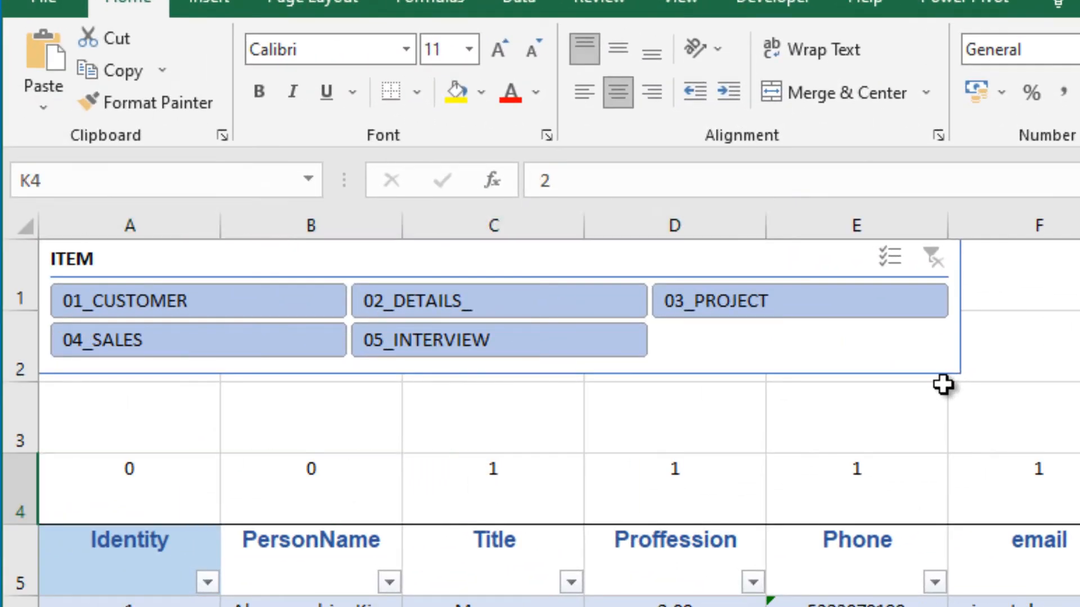
{"action": "scroll", "scroll_direction": "right", "scroll_amount": 3}
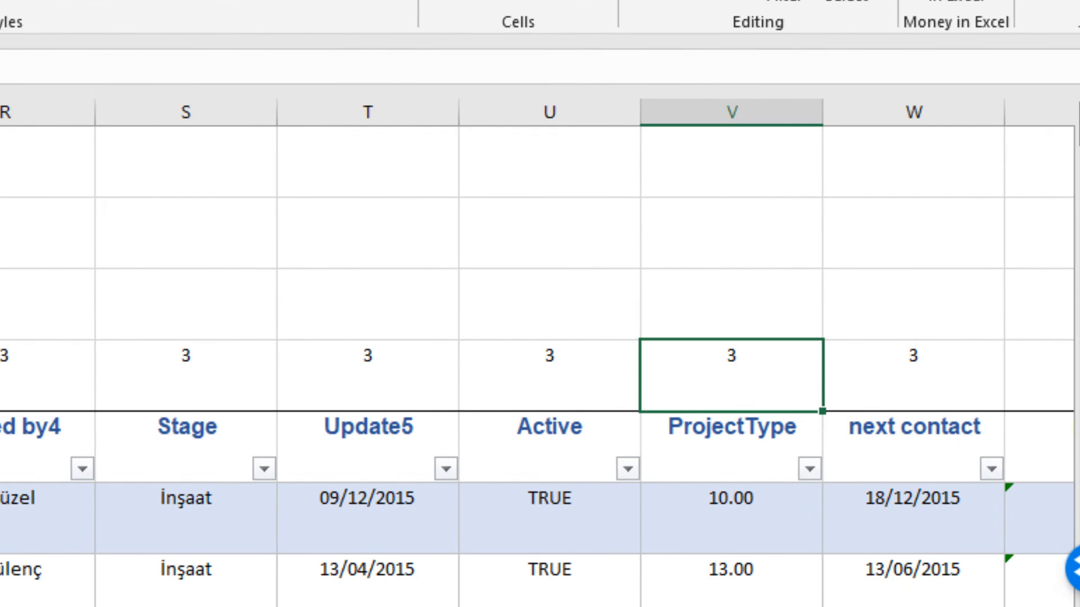
{"action": "scroll", "scroll_direction": "right", "scroll_amount": 3}
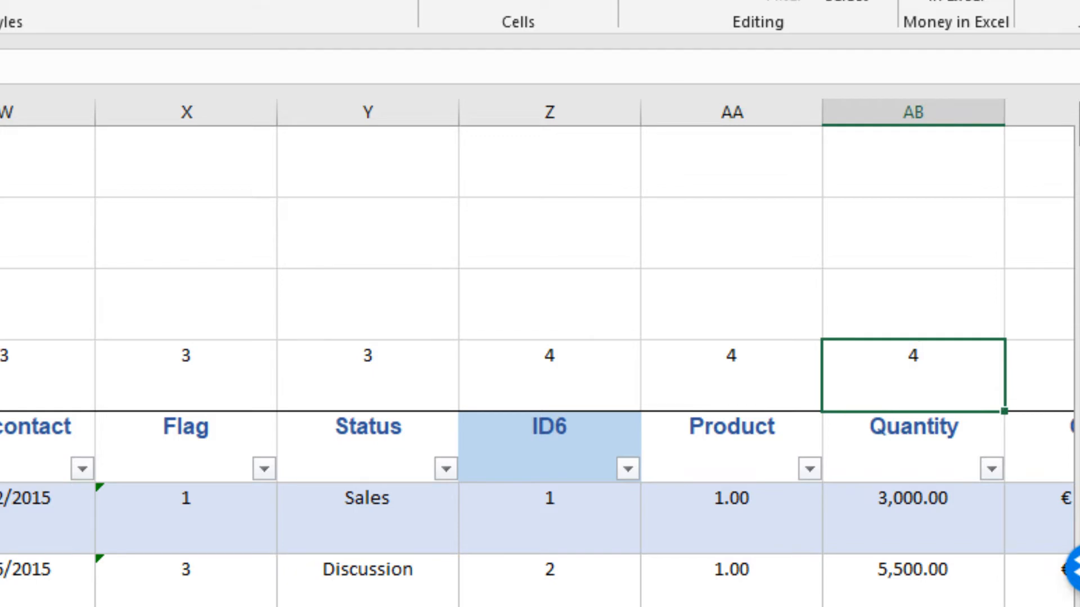
{"action": "scroll", "scroll_direction": "right", "scroll_amount": 3}
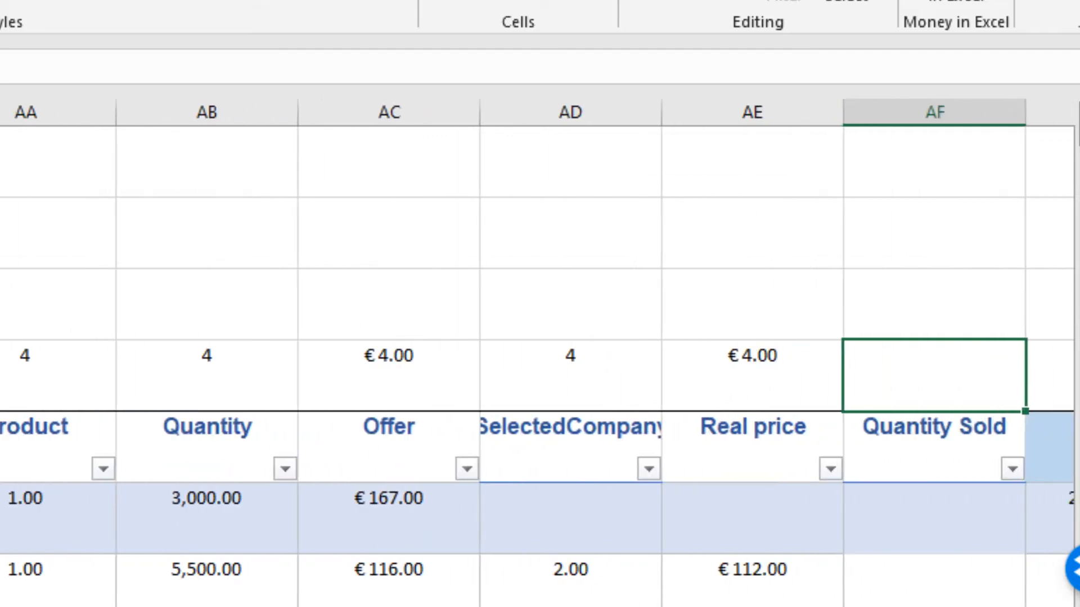
{"action": "scroll", "scroll_direction": "right", "scroll_amount": 3}
{"action": "type", "text": "5"}
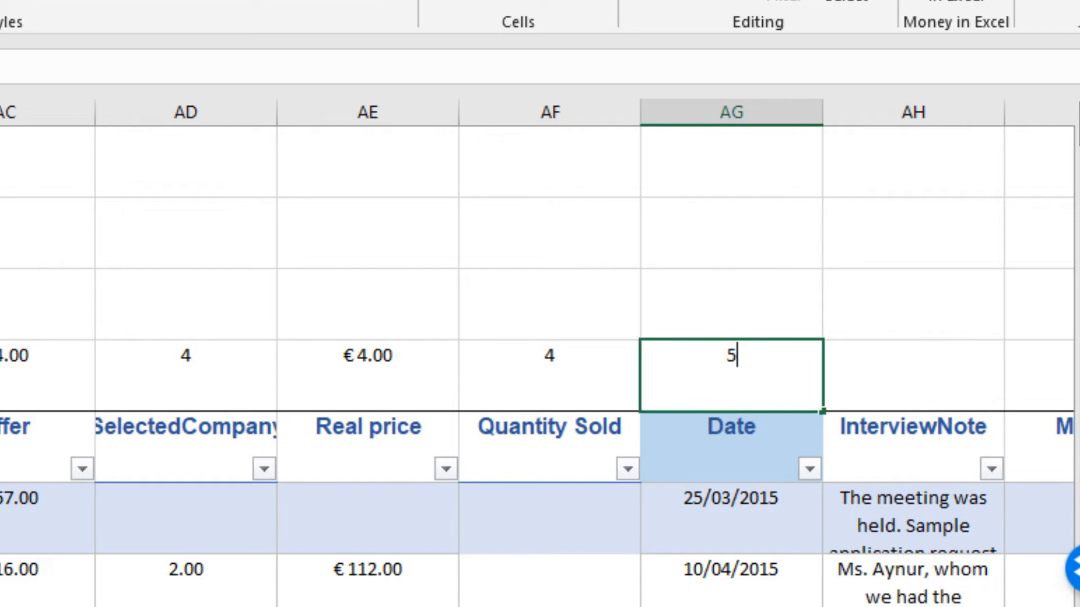
{"action": "key", "text": "tab"}
{"action": "type", "text": "5"}
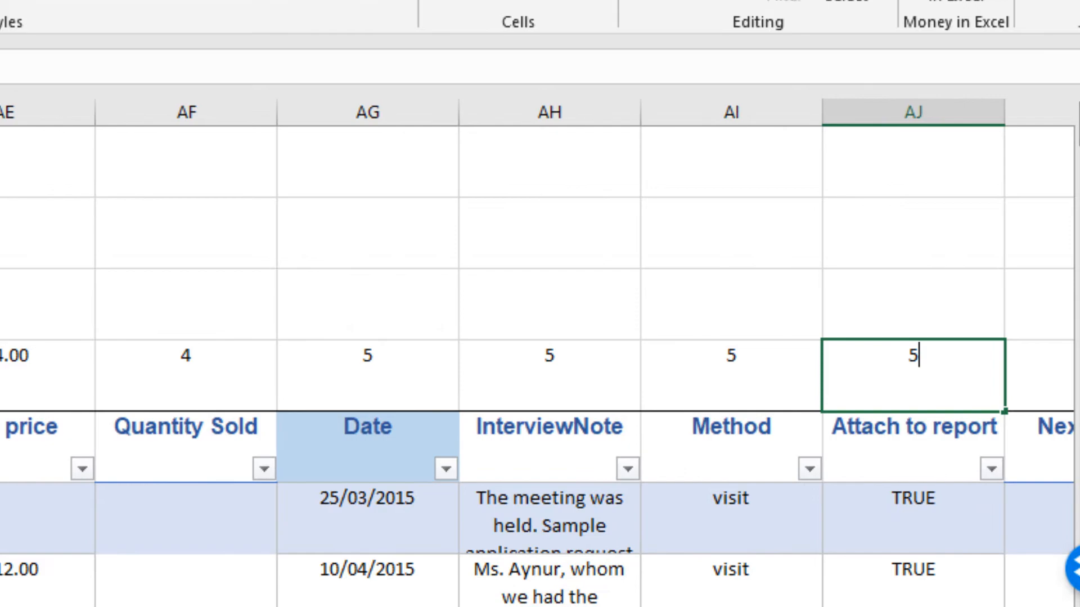
{"action": "scroll", "scroll_direction": "right", "scroll_amount": 3}
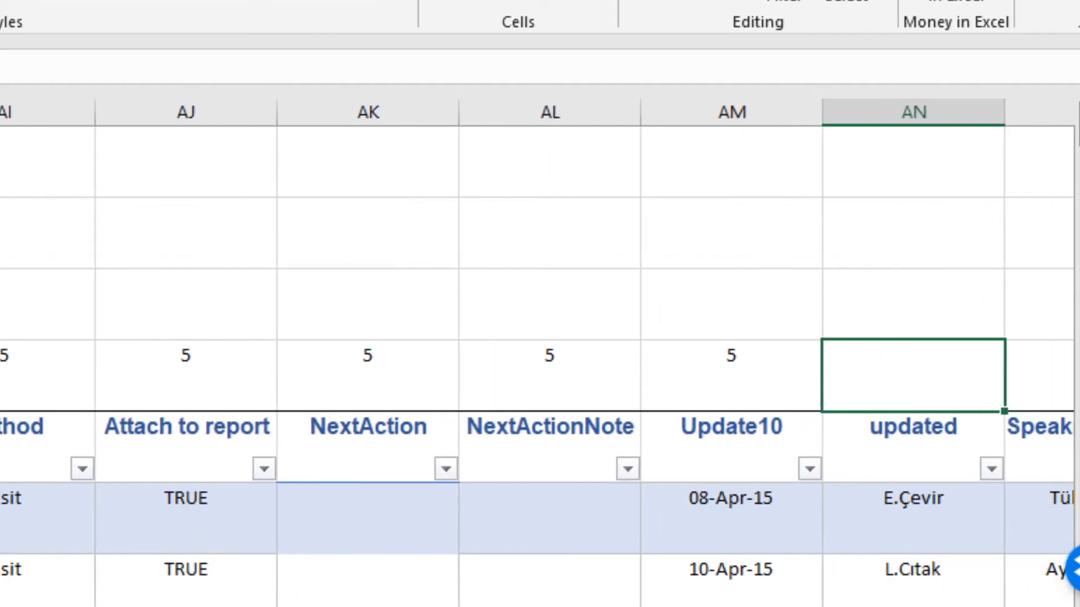
{"action": "scroll", "scroll_direction": "right", "scroll_amount": 3}
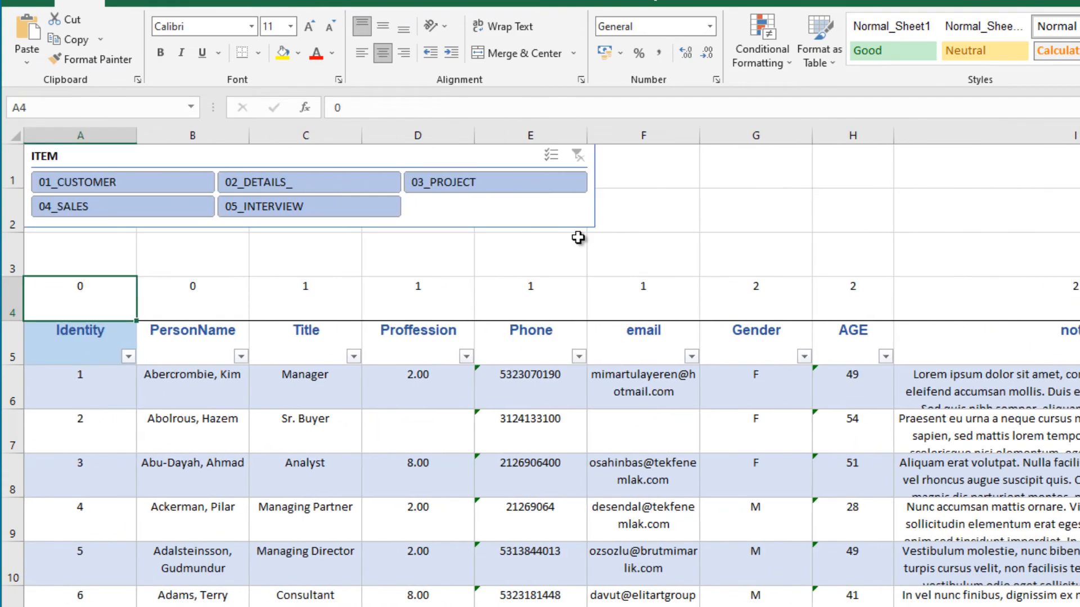
{"action": "mouse_move", "coordinate": [333, 305]}
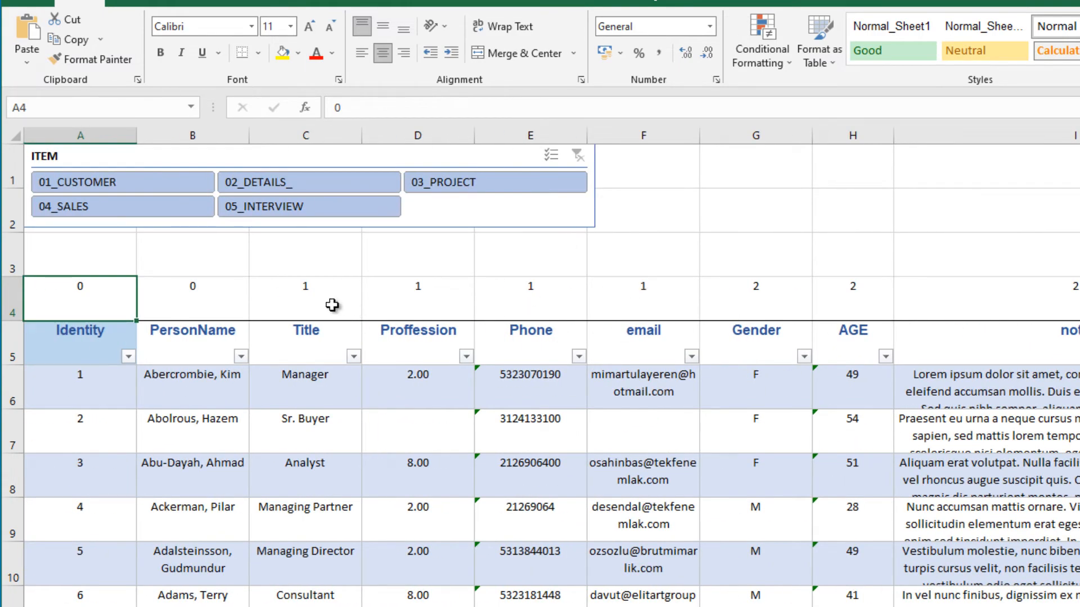
Step: Hide rows 3–4 holding the group tags, then click cell G2
{"action": "left_click", "coordinate": [9, 298]}
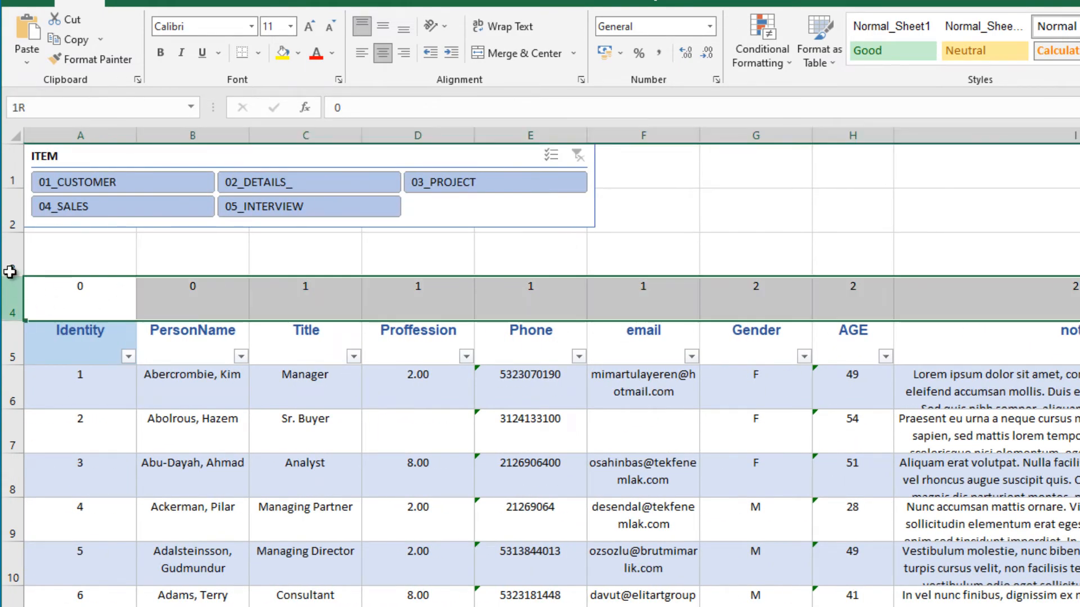
{"action": "right_click", "coordinate": [10, 286]}
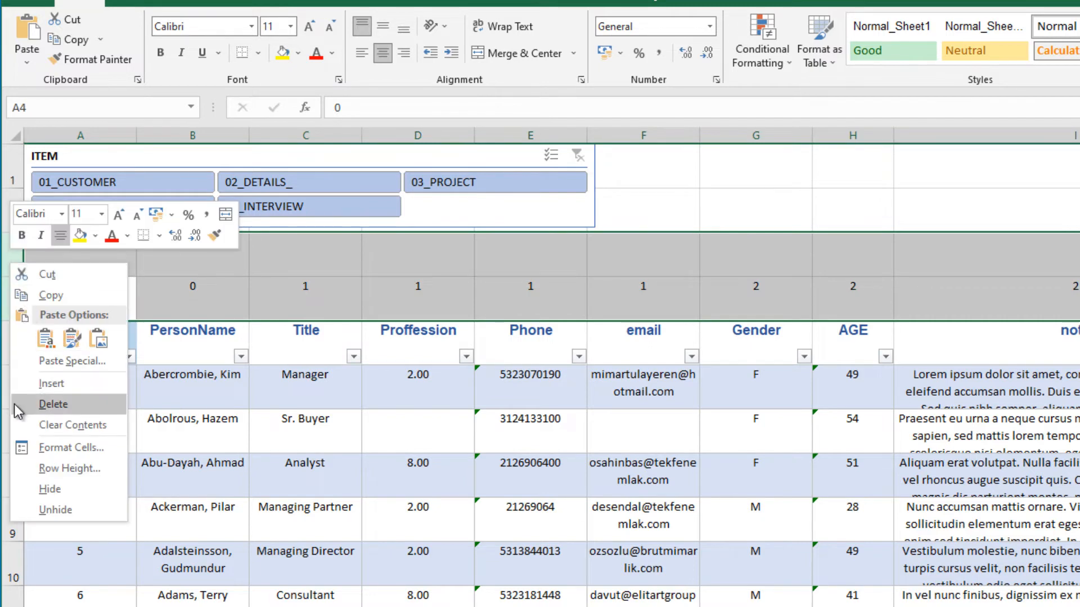
{"action": "left_click", "coordinate": [53, 403]}
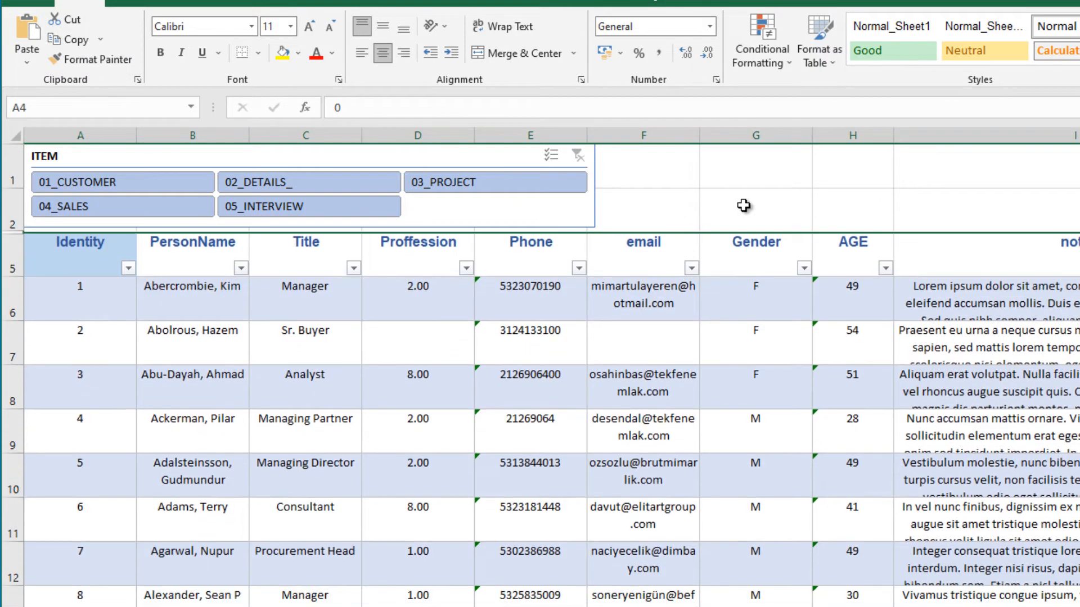
{"action": "left_click", "coordinate": [756, 210]}
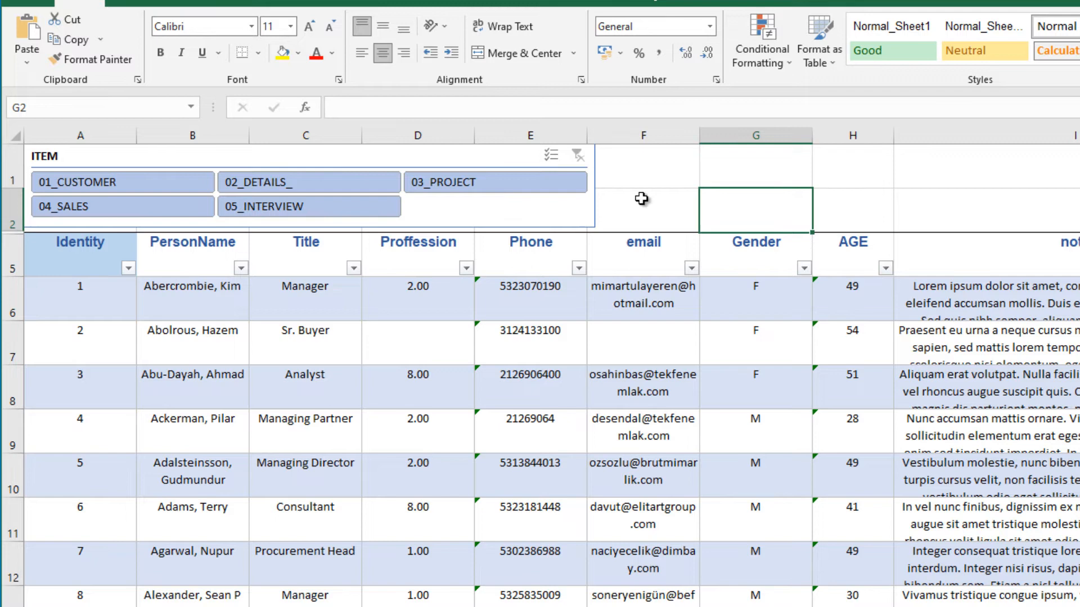
{"action": "mouse_move", "coordinate": [428, 242]}
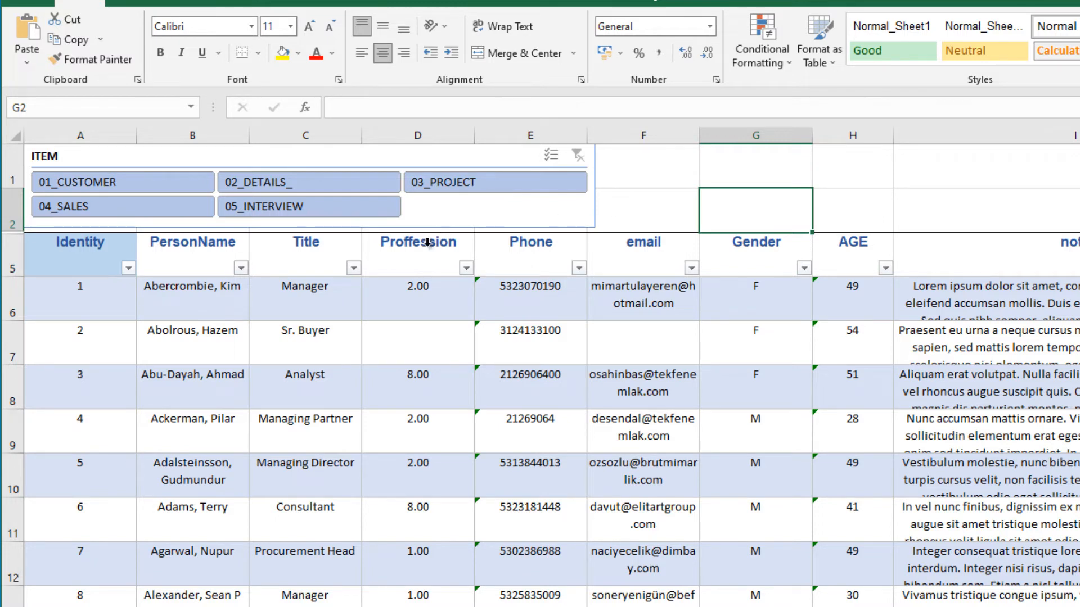
{"action": "mouse_move", "coordinate": [359, 294]}
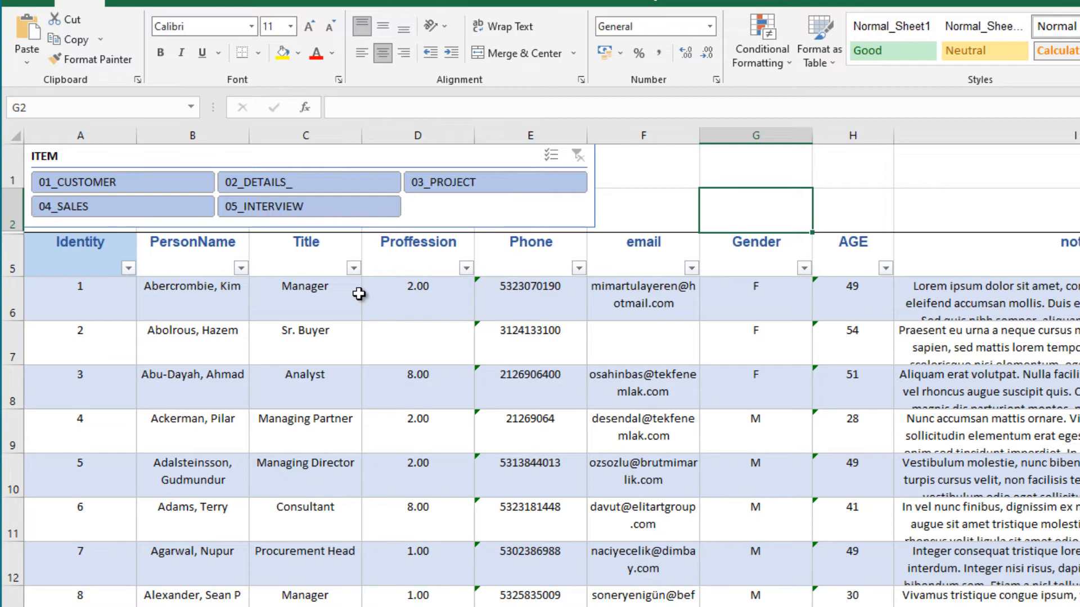
Step: Open the VBA editor with Alt+F11 and enter the empty Sheet8 (items) code module
{"action": "key", "text": "Alt+F11"}
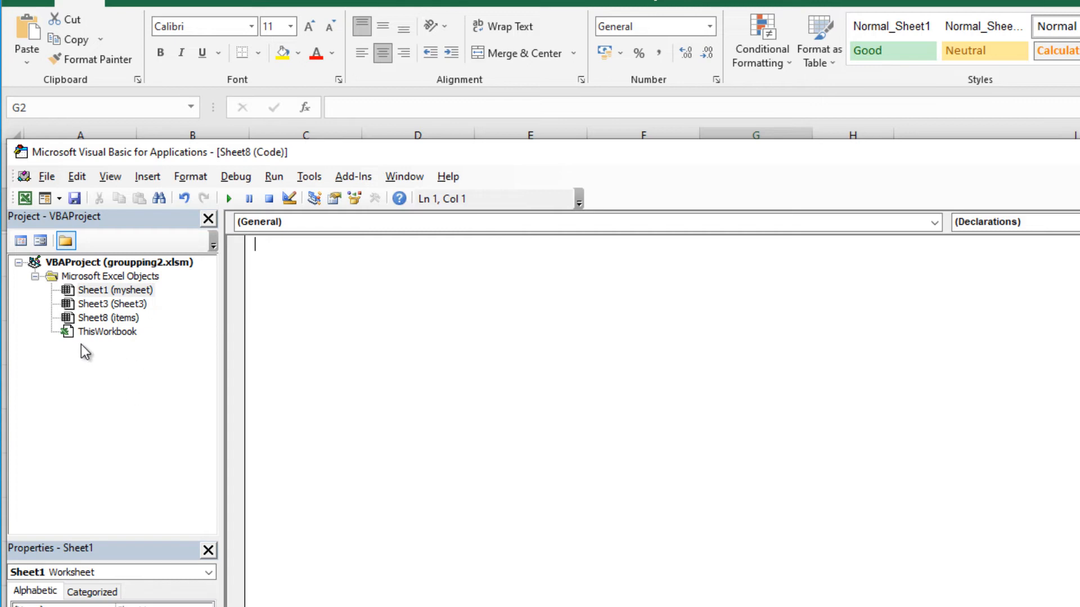
{"action": "mouse_move", "coordinate": [84, 334]}
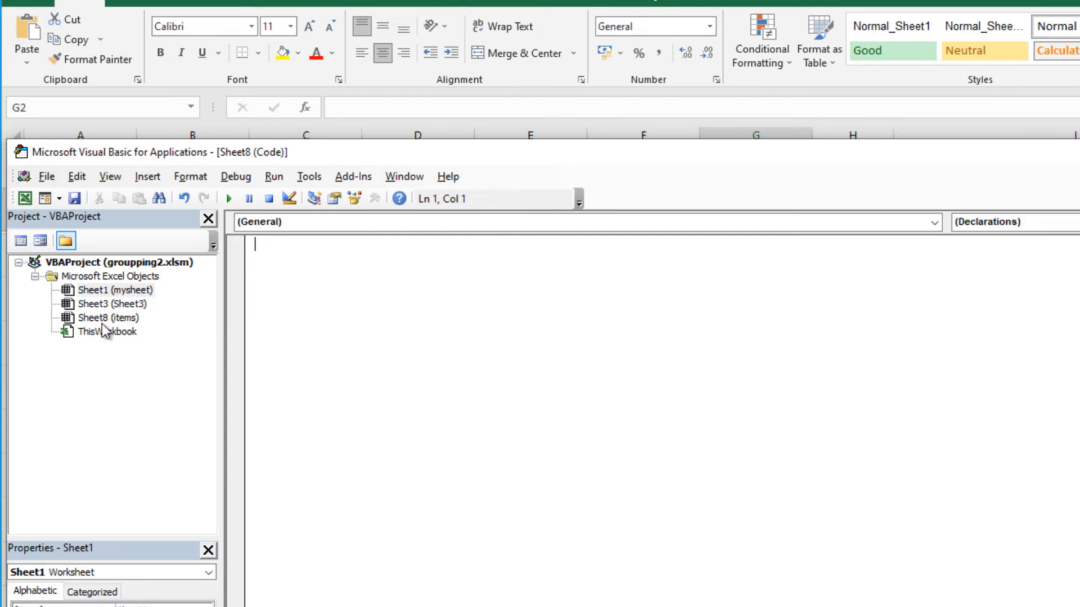
{"action": "left_click", "coordinate": [107, 317]}
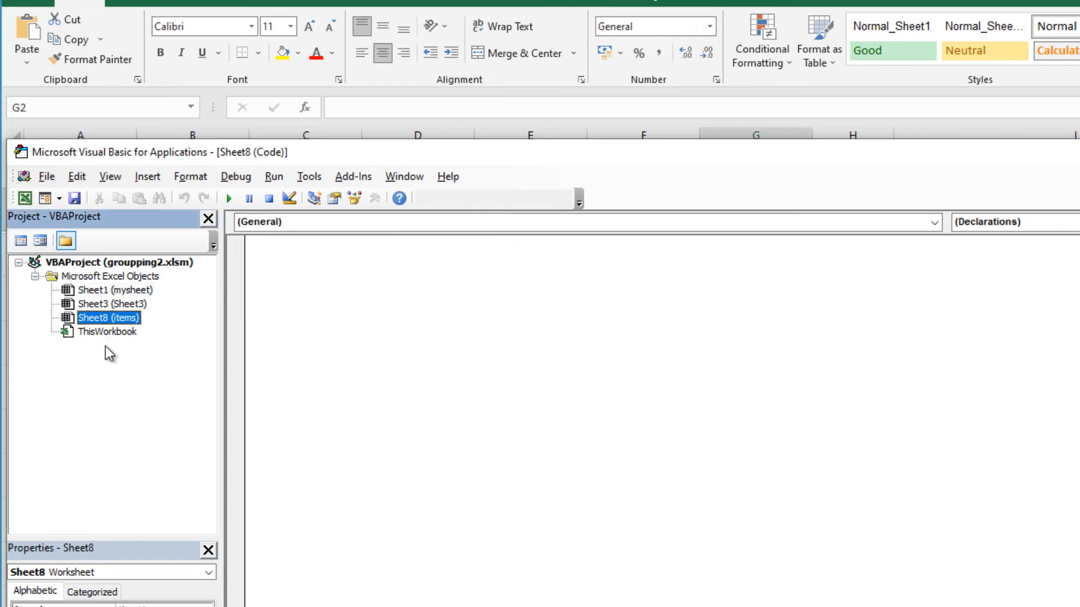
{"action": "mouse_move", "coordinate": [122, 332]}
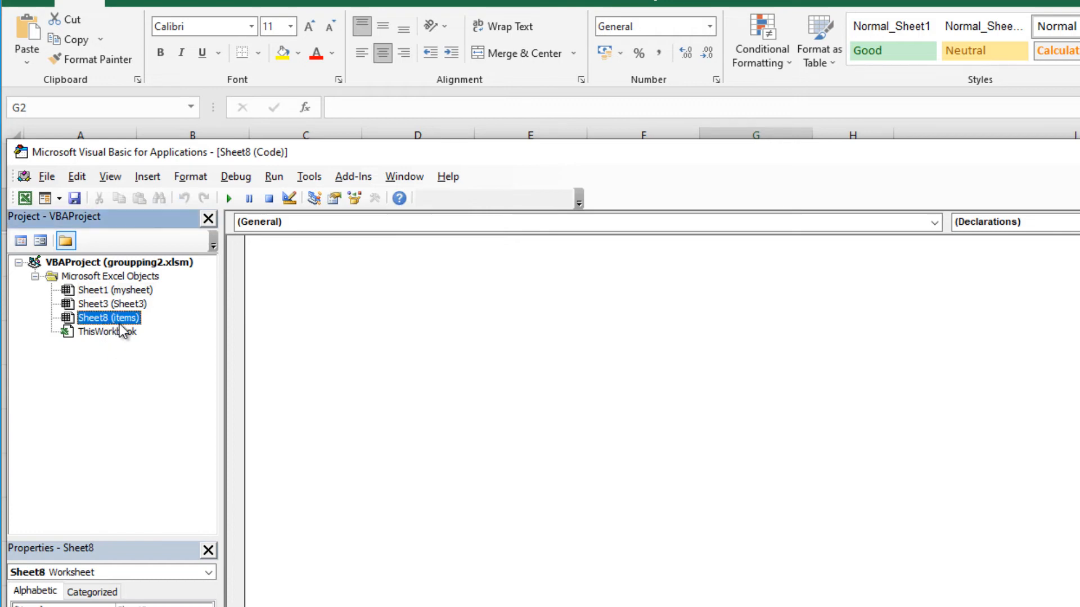
{"action": "mouse_move", "coordinate": [117, 331]}
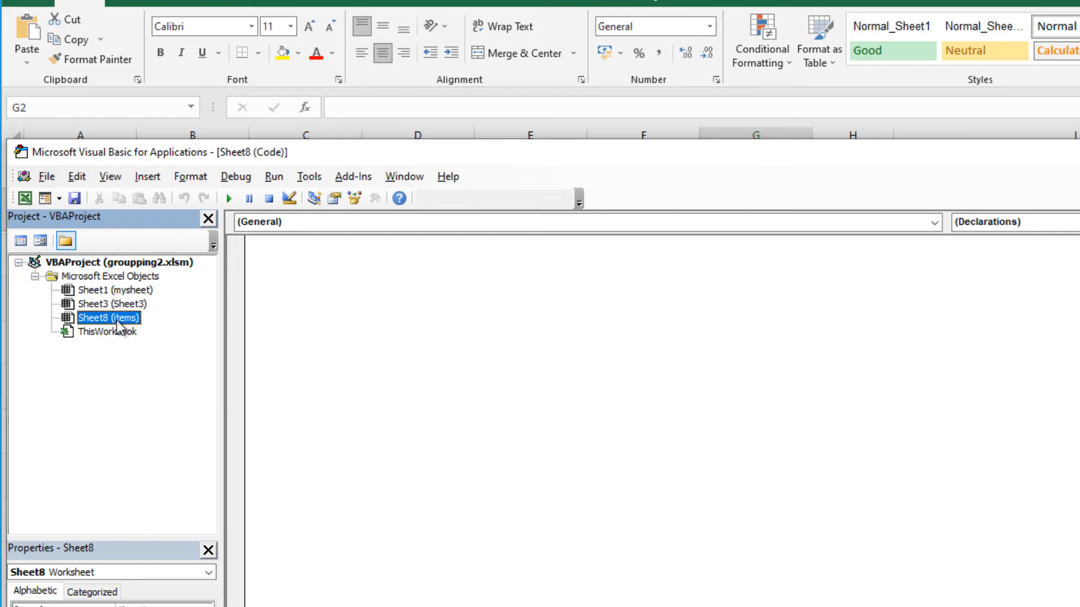
{"action": "mouse_move", "coordinate": [127, 329]}
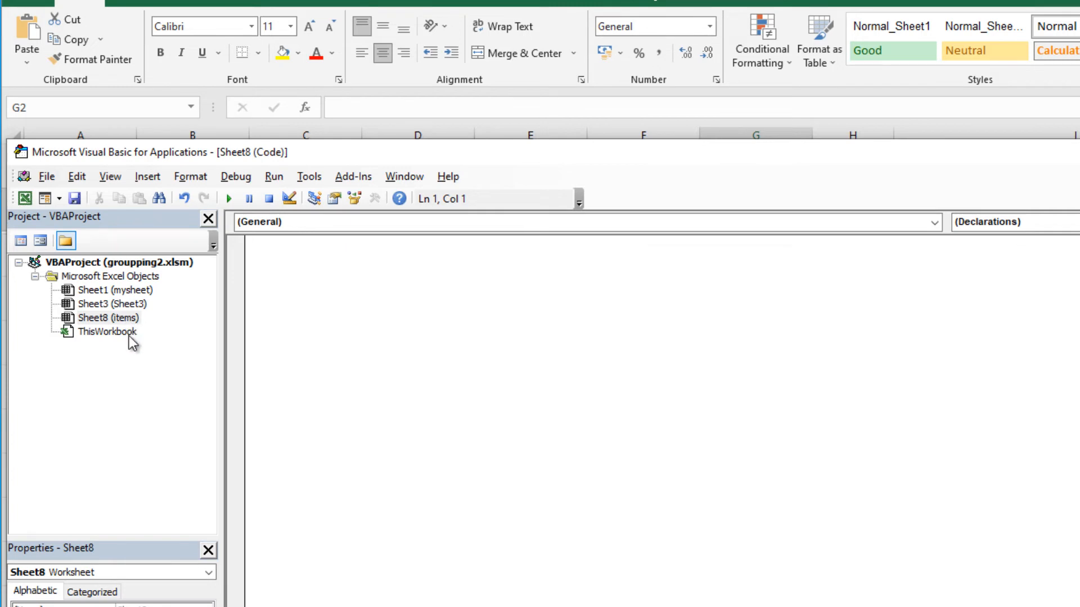
{"action": "left_click", "coordinate": [470, 393]}
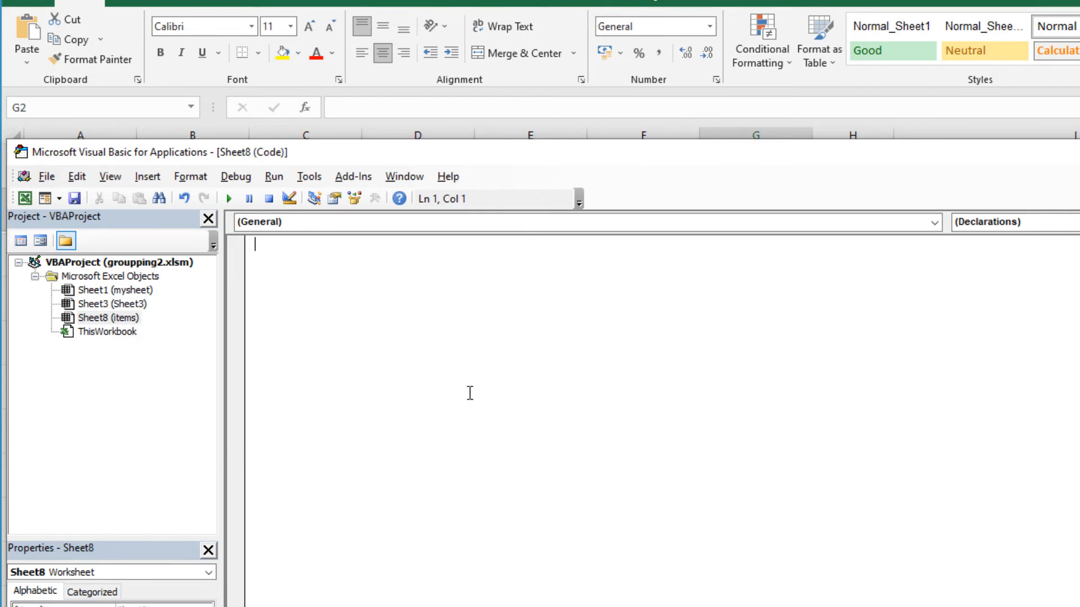
{"action": "mouse_move", "coordinate": [455, 375]}
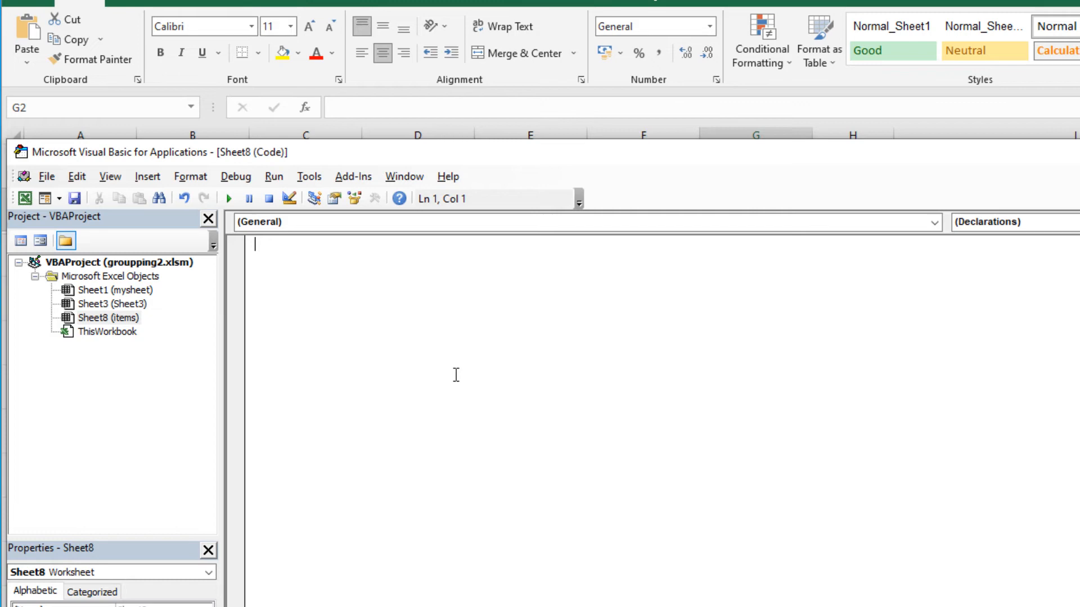
Step: Paste the Worksheet_Calculate column-hiding macro from WordPad into Sheet8's code window
{"action": "key", "text": "alt+tab"}
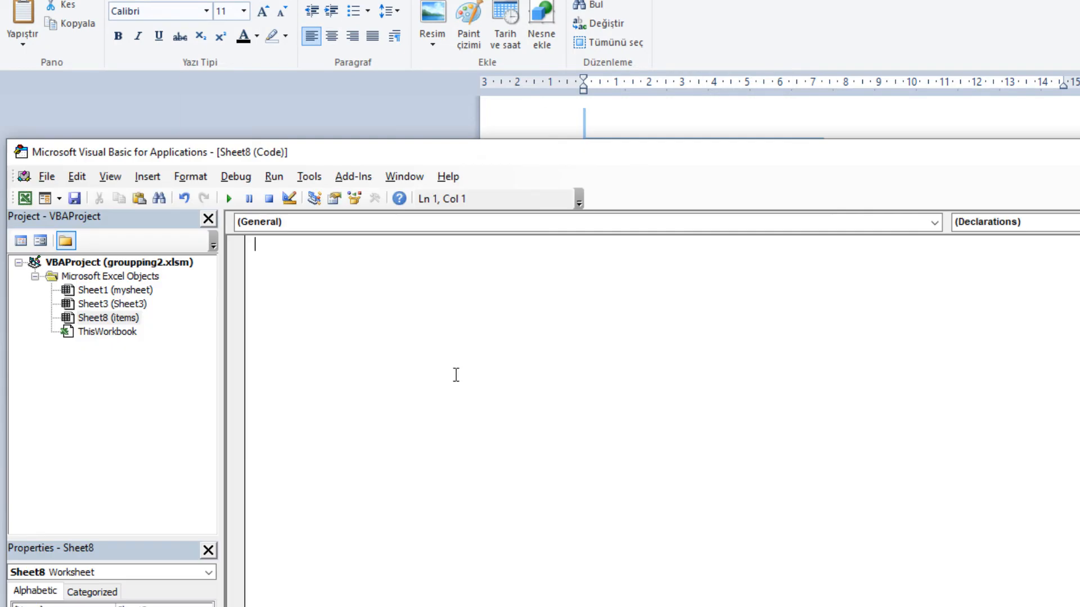
{"action": "mouse_move", "coordinate": [249, 359]}
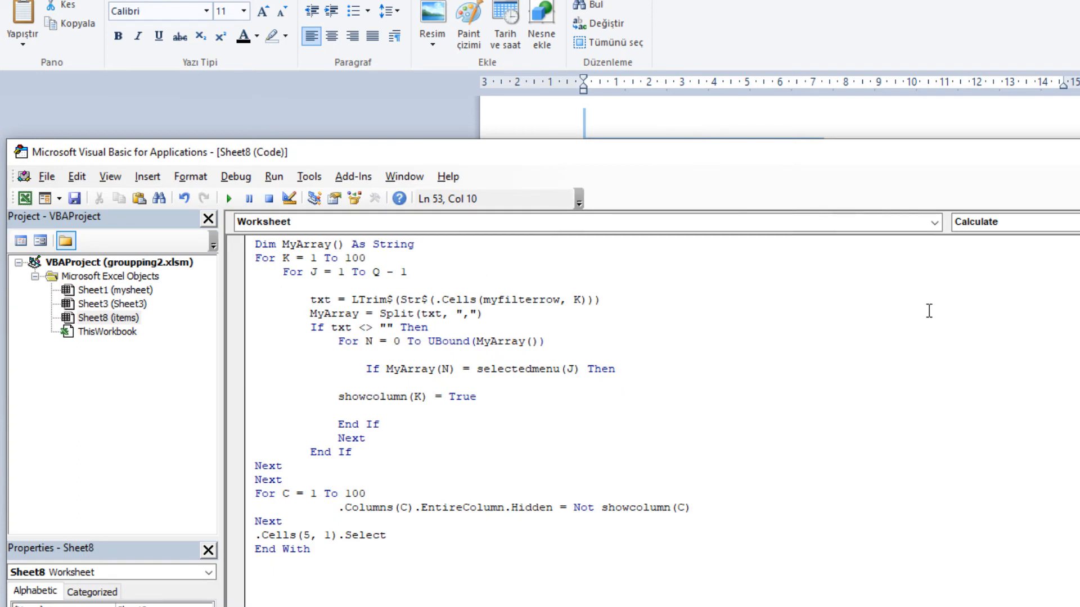
{"action": "left_click", "coordinate": [317, 410]}
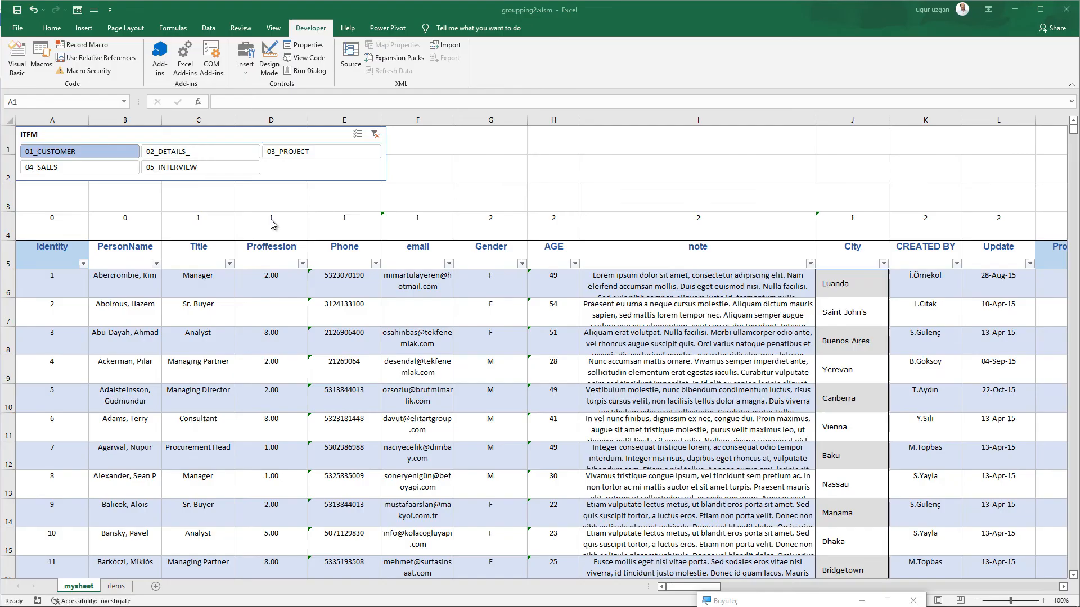
{"action": "mouse_move", "coordinate": [264, 230]}
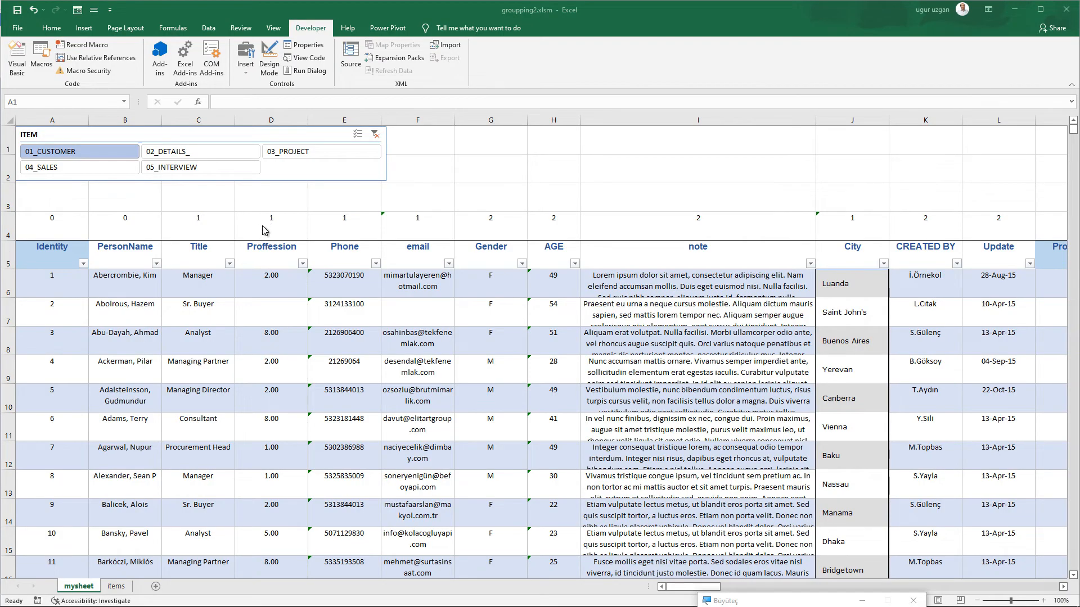
{"action": "mouse_move", "coordinate": [10, 241]}
{"action": "type", "text": "1"}
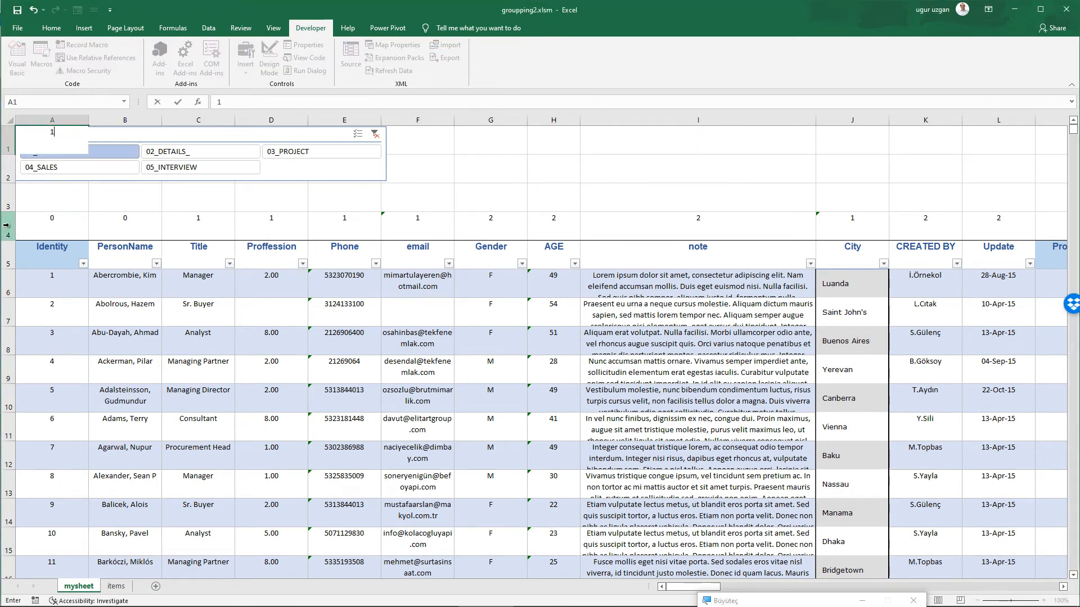
{"action": "mouse_move", "coordinate": [16, 227]}
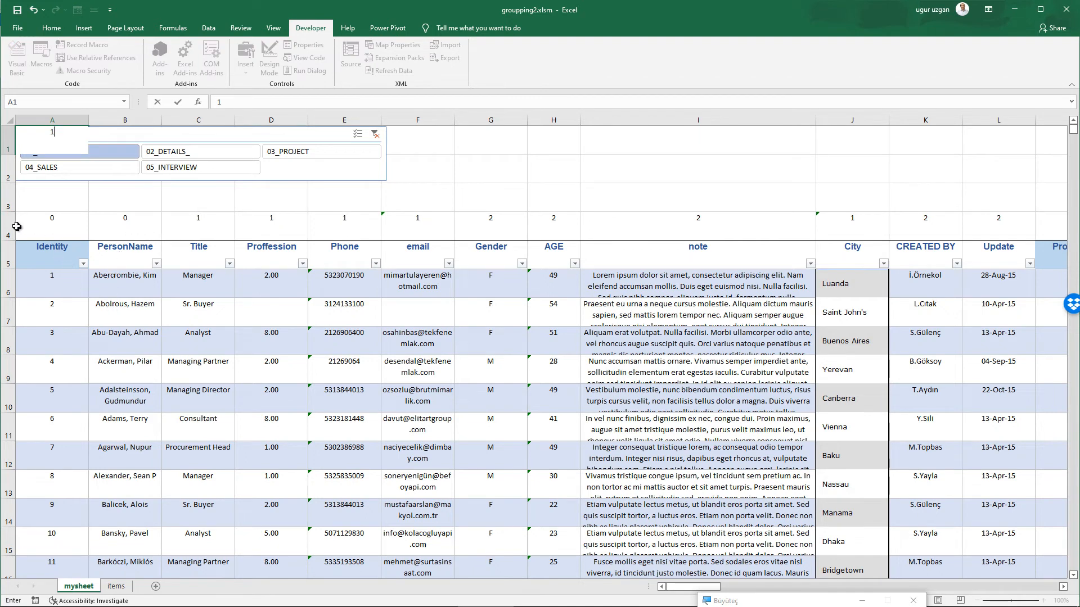
Step: Format row 4's cells with the Text number format via Format Cells
{"action": "right_click", "coordinate": [9, 227]}
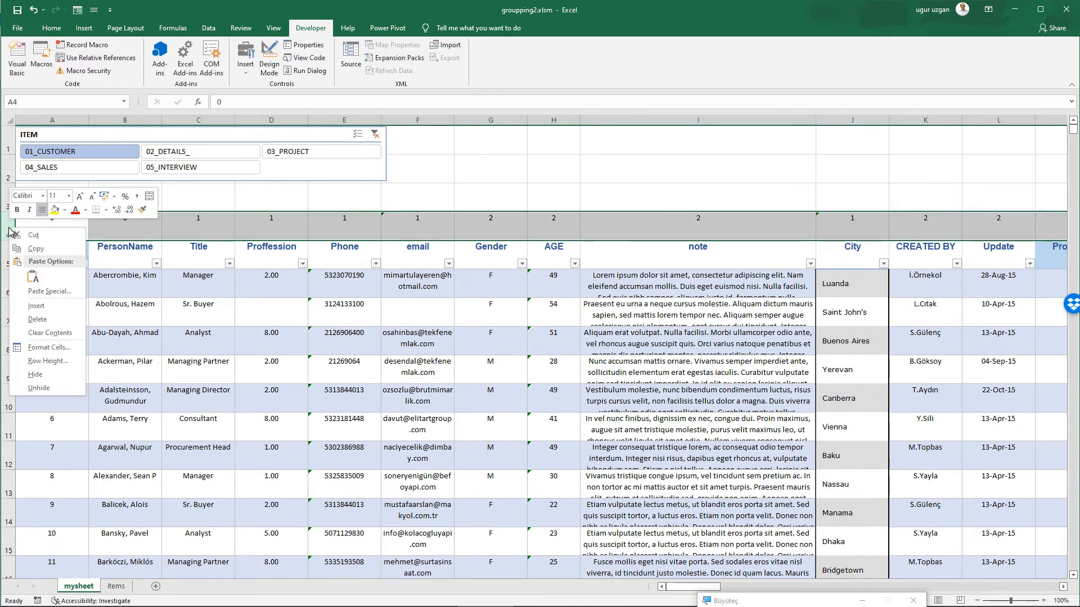
{"action": "mouse_move", "coordinate": [34, 374]}
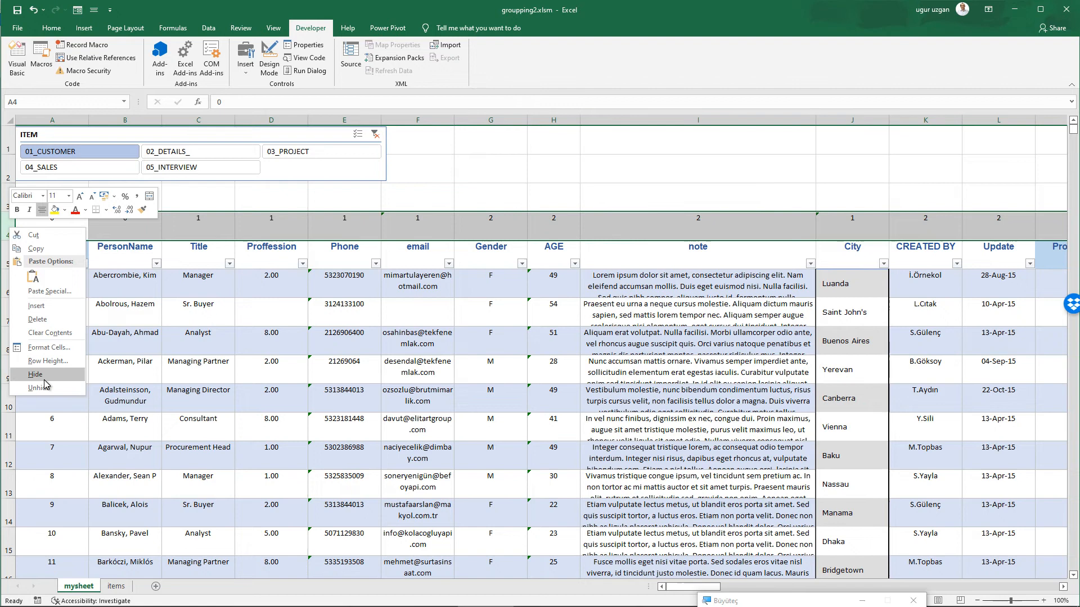
{"action": "left_click", "coordinate": [47, 347]}
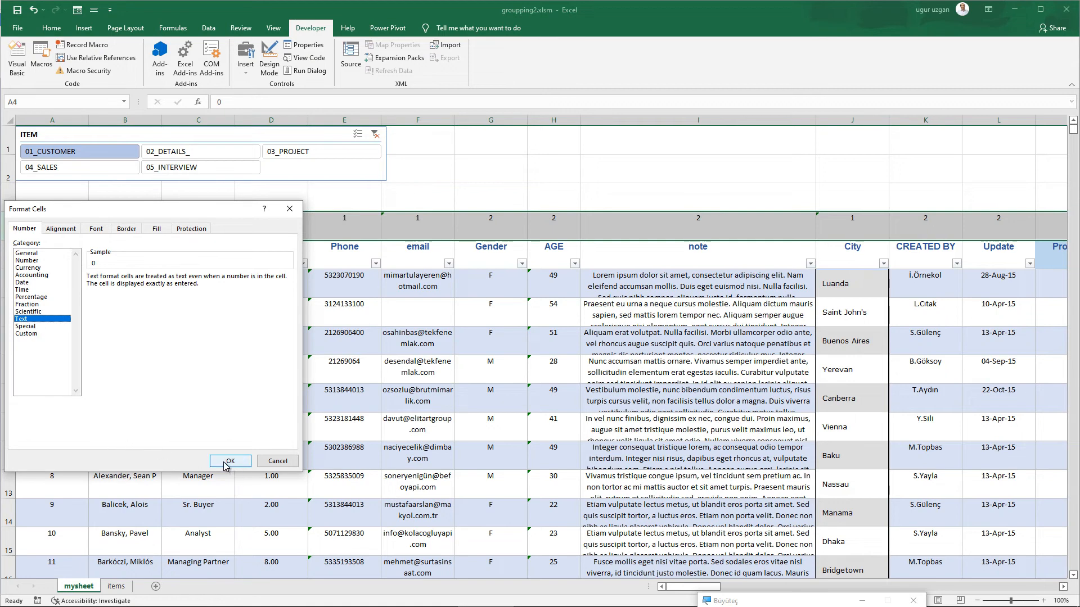
{"action": "left_click", "coordinate": [230, 461]}
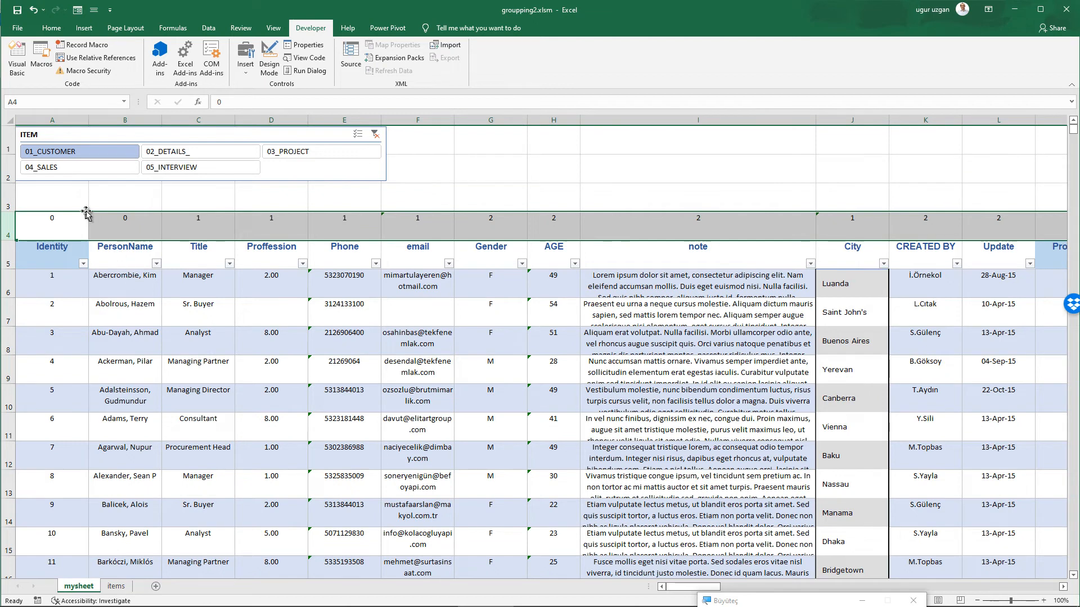
Step: Test the ITEM slicer by choosing 02_DETAILS_, then 03_PROJECT, then 04_SALES
{"action": "left_click", "coordinate": [200, 151]}
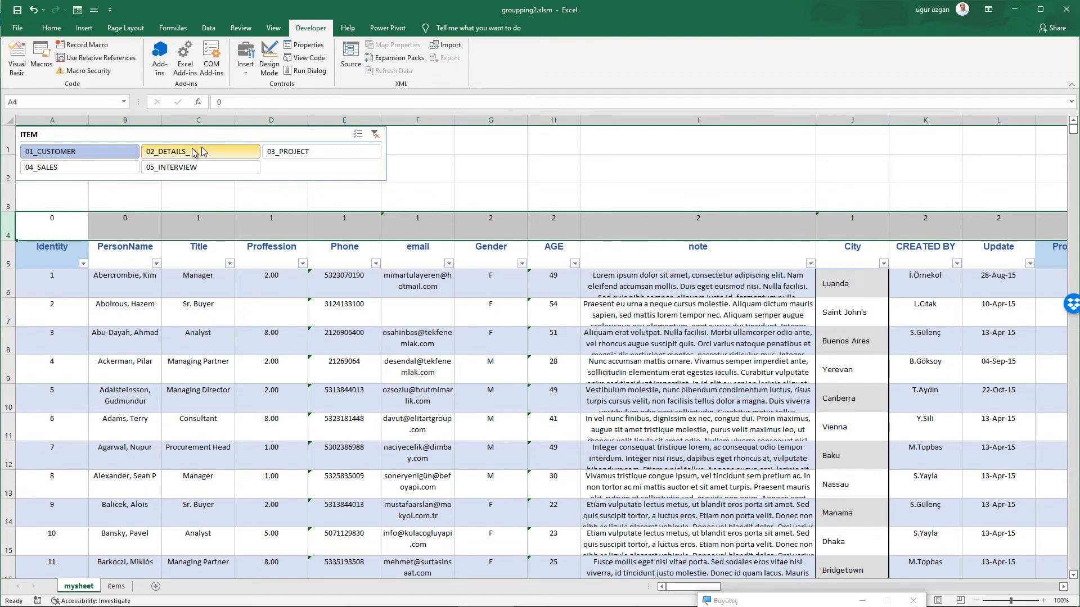
{"action": "left_click", "coordinate": [200, 151]}
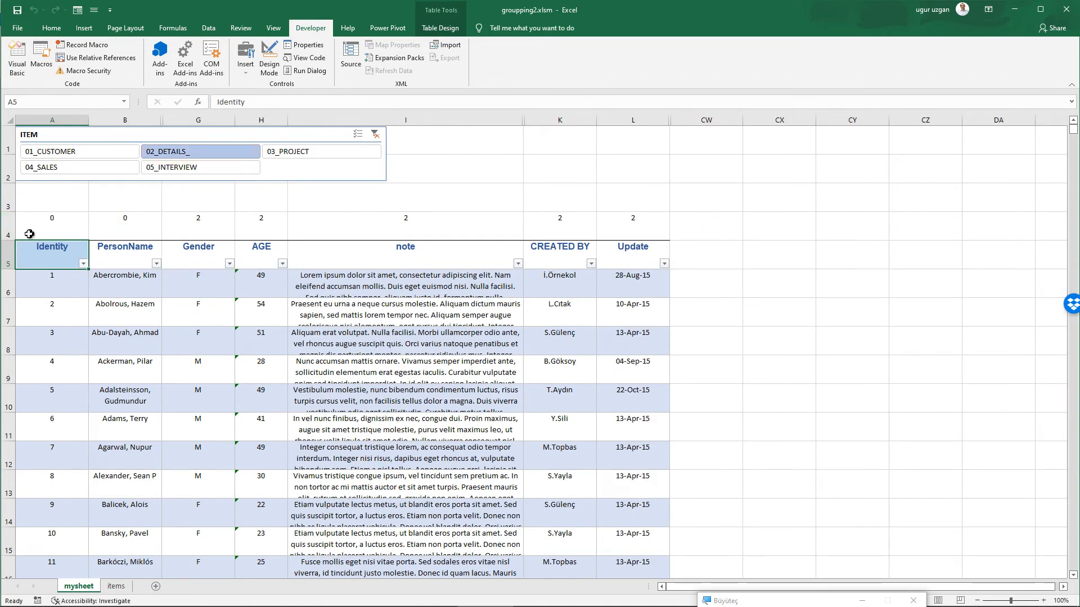
{"action": "mouse_move", "coordinate": [531, 214]}
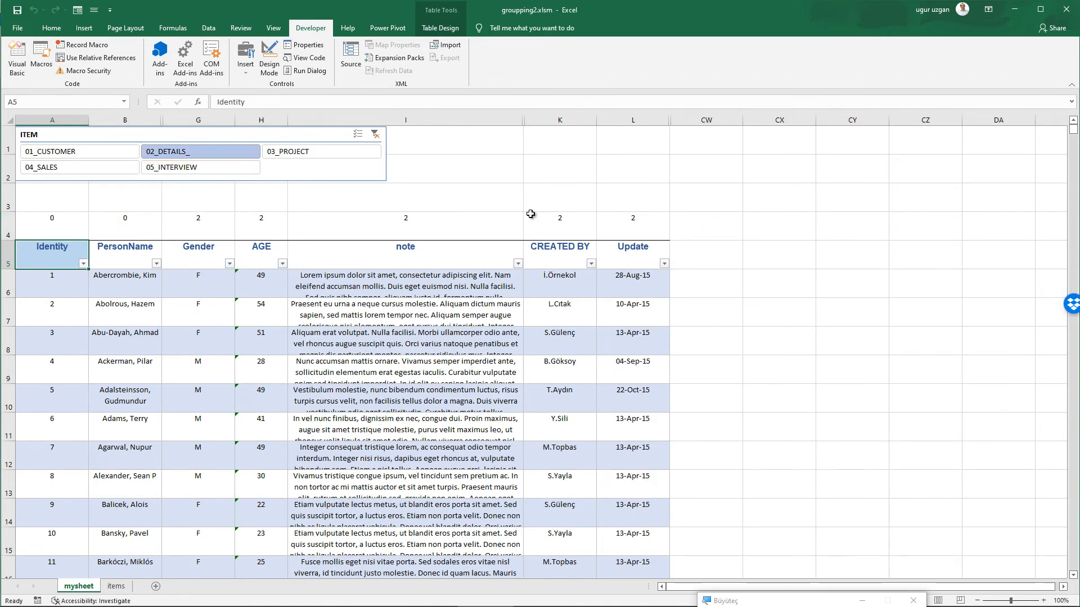
{"action": "mouse_move", "coordinate": [161, 184]}
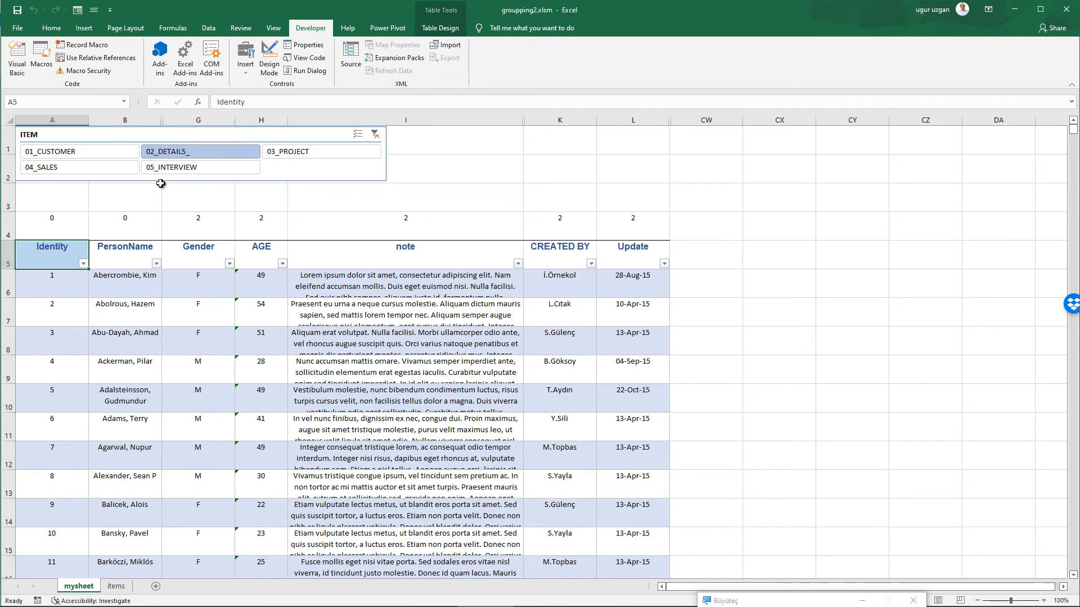
{"action": "mouse_move", "coordinate": [111, 211]}
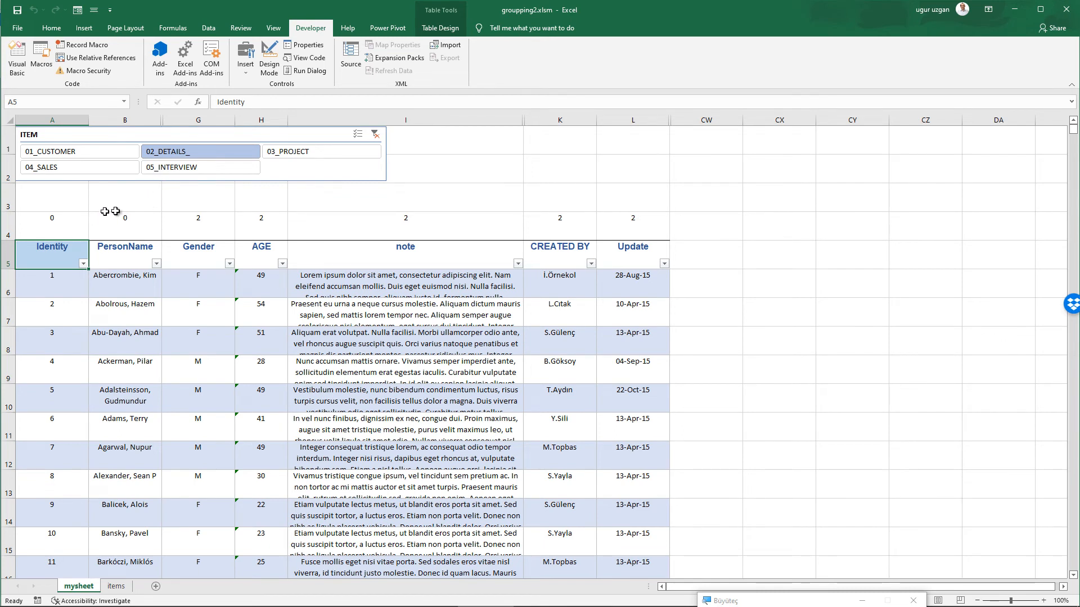
{"action": "mouse_move", "coordinate": [172, 206]}
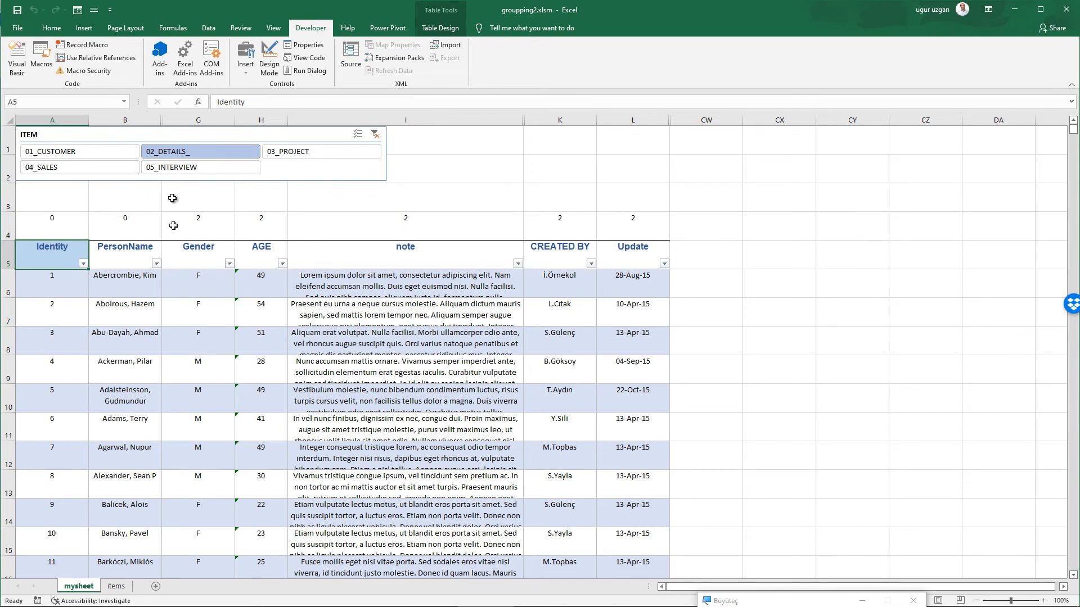
{"action": "left_click", "coordinate": [321, 150]}
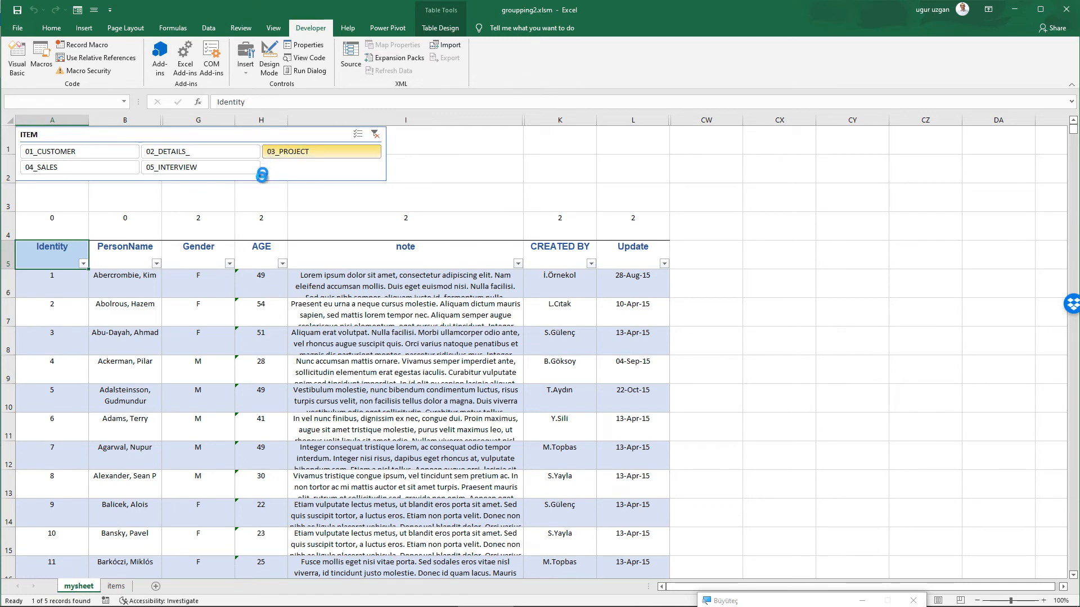
{"action": "left_click", "coordinate": [321, 151]}
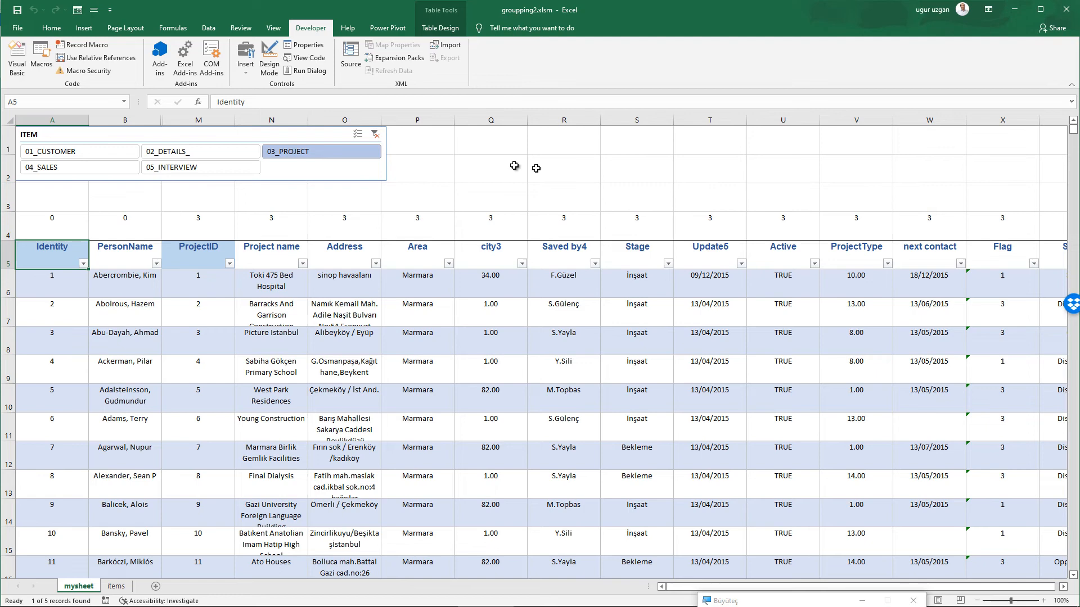
{"action": "left_click", "coordinate": [80, 167]}
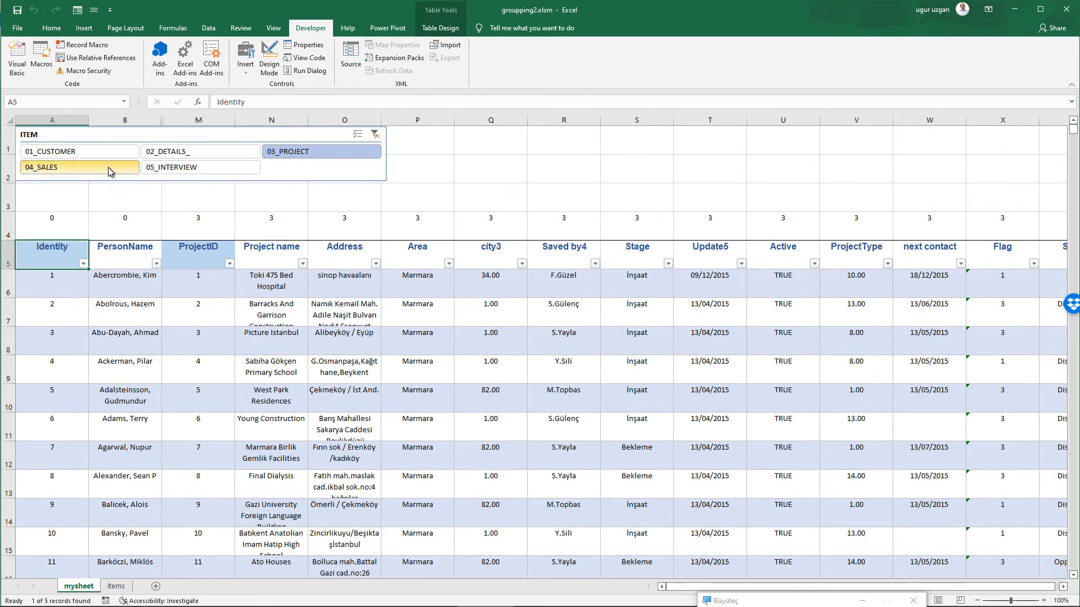
{"action": "left_click", "coordinate": [79, 167]}
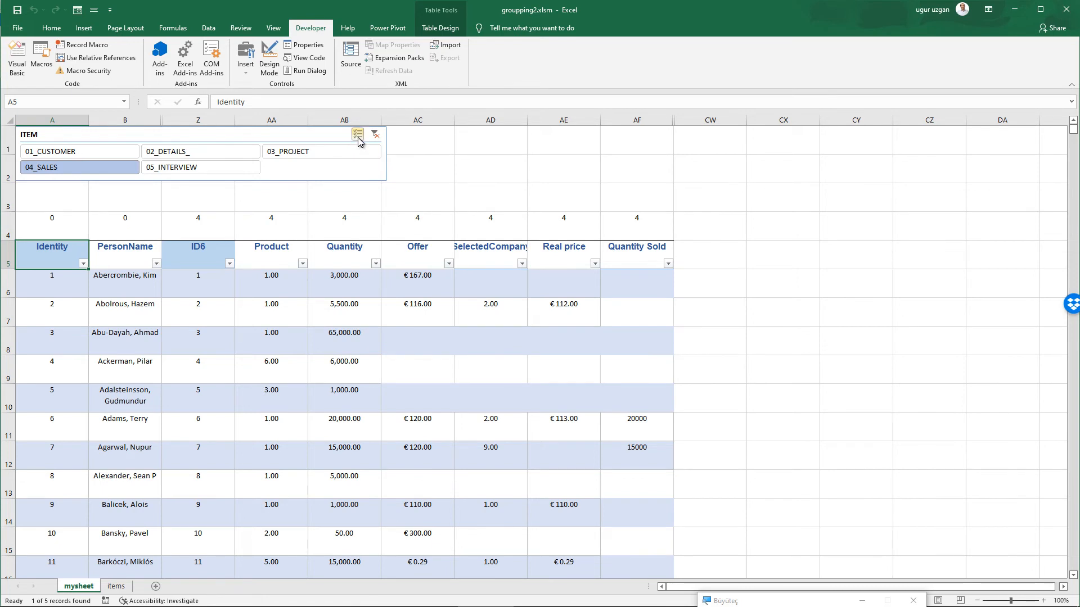
Step: Turn on Multi-Select in the ITEM slicer and add 01_CUSTOMER and 02_DETAILS_
{"action": "left_click", "coordinate": [199, 151]}
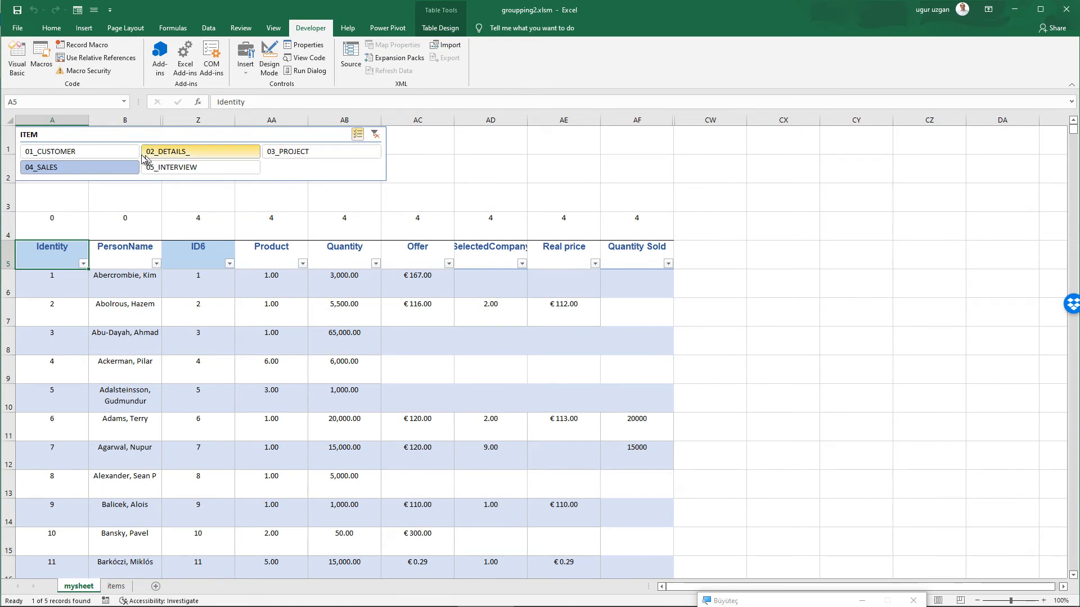
{"action": "left_click", "coordinate": [79, 151]}
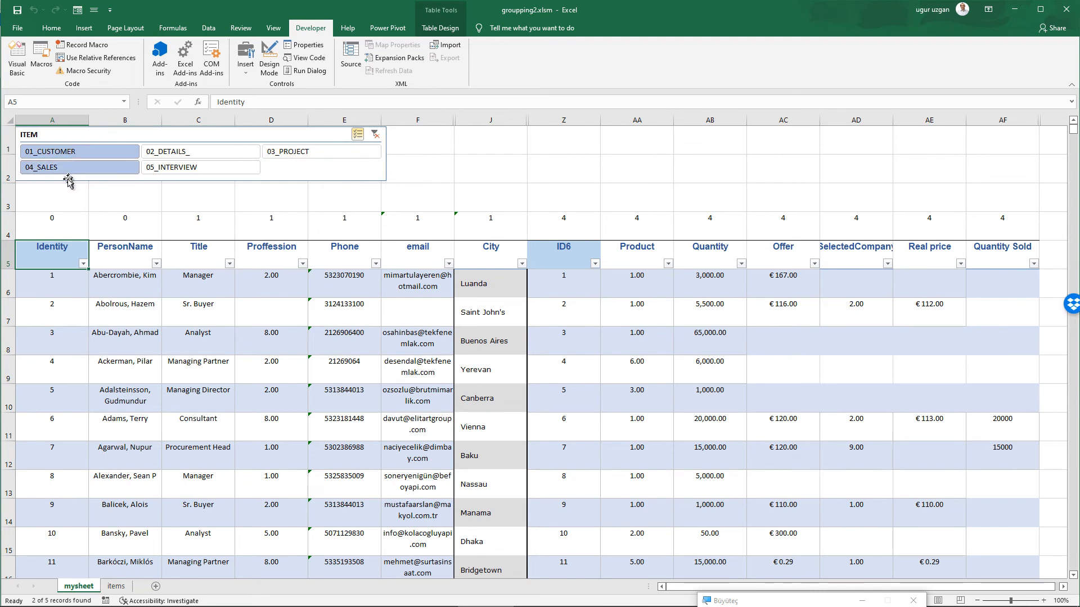
{"action": "left_click", "coordinate": [199, 151]}
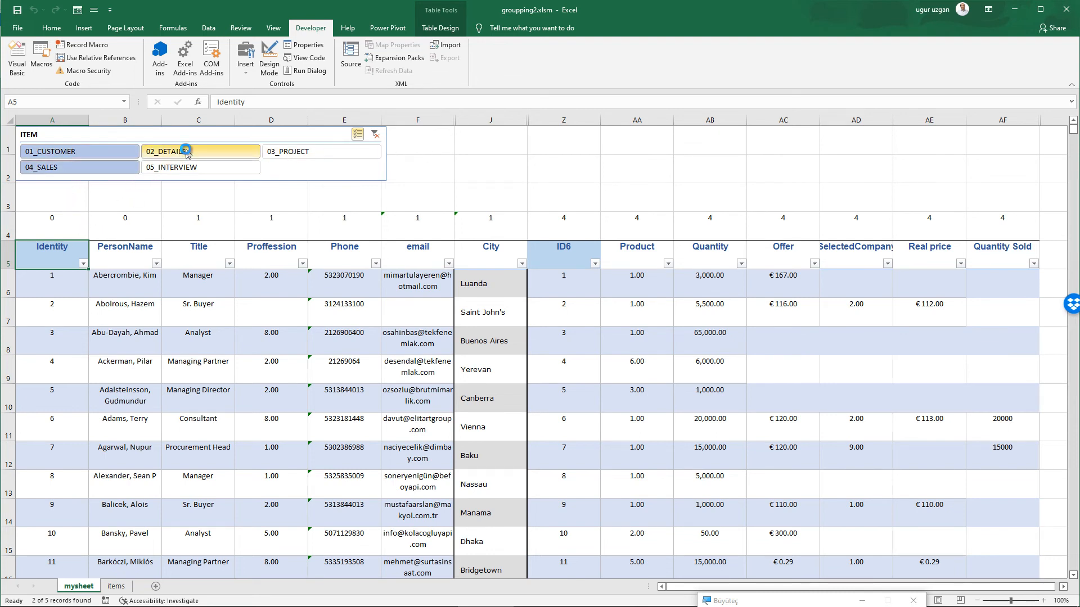
{"action": "left_click", "coordinate": [199, 150]}
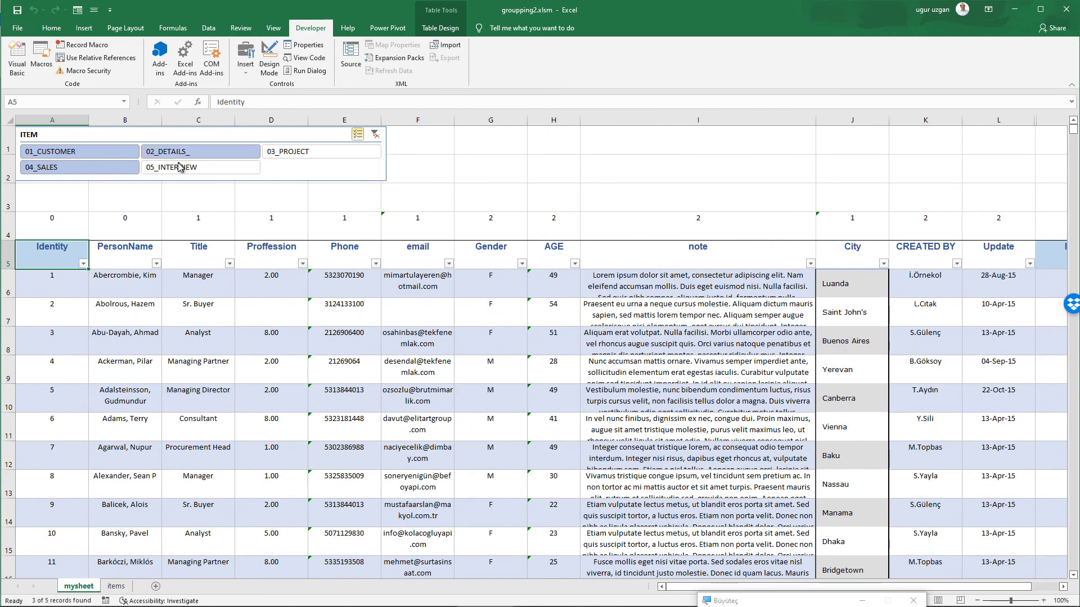
{"action": "left_click", "coordinate": [200, 151]}
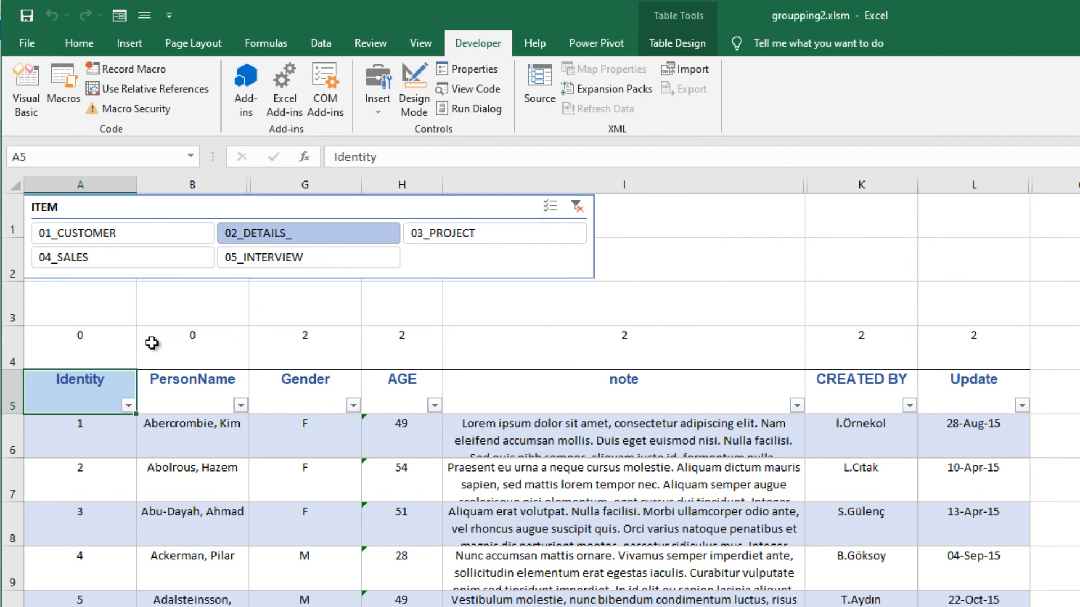
{"action": "mouse_move", "coordinate": [192, 351]}
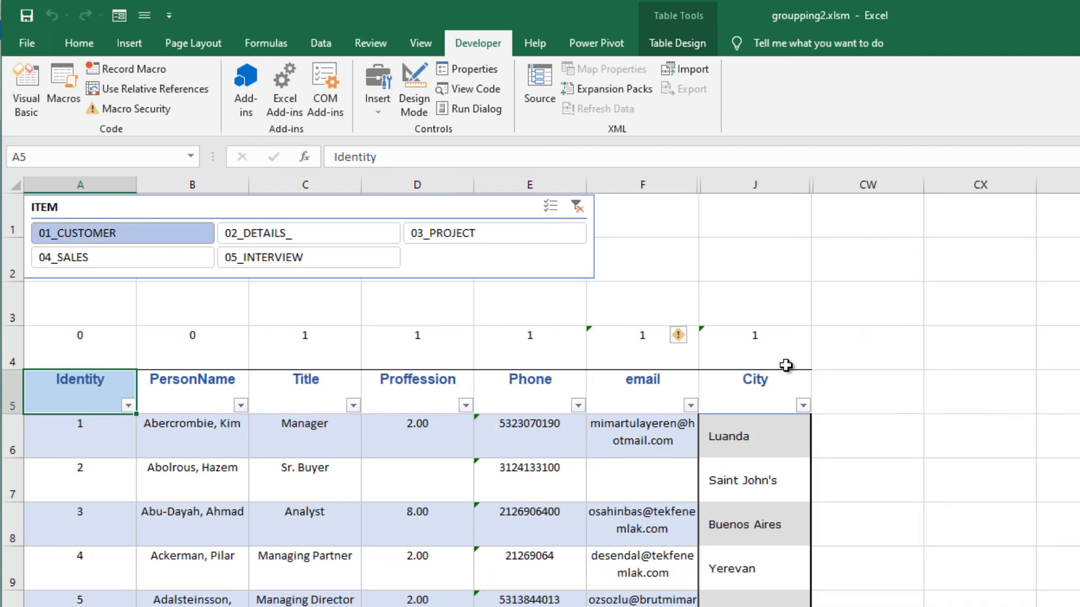
Step: Change City's tag in cell J4 to 1,2
{"action": "left_click", "coordinate": [754, 348]}
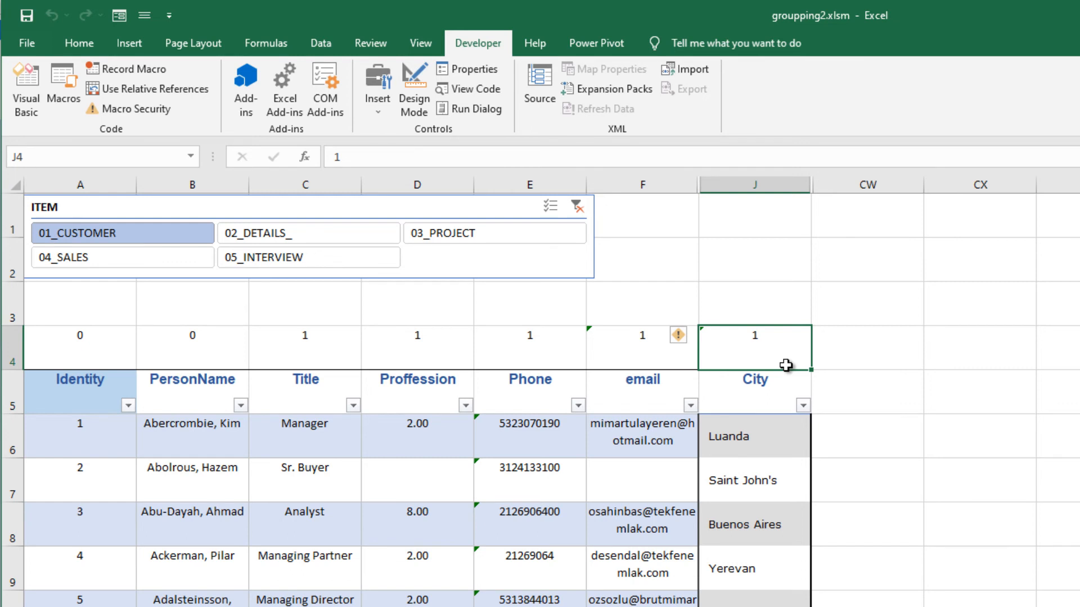
{"action": "mouse_move", "coordinate": [788, 372]}
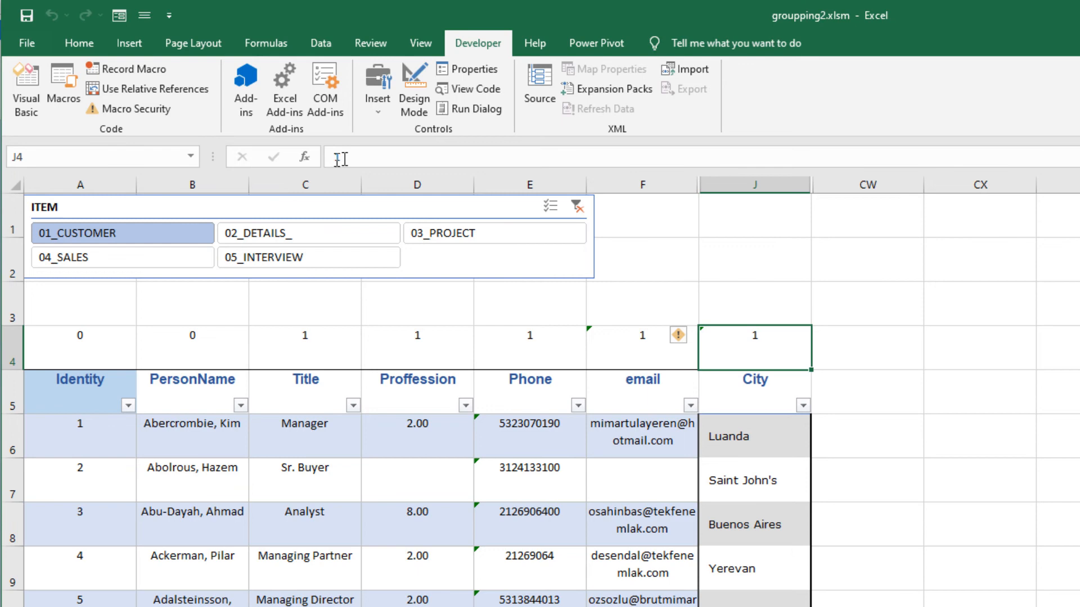
{"action": "type", "text": "1,2"}
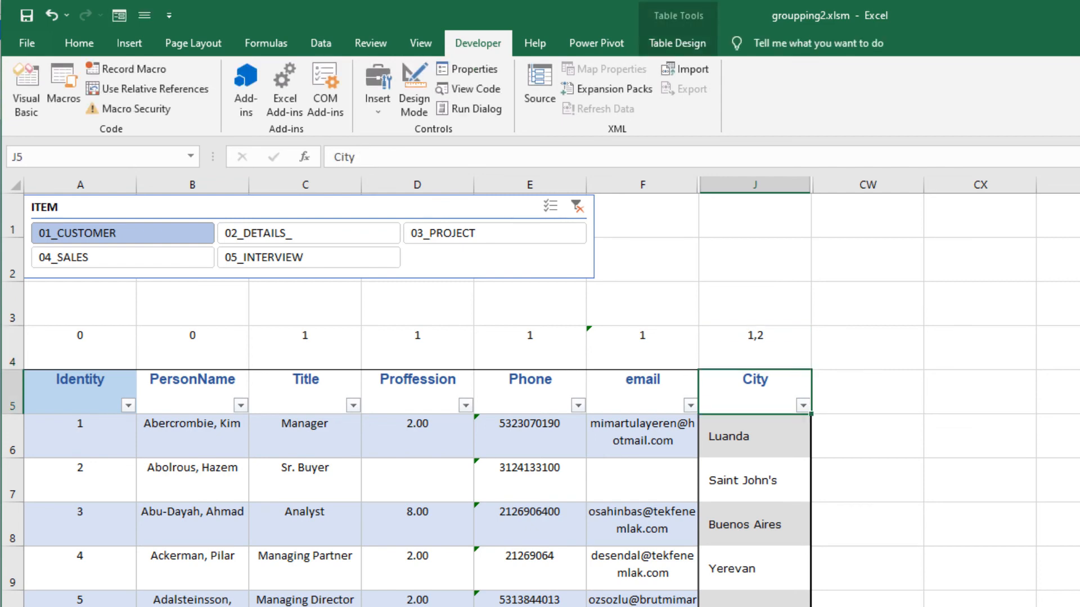
{"action": "mouse_move", "coordinate": [719, 436]}
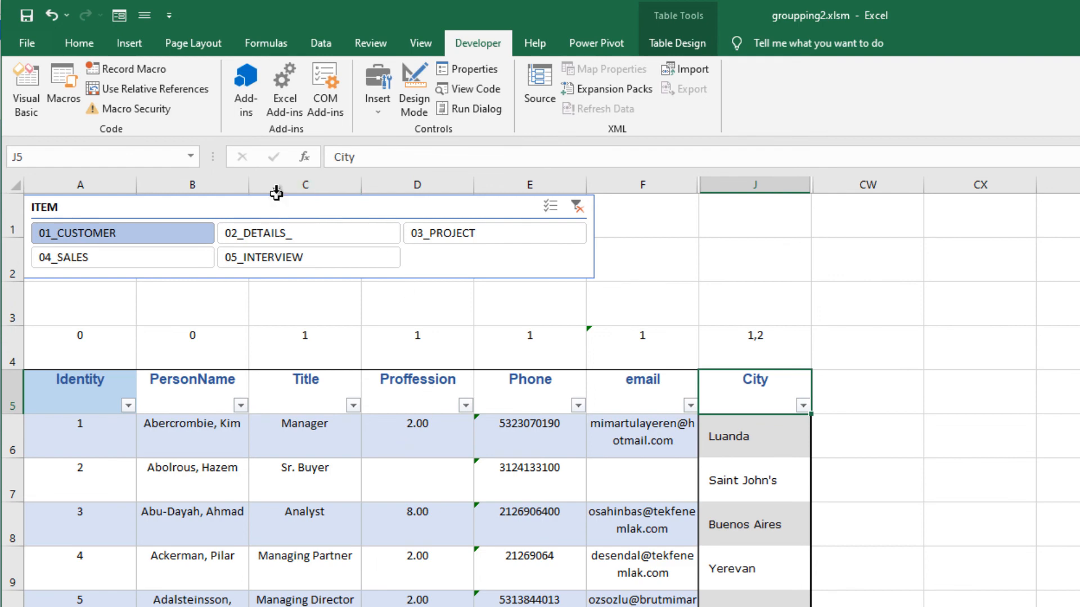
Step: Choose 02_DETAILS_, then 01_CUSTOMER in the slicer, confirming City shows both times
{"action": "left_click", "coordinate": [308, 233]}
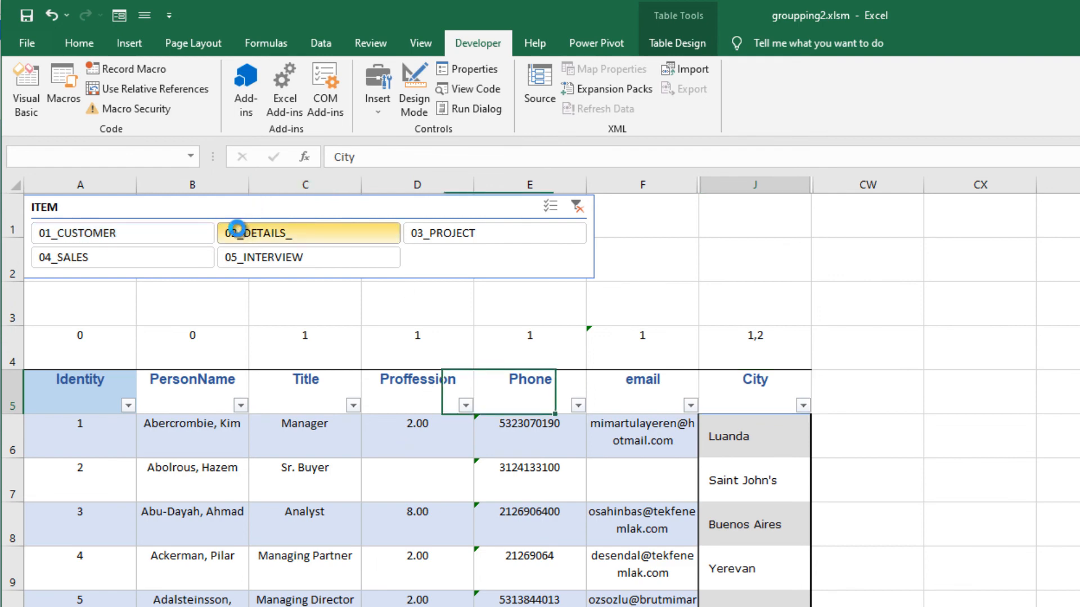
{"action": "left_click", "coordinate": [309, 233]}
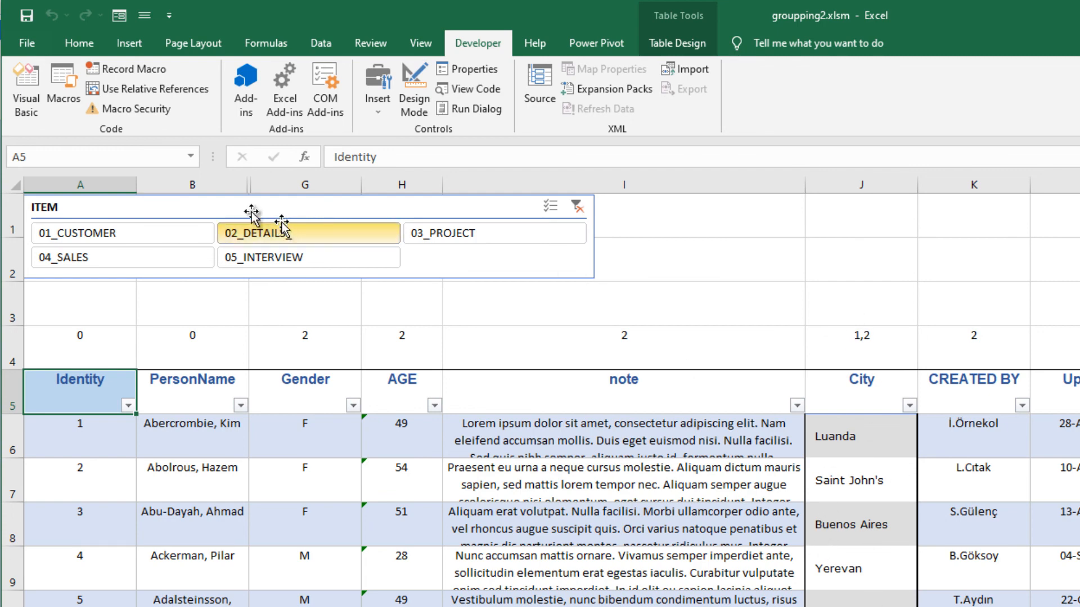
{"action": "left_click", "coordinate": [121, 233]}
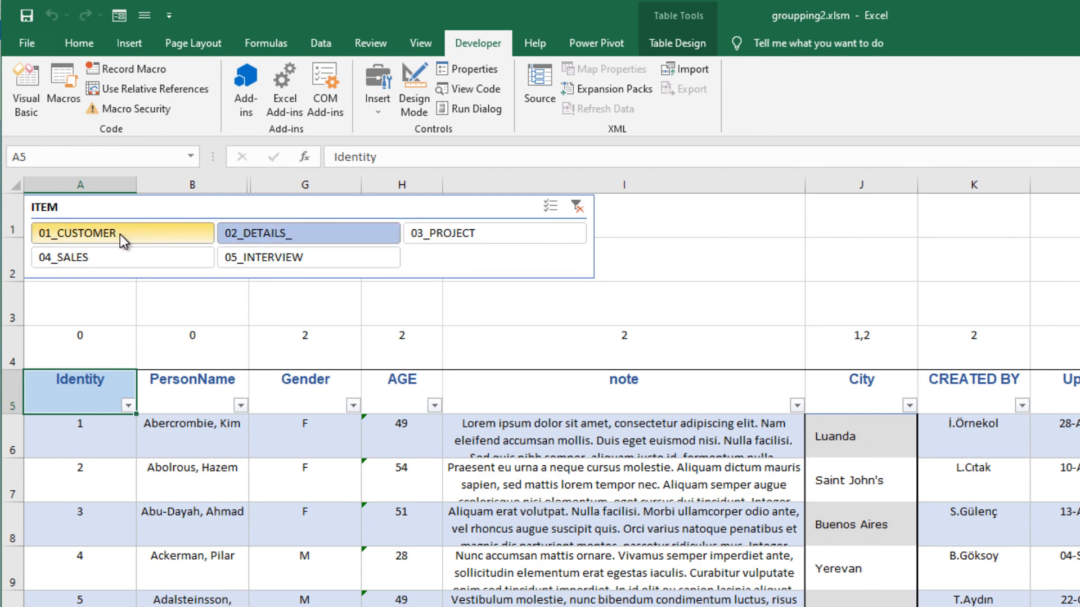
{"action": "left_click", "coordinate": [104, 232]}
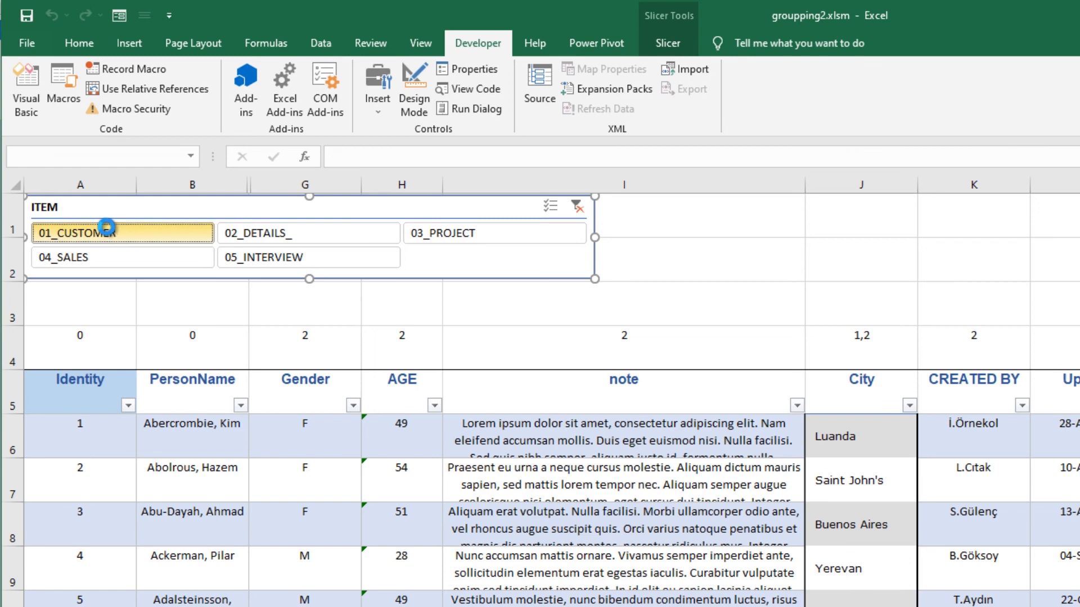
{"action": "left_click", "coordinate": [117, 233]}
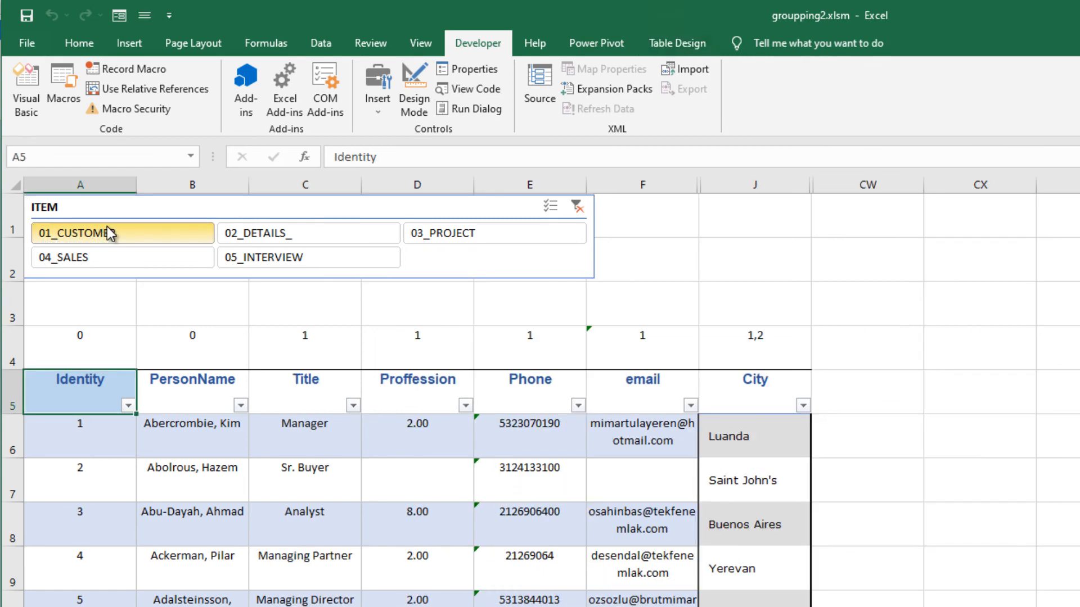